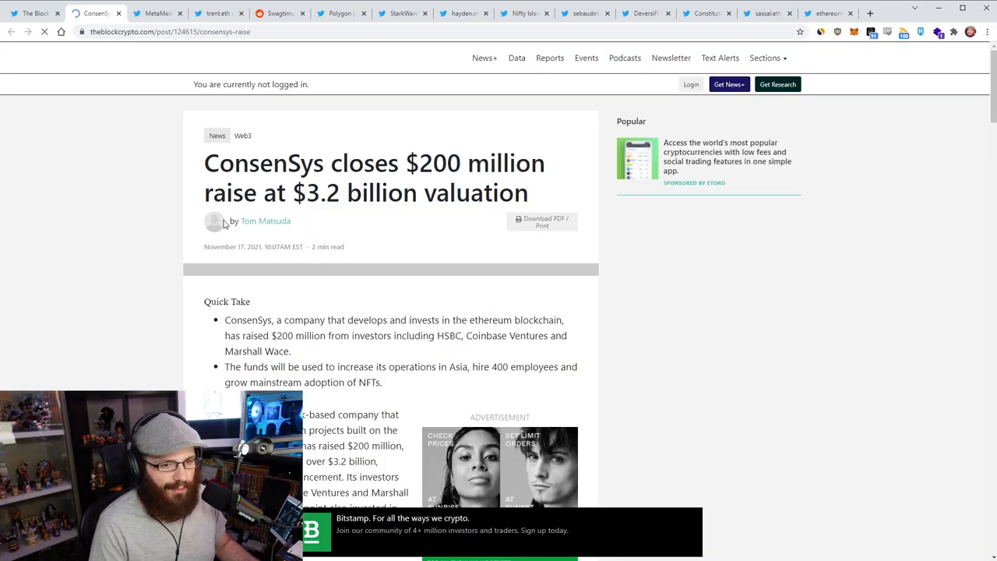
# Scroll the ConsenSys $200 million raise article down to its Quick Take bullets.
pyautogui.scroll(-3)
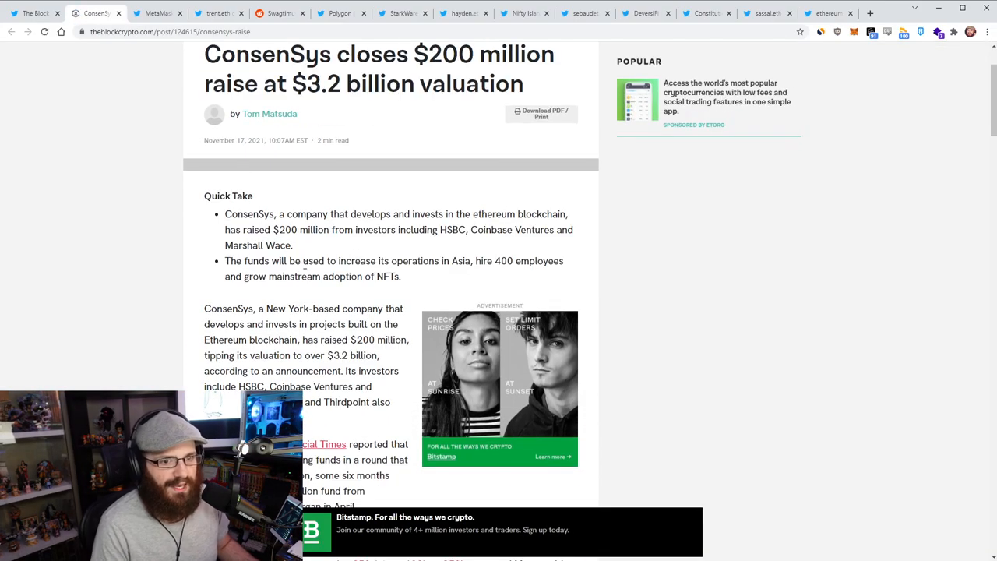
pyautogui.scroll(-3)
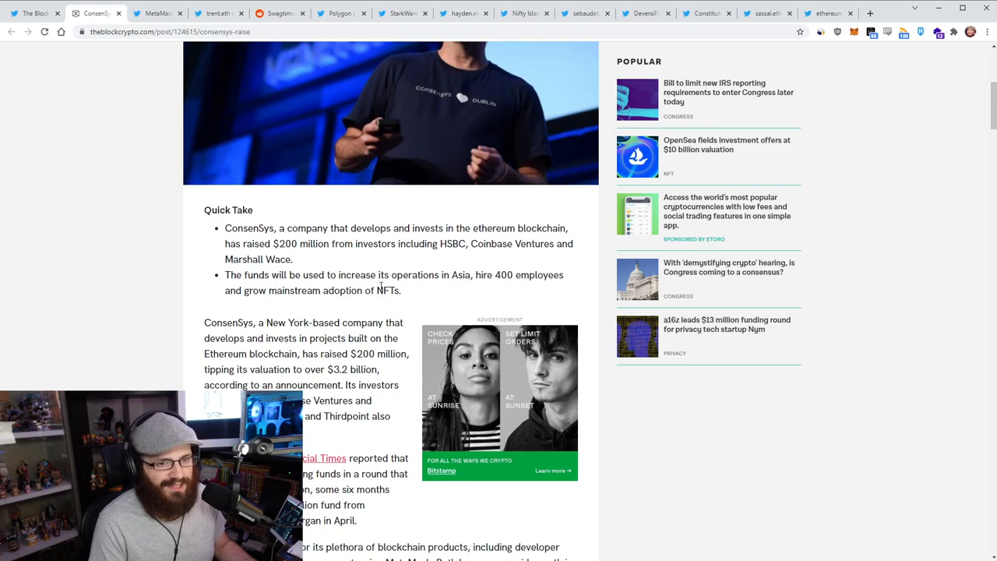
pyautogui.scroll(-3)
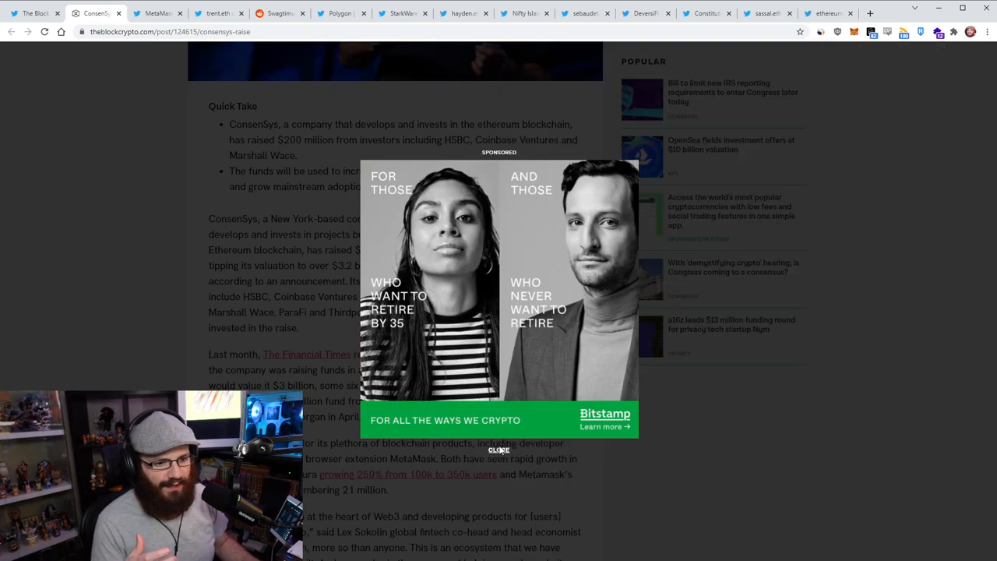
# Close the sponsored Bitstamp pop-up covering the ConsenSys article.
pyautogui.click(499, 450)
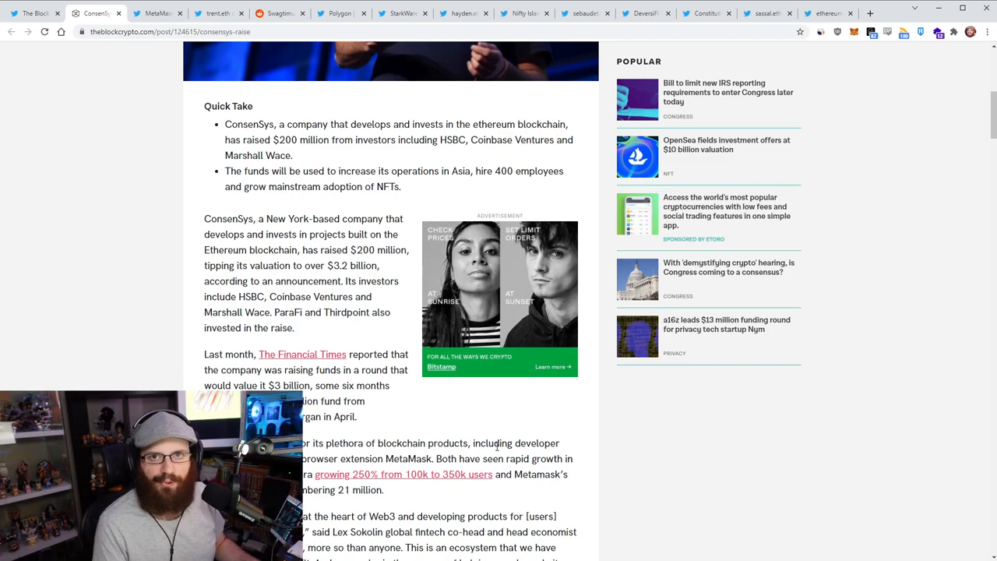
pyautogui.scroll(3)
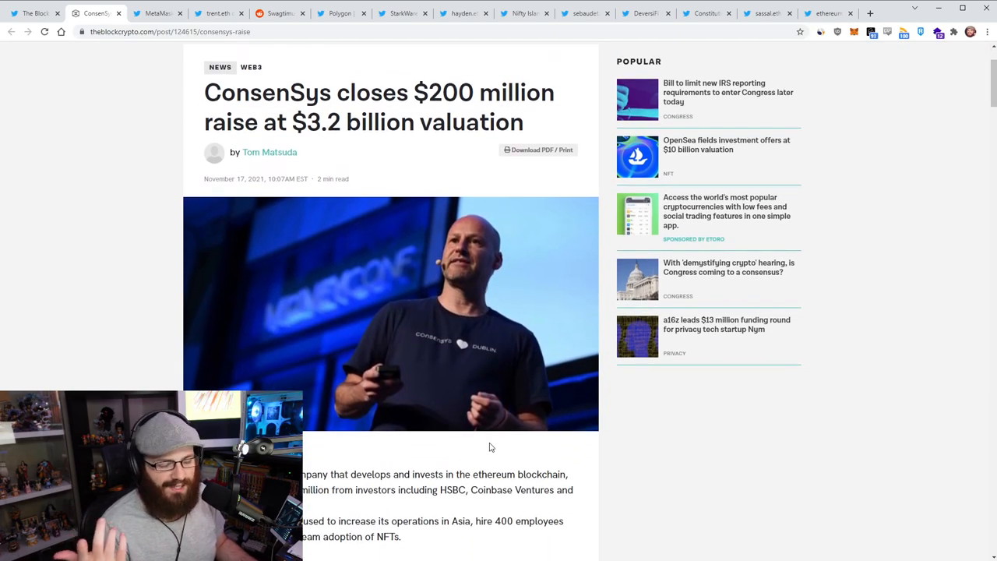
pyautogui.scroll(-3)
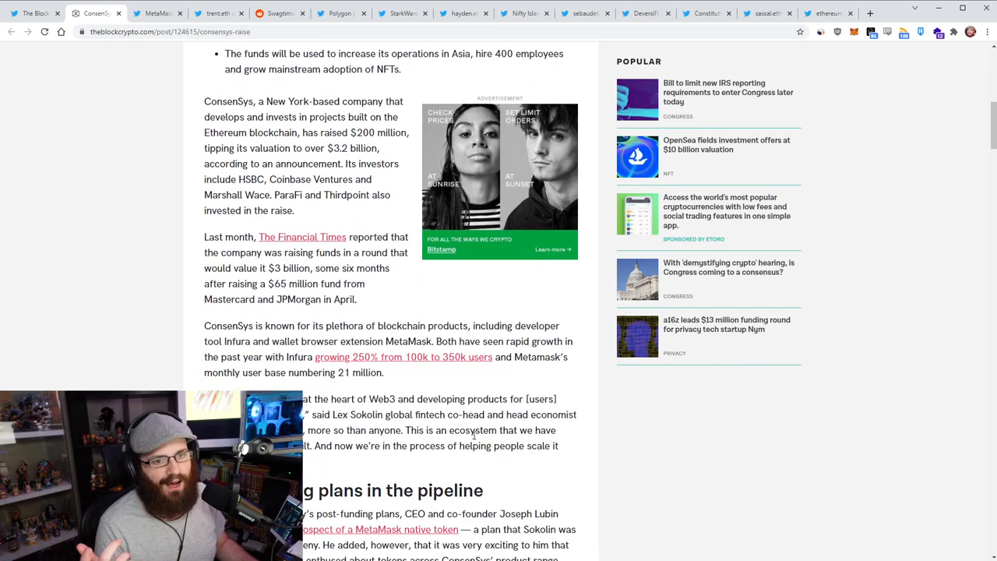
pyautogui.scroll(3)
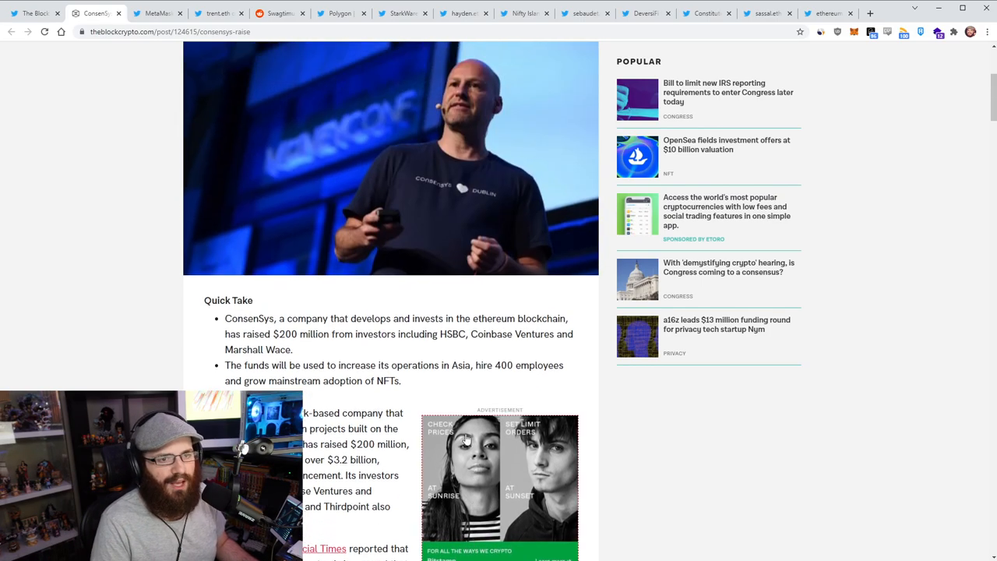
pyautogui.scroll(3)
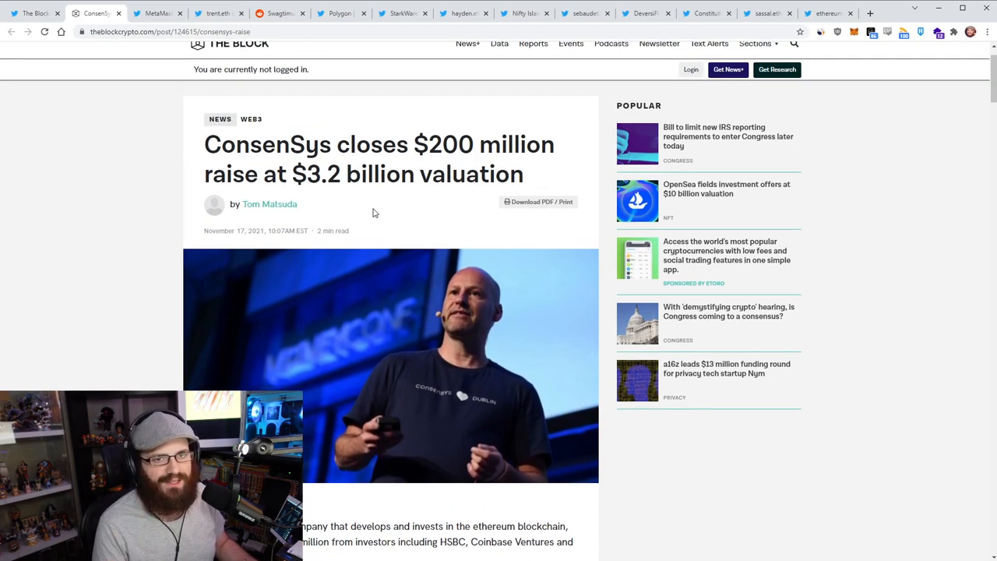
# Read down the article to the 'Post-funding plans in the pipeline' heading.
pyautogui.scroll(-3)
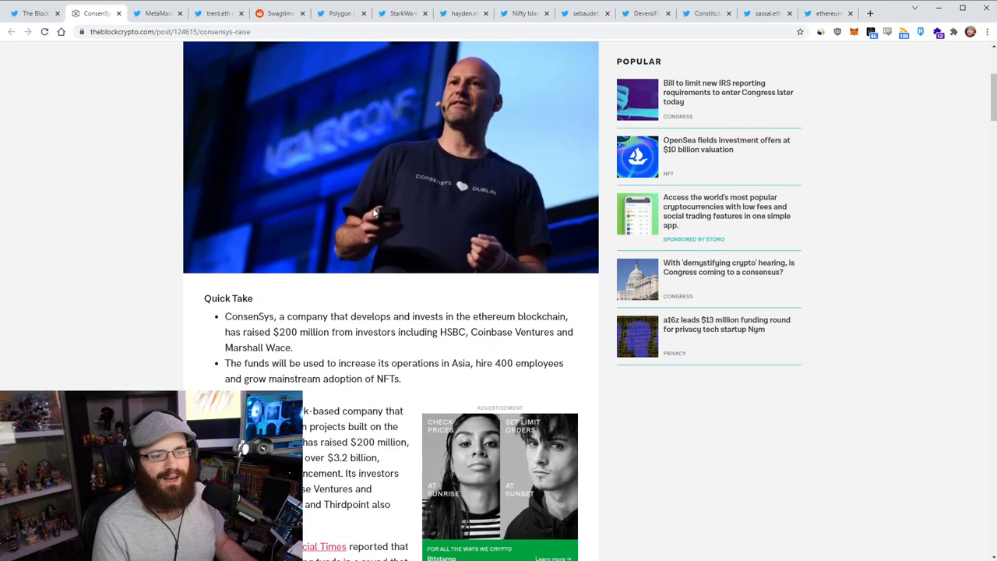
pyautogui.scroll(-3)
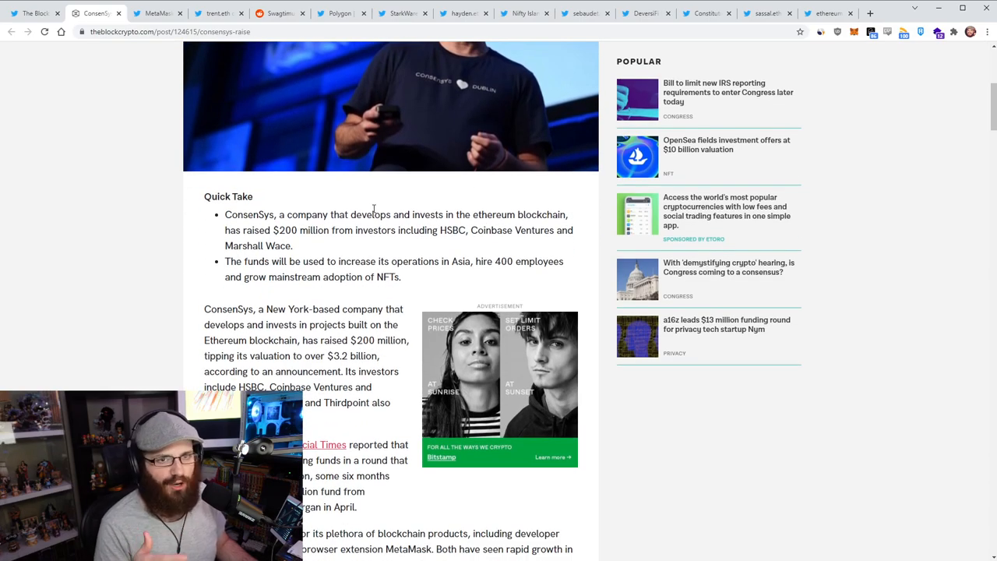
pyautogui.scroll(-3)
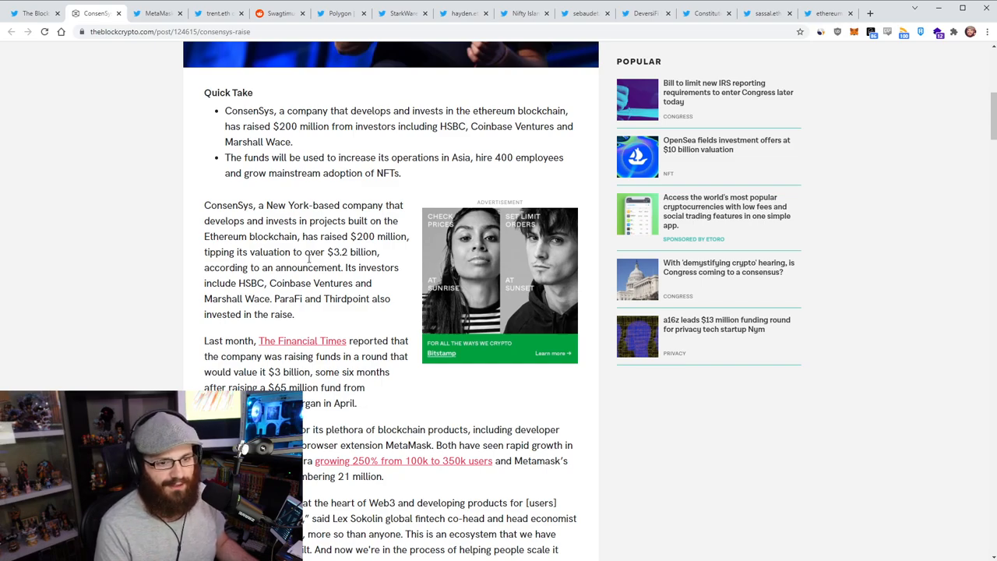
pyautogui.scroll(-3)
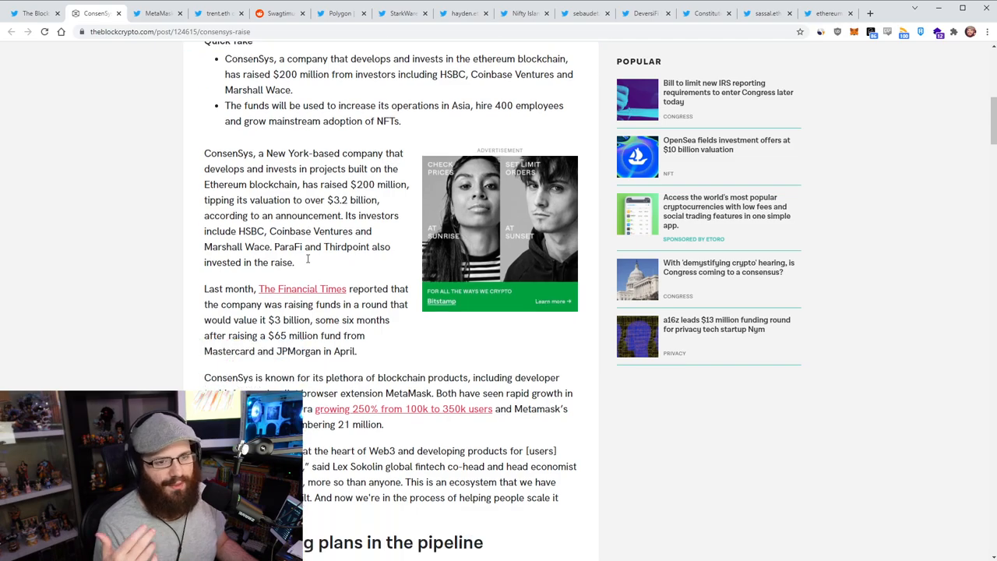
pyautogui.scroll(-3)
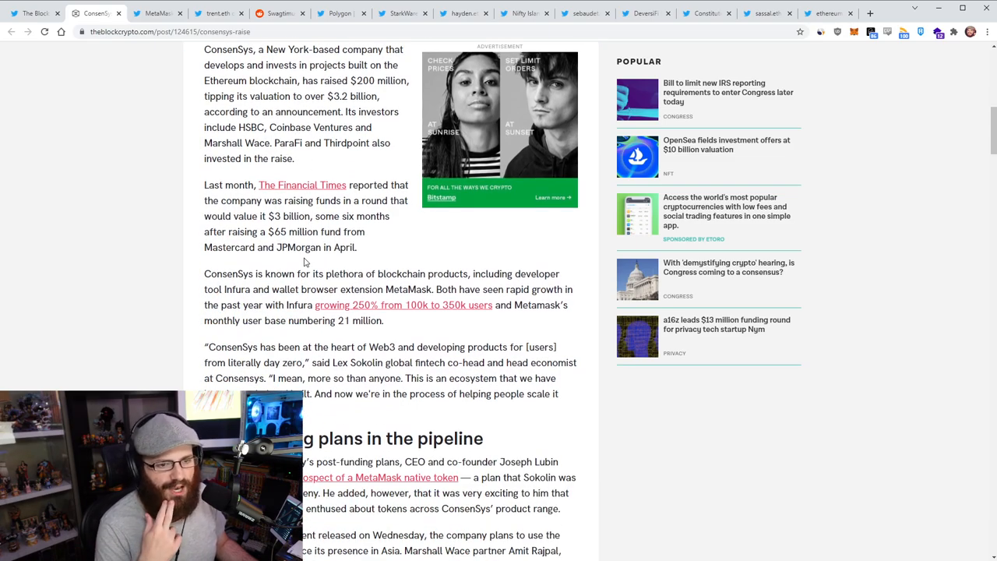
pyautogui.scroll(-3)
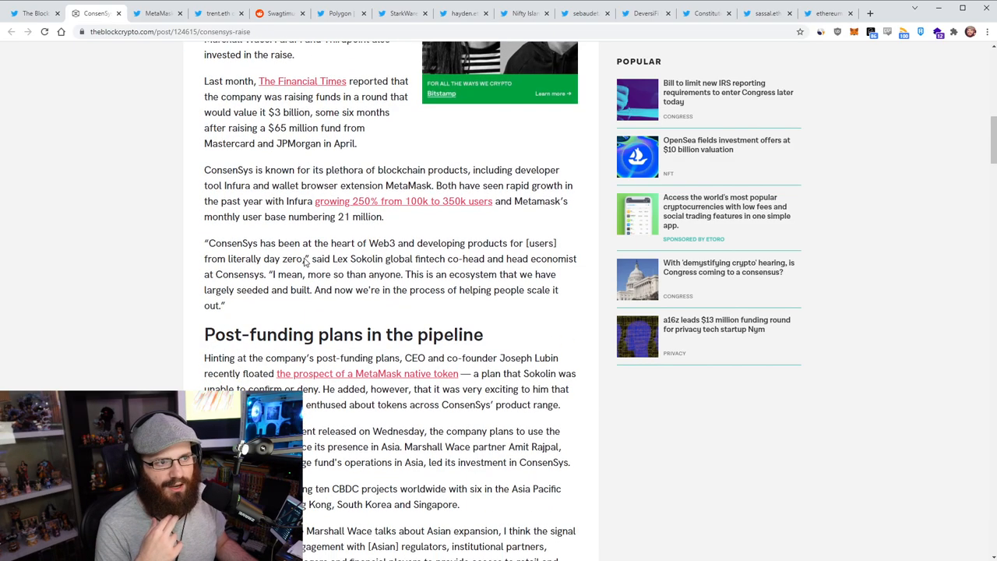
# Read the Asia expansion, NFT hiring and staff-cut sections, then head back up.
pyautogui.scroll(-3)
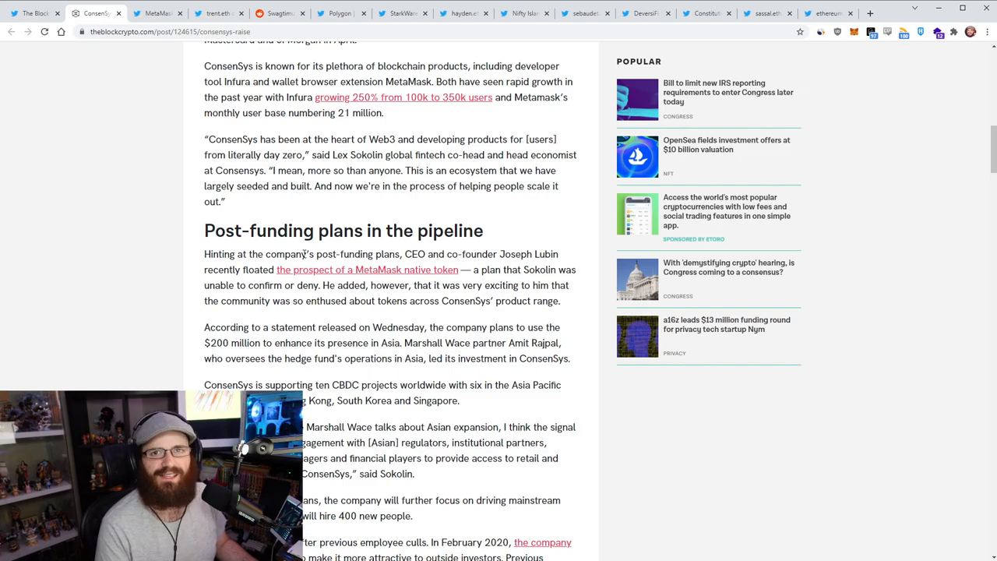
pyautogui.scroll(-3)
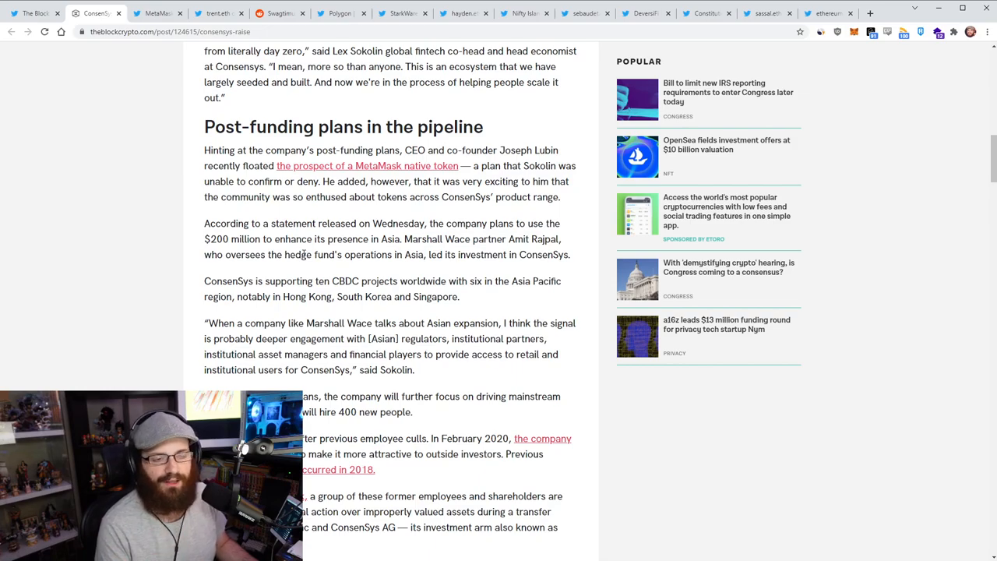
pyautogui.scroll(-3)
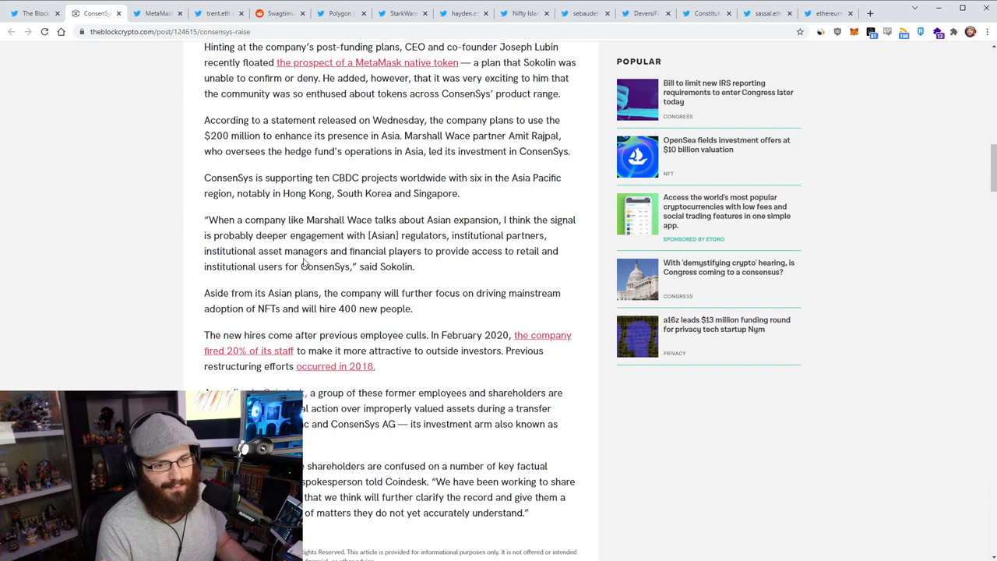
pyautogui.scroll(3)
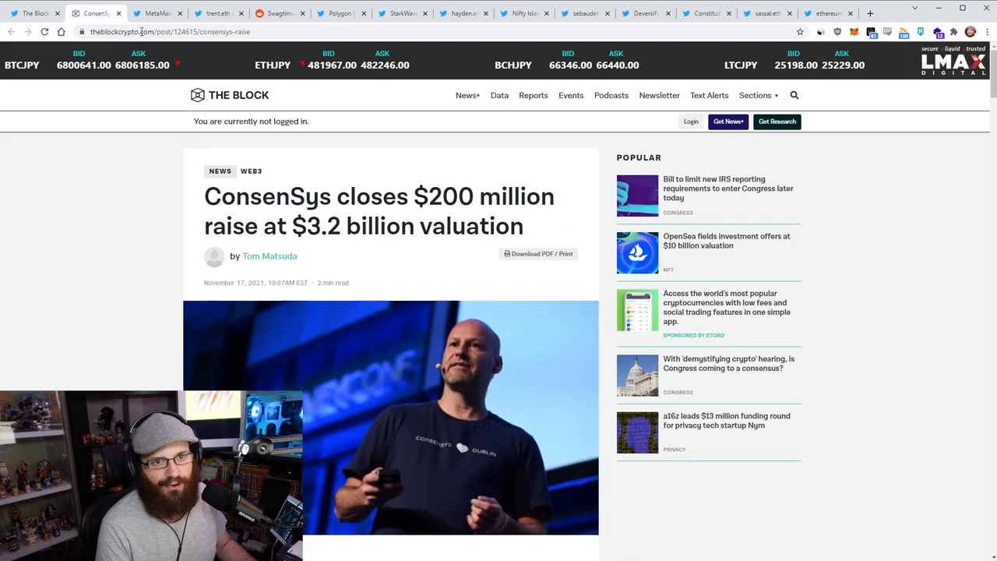
# Switch to MetaMask's tweet announcing 21 million monthly active users.
pyautogui.click(154, 13)
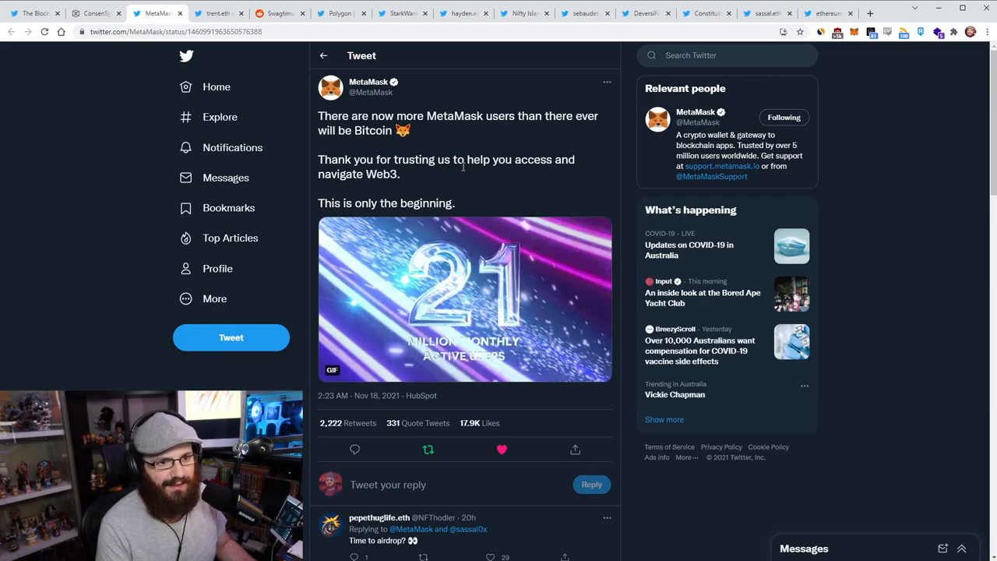
pyautogui.moveTo(952, 234)
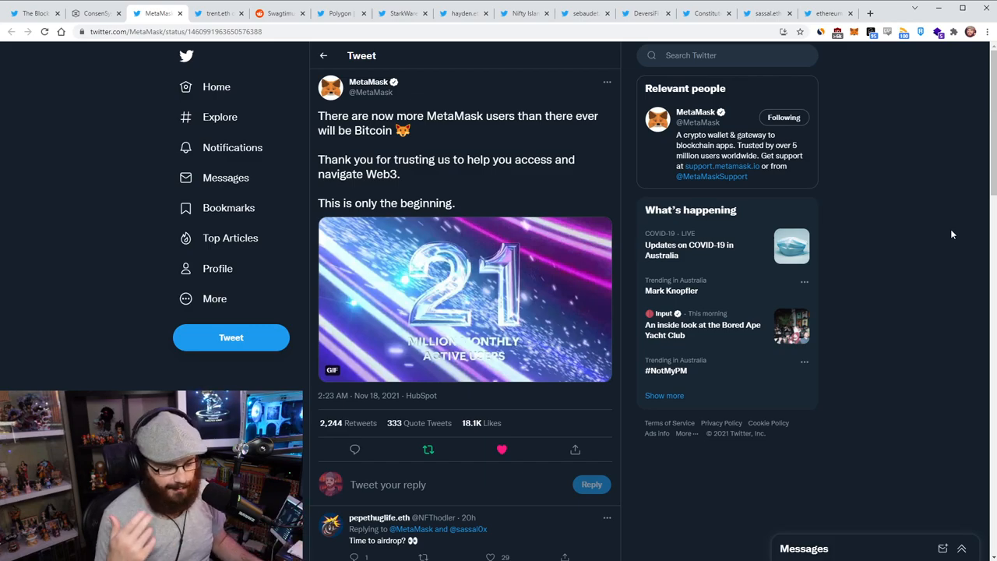
pyautogui.moveTo(948, 276)
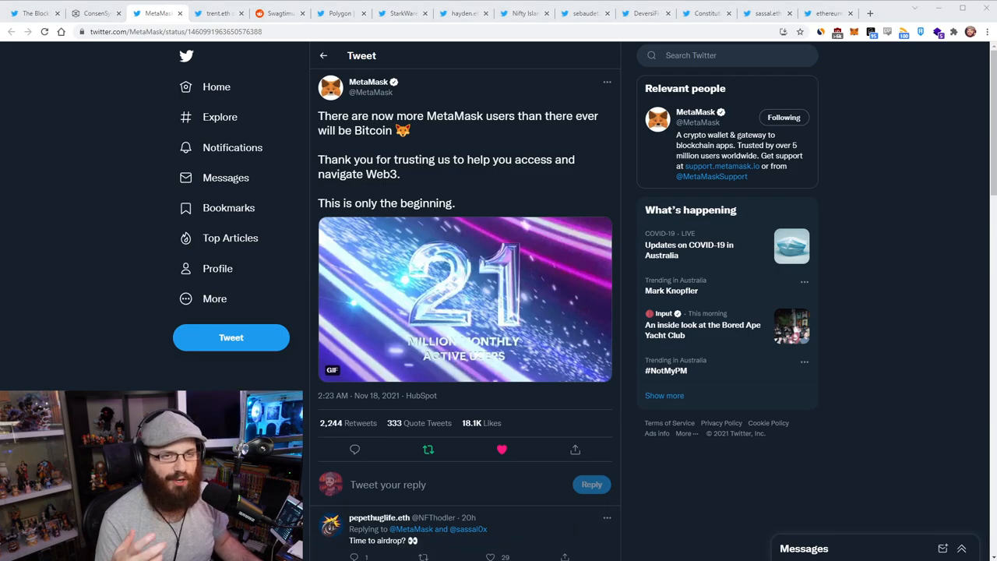
pyautogui.moveTo(891, 420)
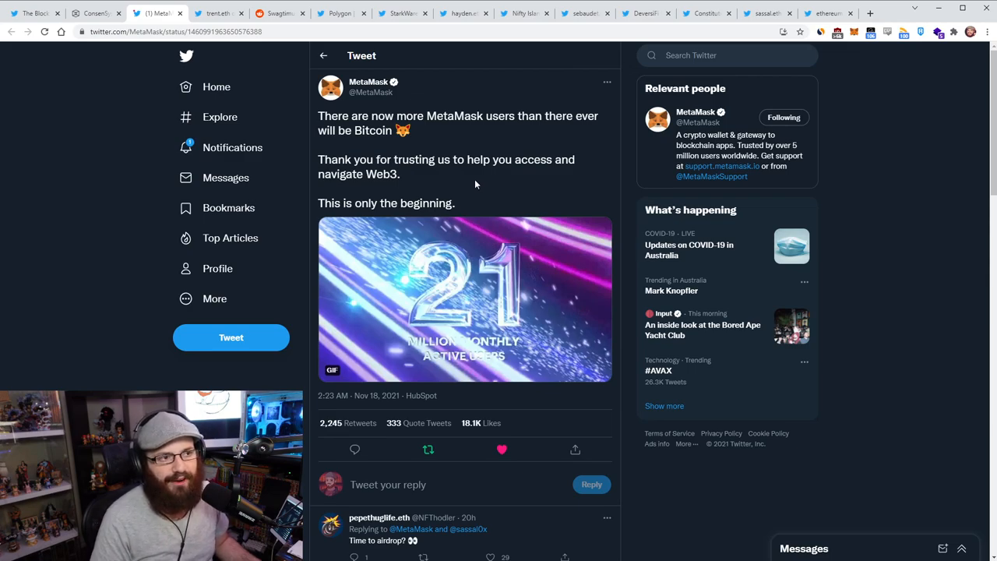
pyautogui.moveTo(460, 176)
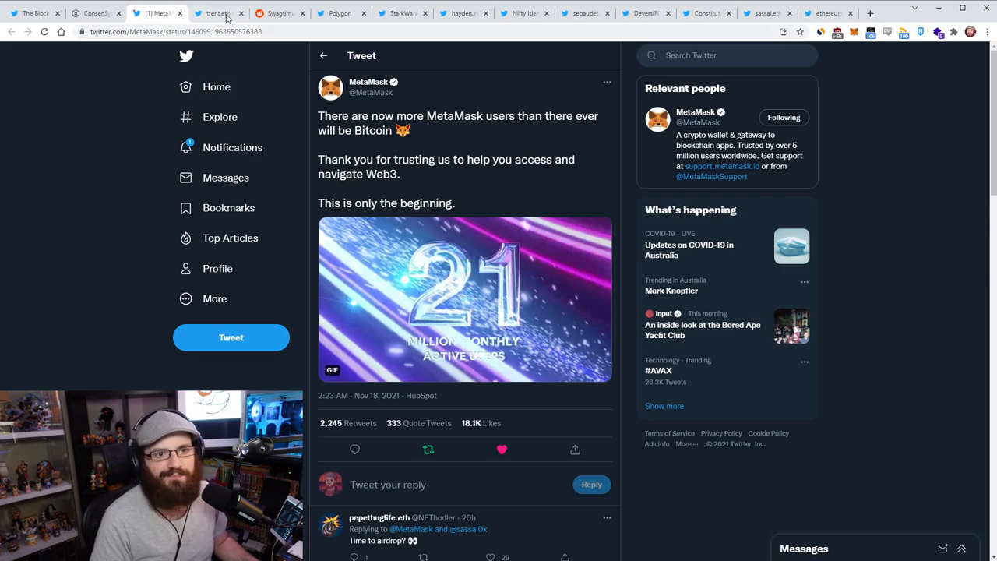
# Open the Reddit 'ETH is bad' thread and collapse the post body.
pyautogui.click(218, 13)
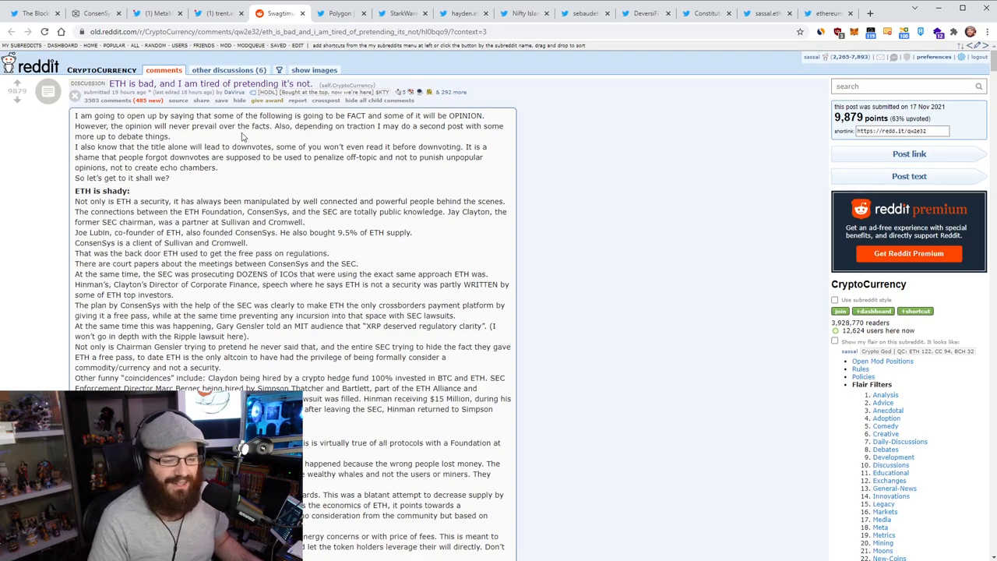
pyautogui.scroll(-3)
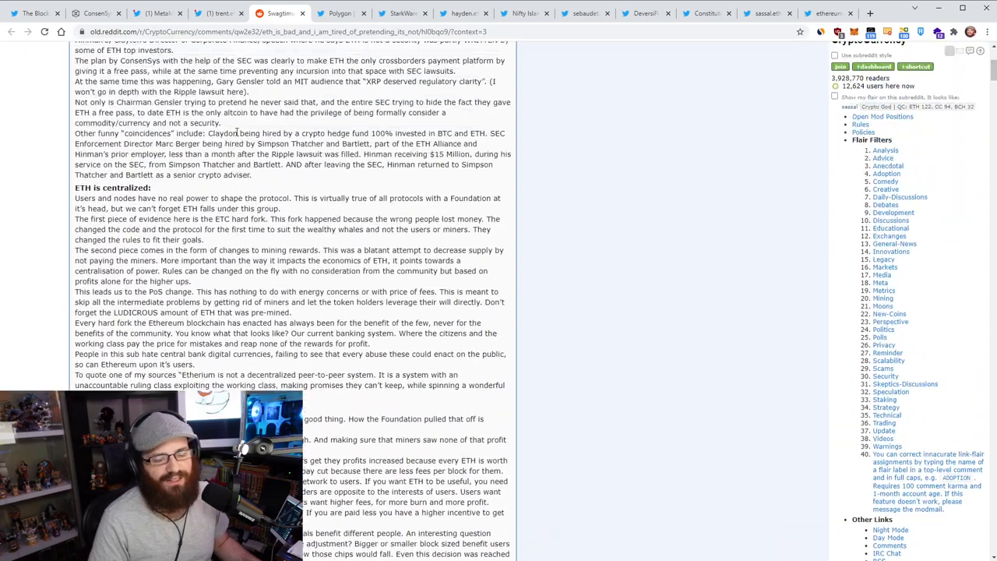
pyautogui.scroll(3)
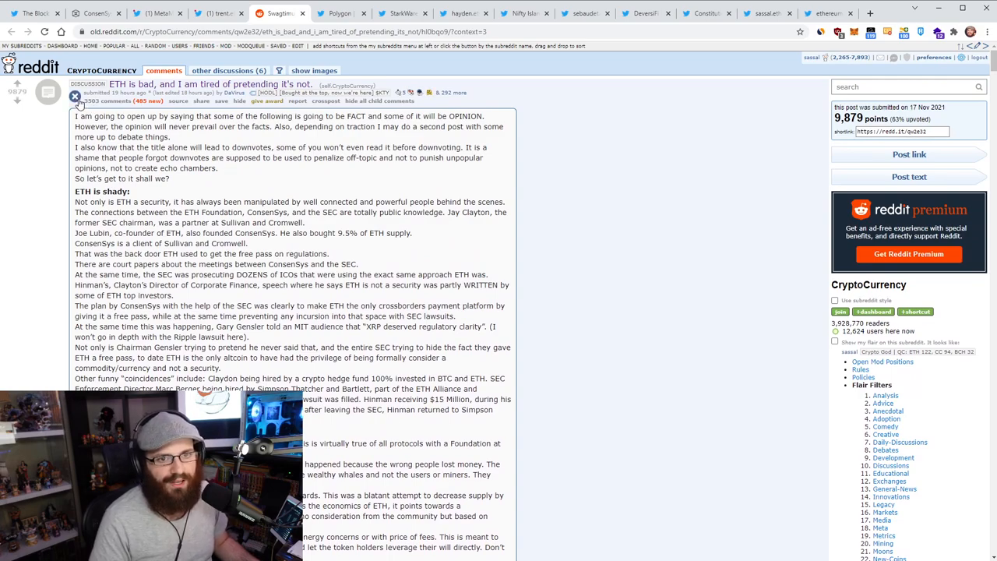
pyautogui.click(75, 100)
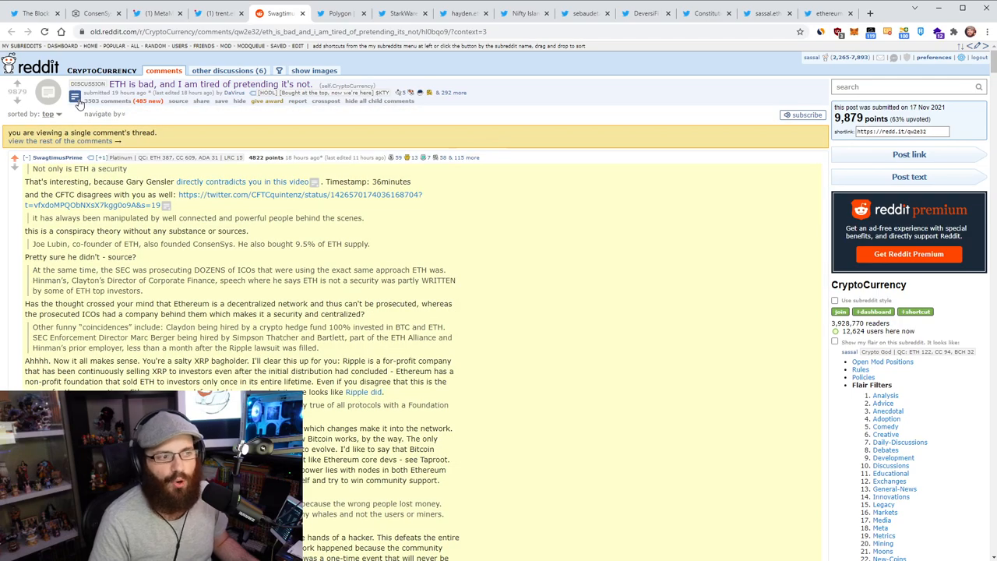
pyautogui.click(75, 100)
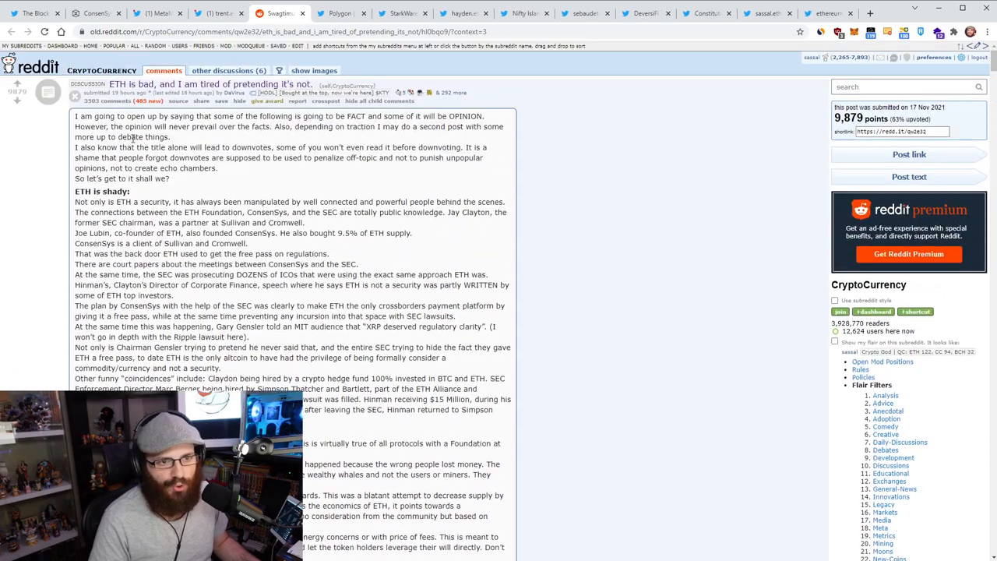
pyautogui.click(77, 94)
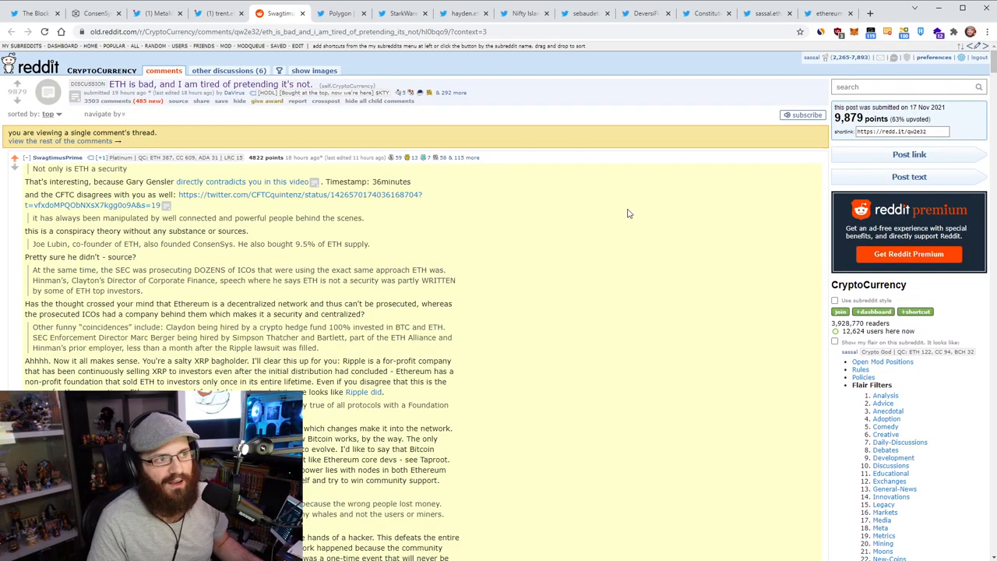
# Scroll through the rebuttal reply thread with the post text collapsed.
pyautogui.scroll(-3)
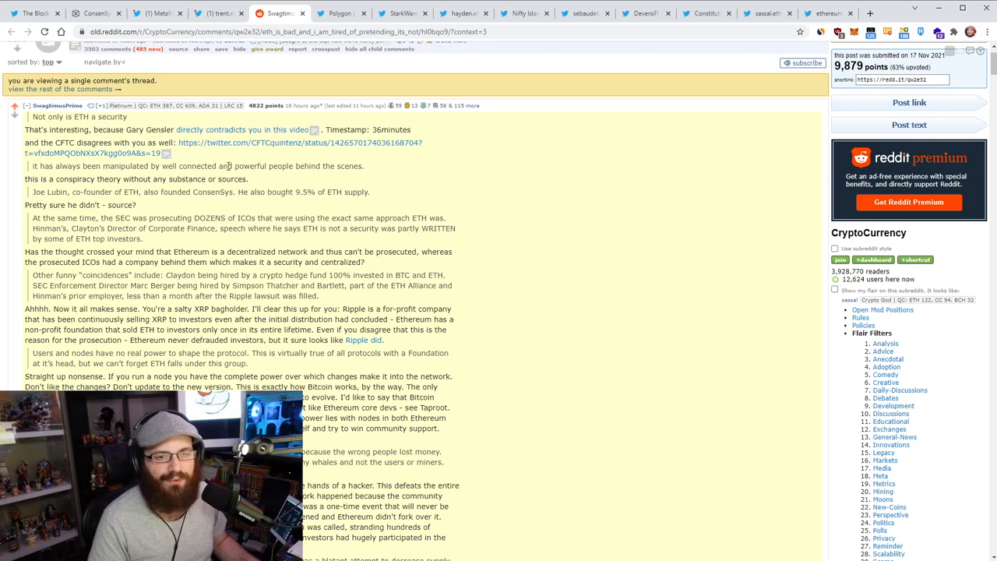
pyautogui.scroll(-3)
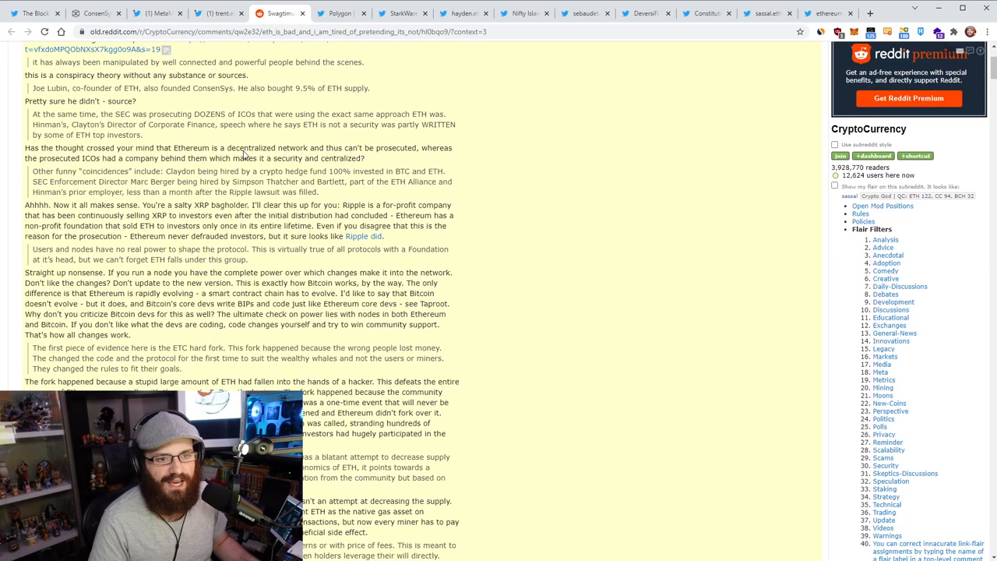
pyautogui.scroll(-3)
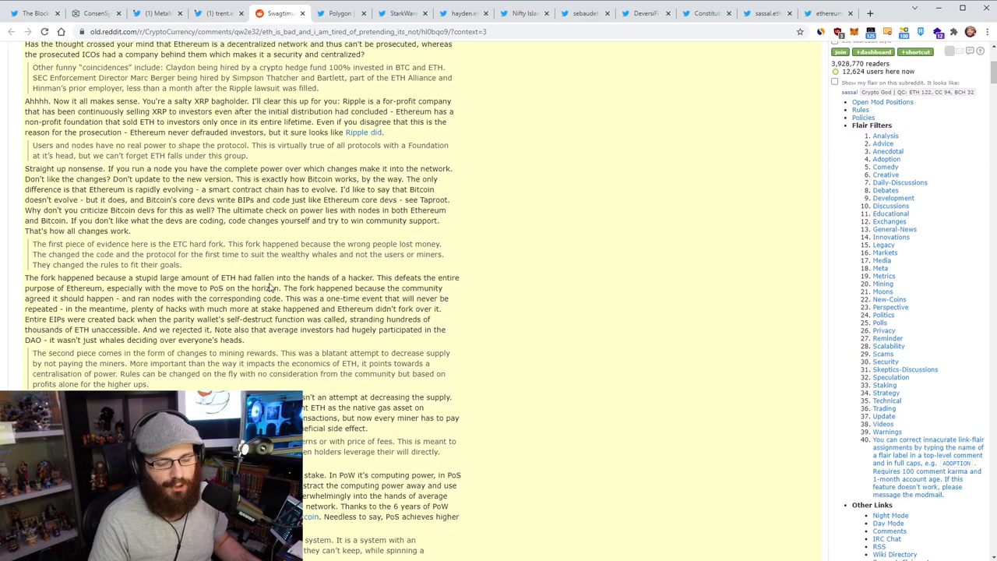
pyautogui.scroll(-3)
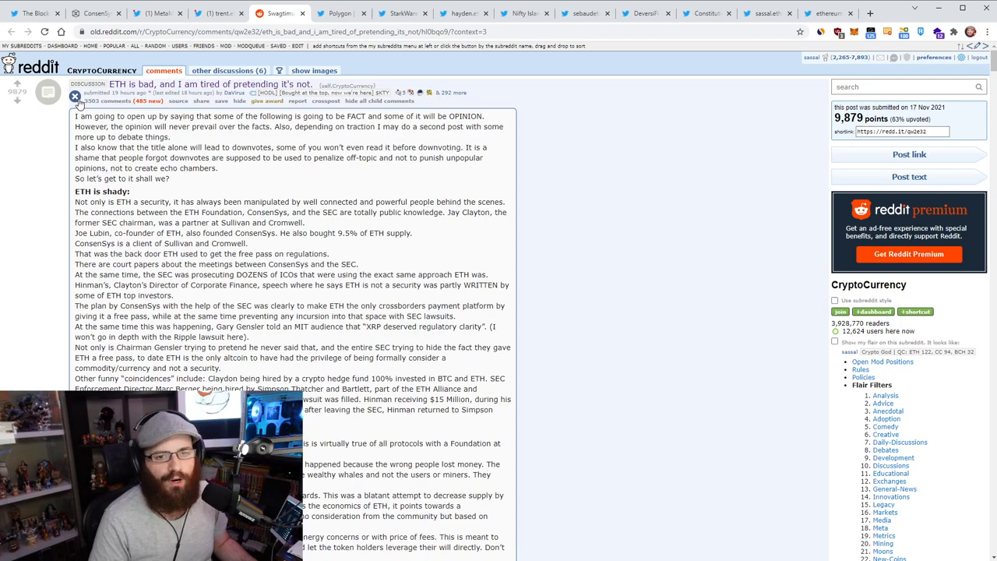
pyautogui.click(76, 96)
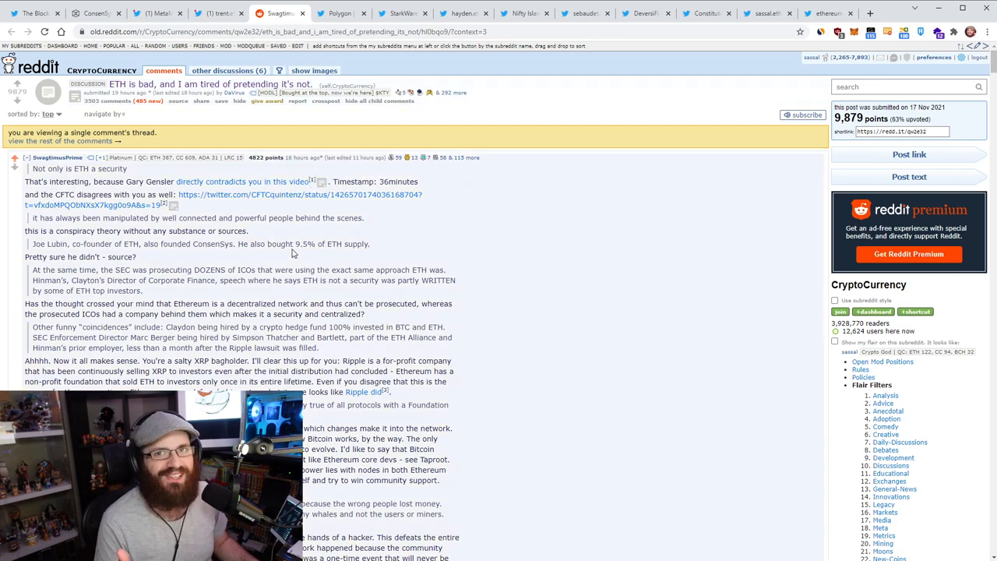
pyautogui.moveTo(290, 254)
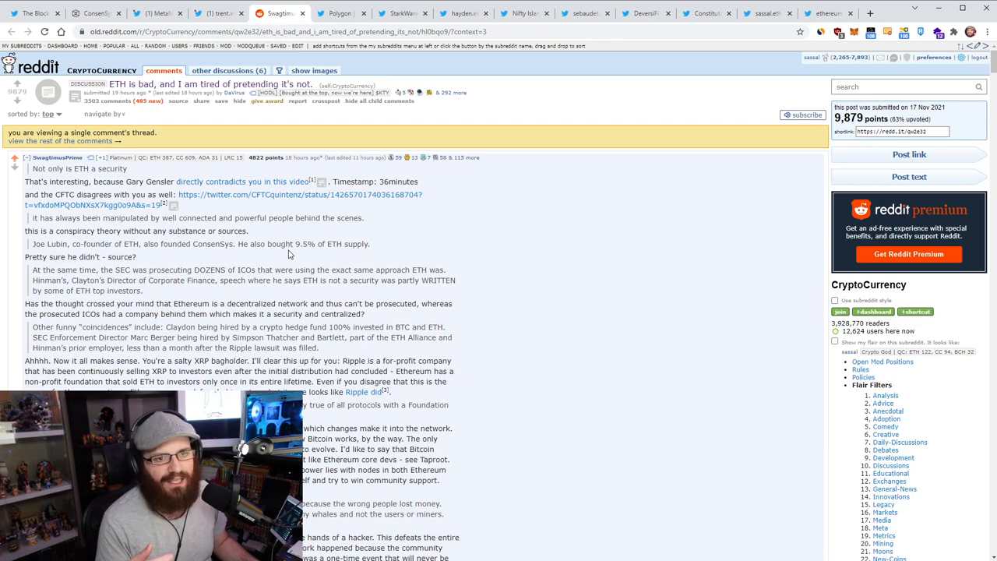
pyautogui.scroll(-3)
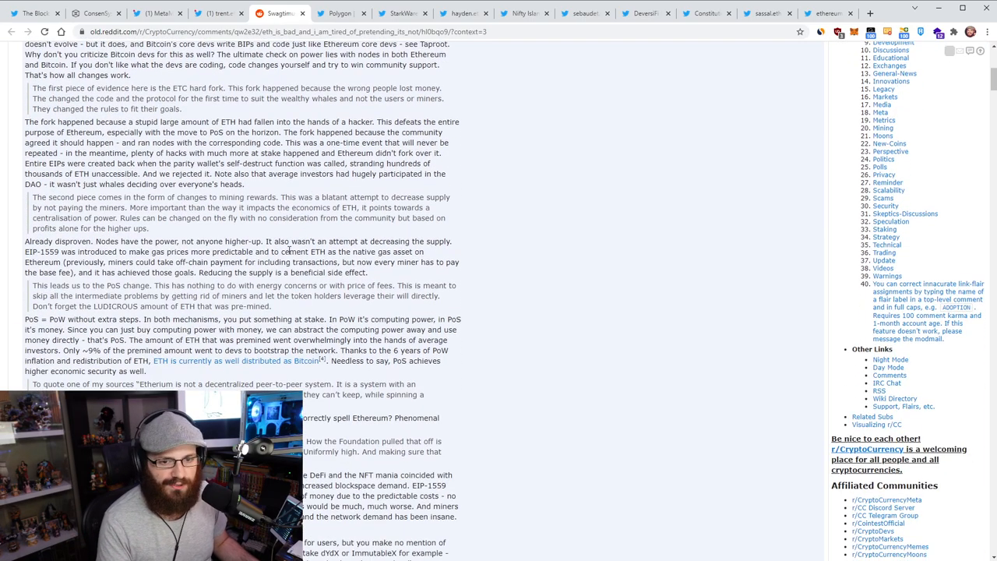
pyautogui.scroll(3)
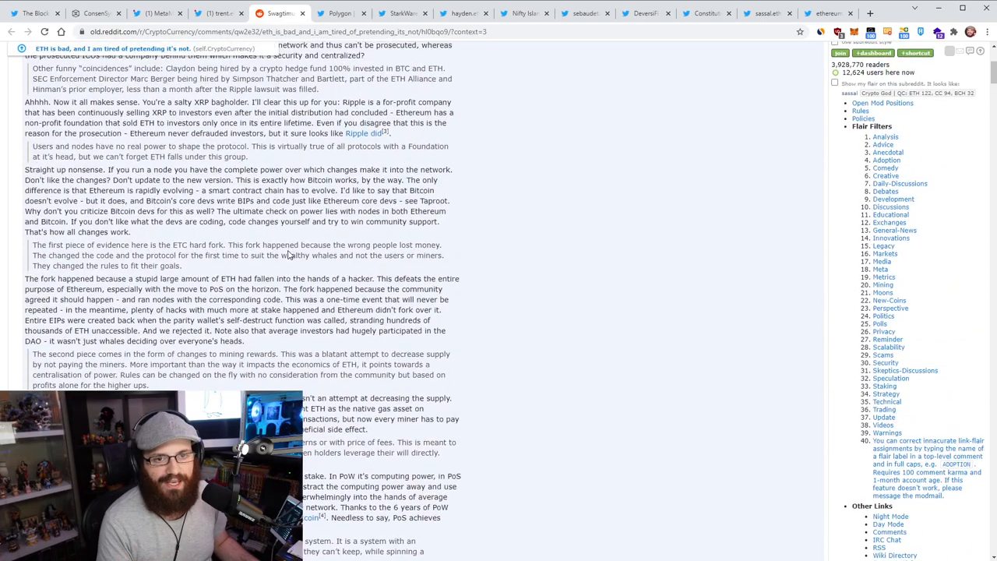
pyautogui.scroll(3)
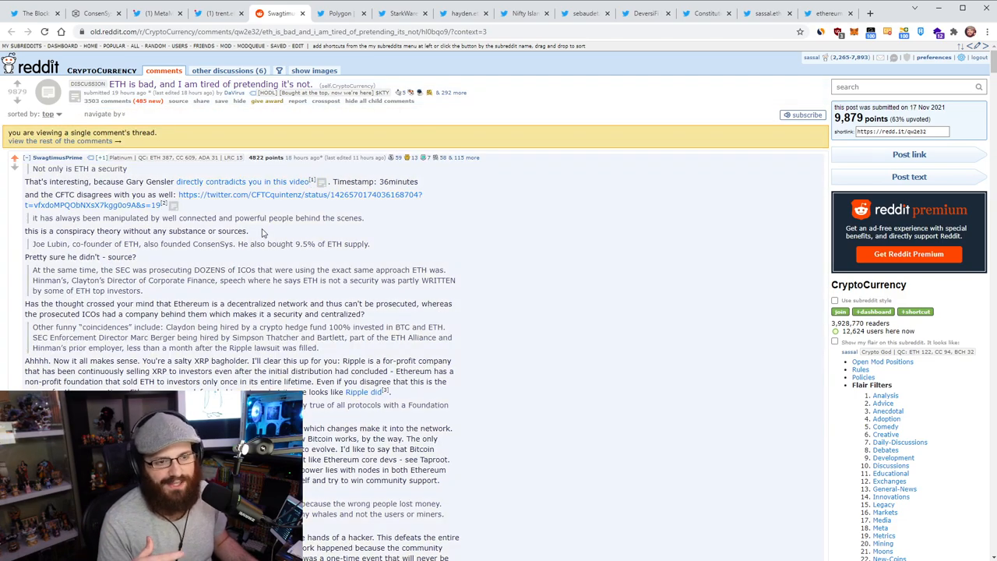
pyautogui.scroll(-3)
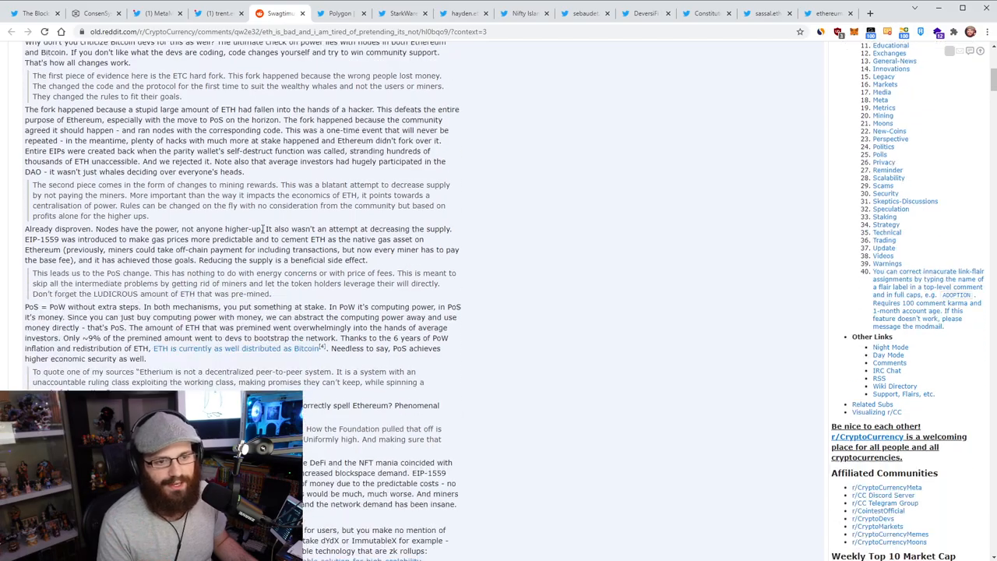
pyautogui.scroll(3)
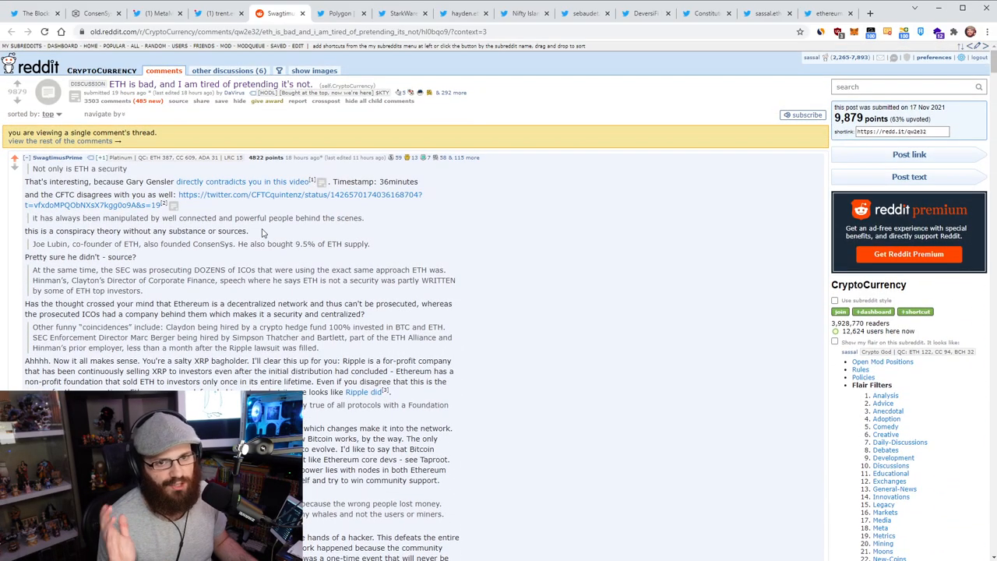
pyautogui.scroll(-3)
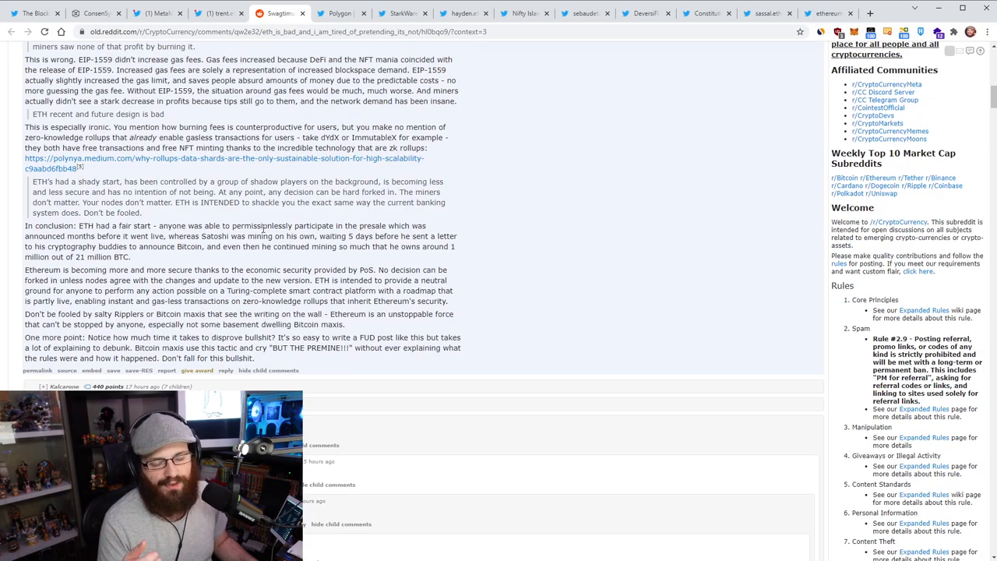
pyautogui.scroll(3)
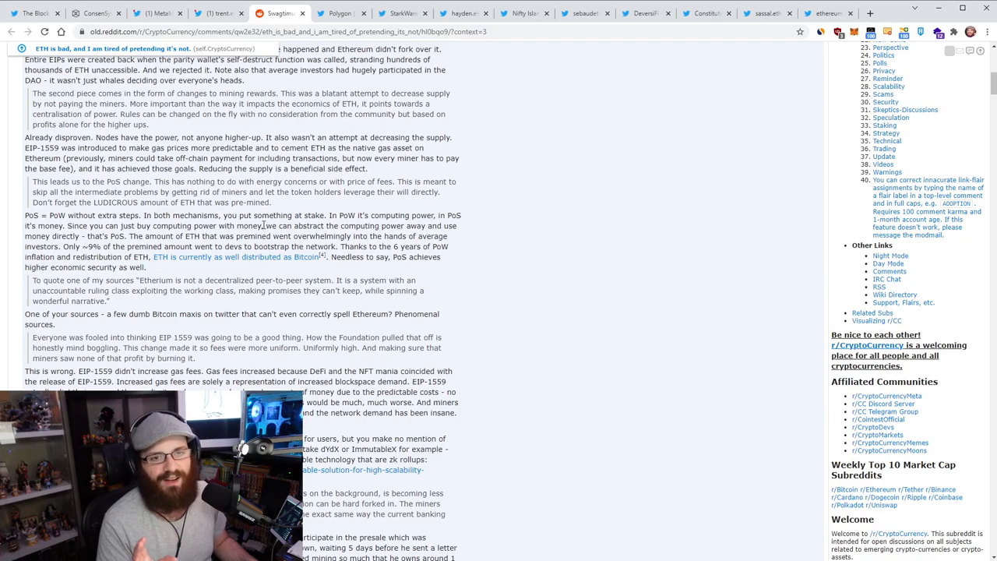
pyautogui.scroll(3)
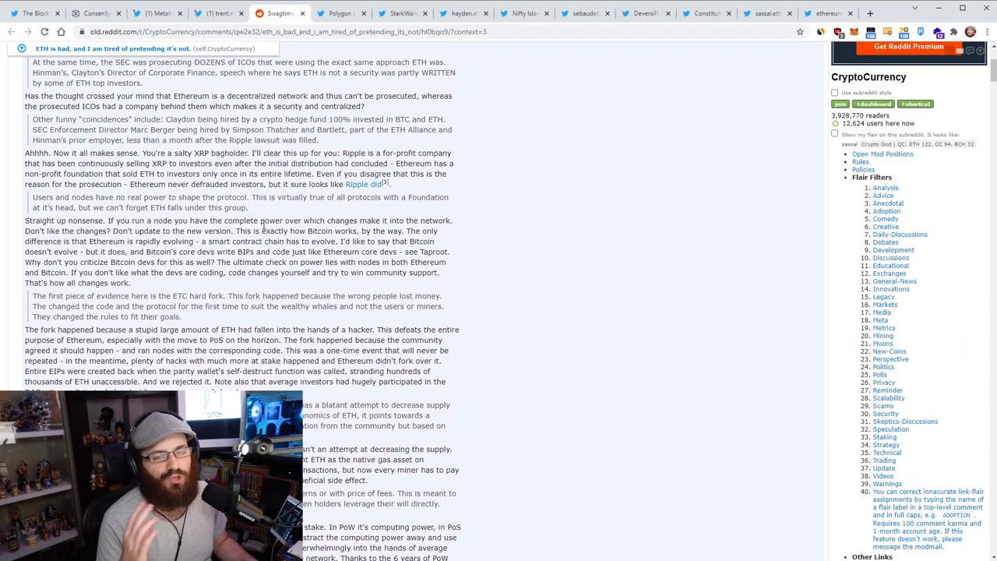
pyautogui.scroll(3)
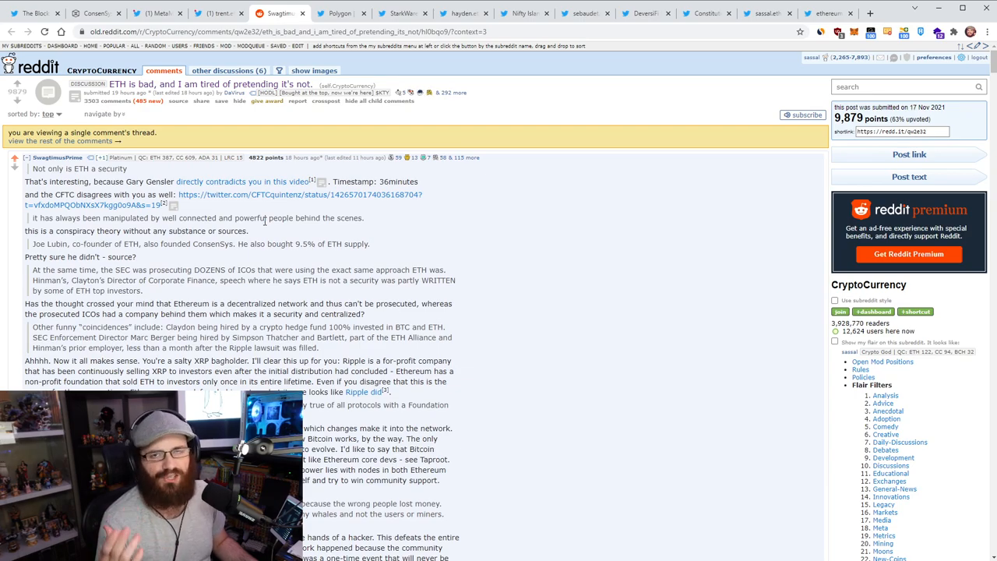
pyautogui.scroll(-3)
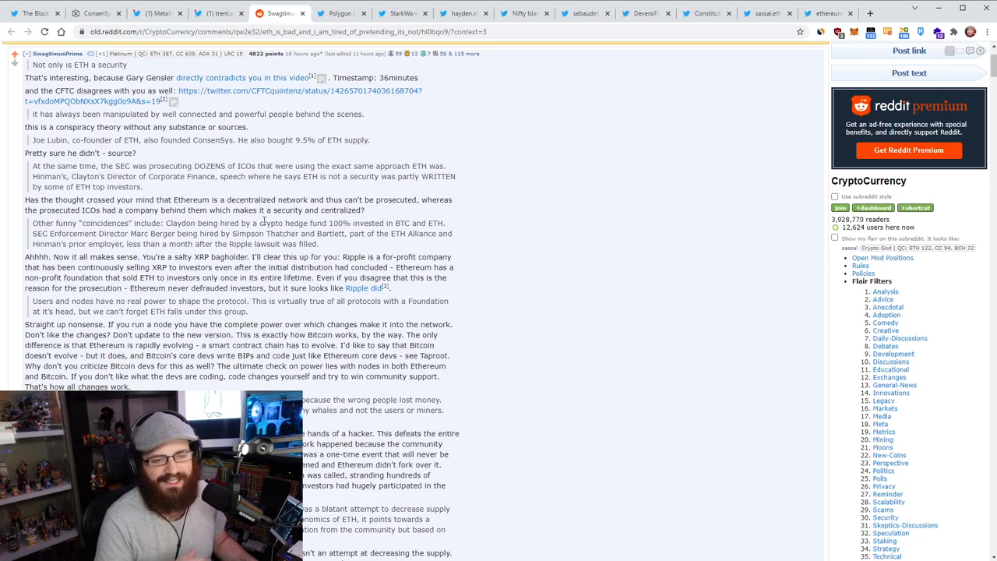
pyautogui.scroll(-3)
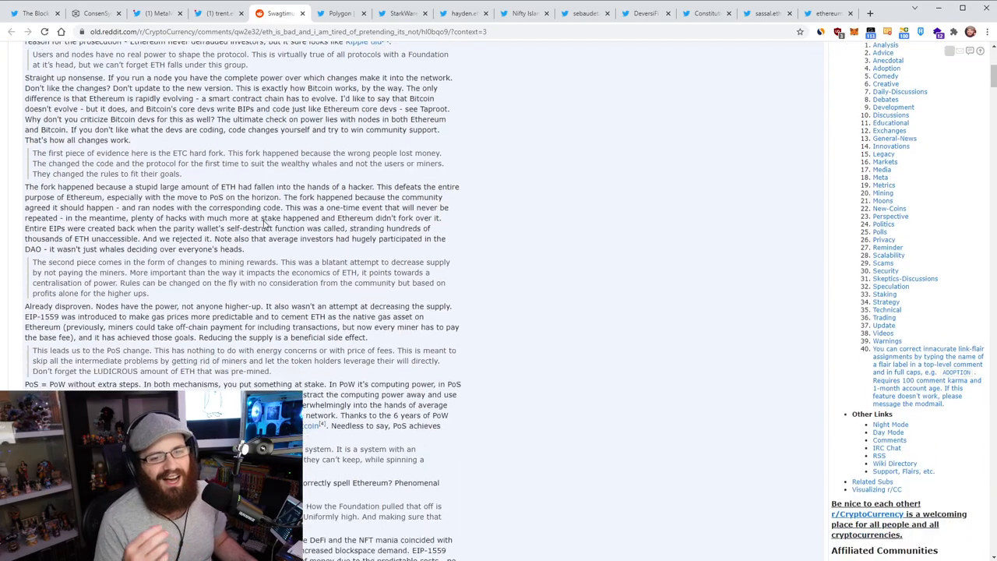
pyautogui.scroll(-3)
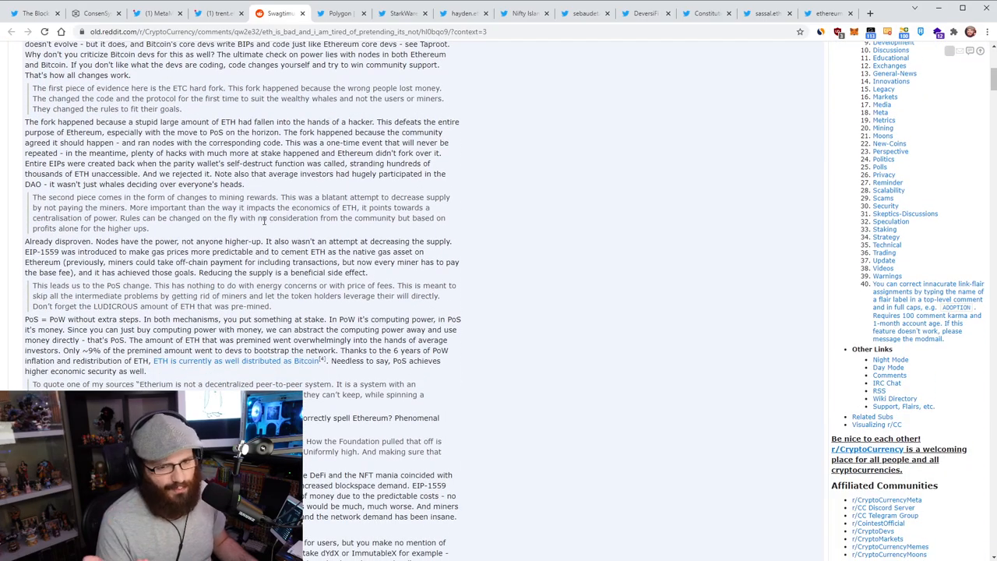
pyautogui.scroll(-3)
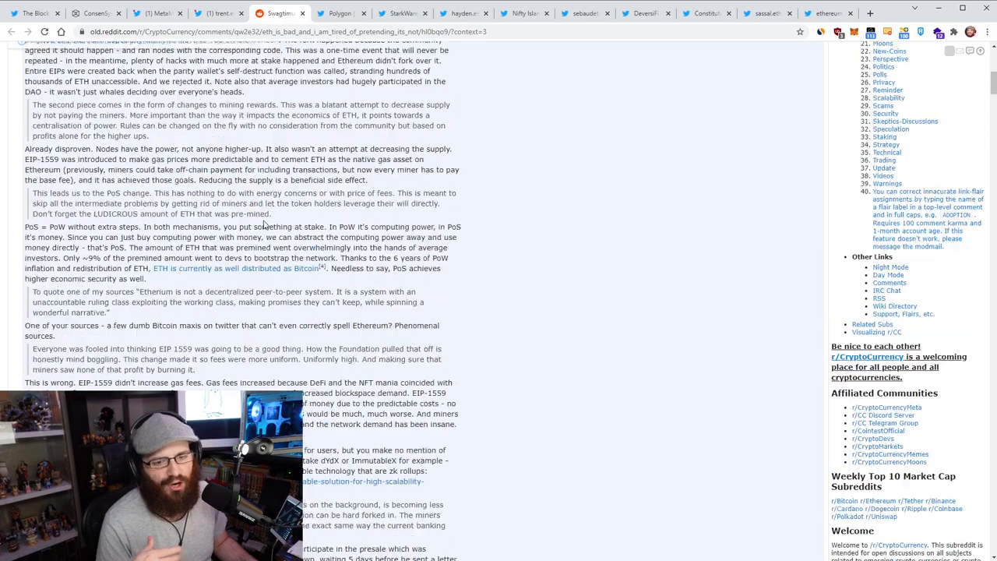
pyautogui.scroll(3)
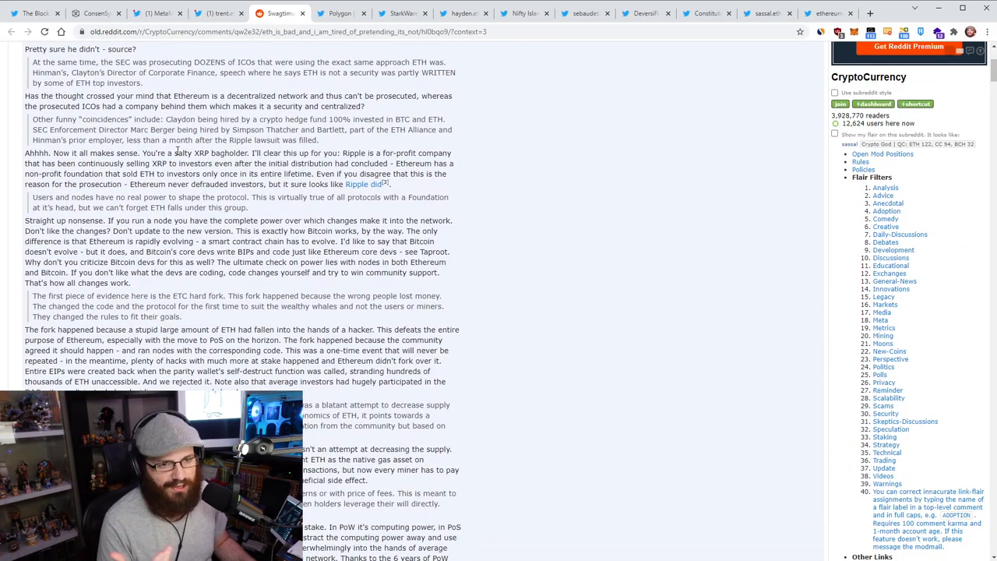
pyautogui.scroll(-3)
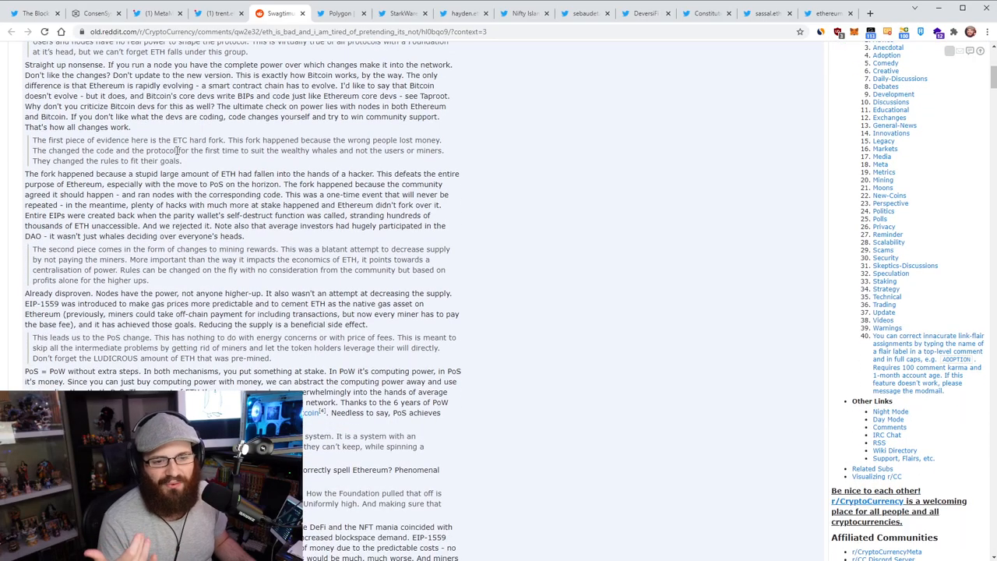
pyautogui.scroll(3)
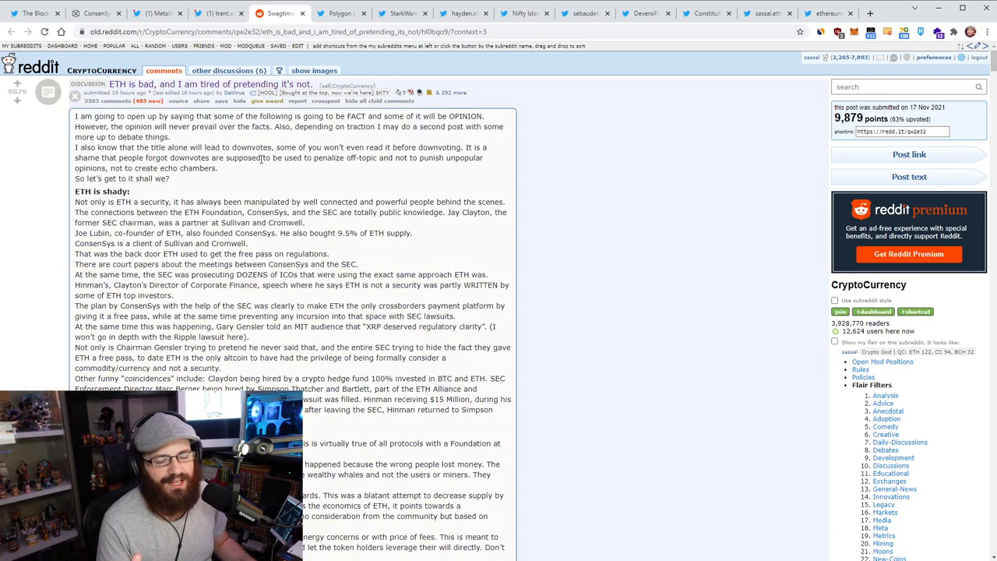
pyautogui.click(74, 97)
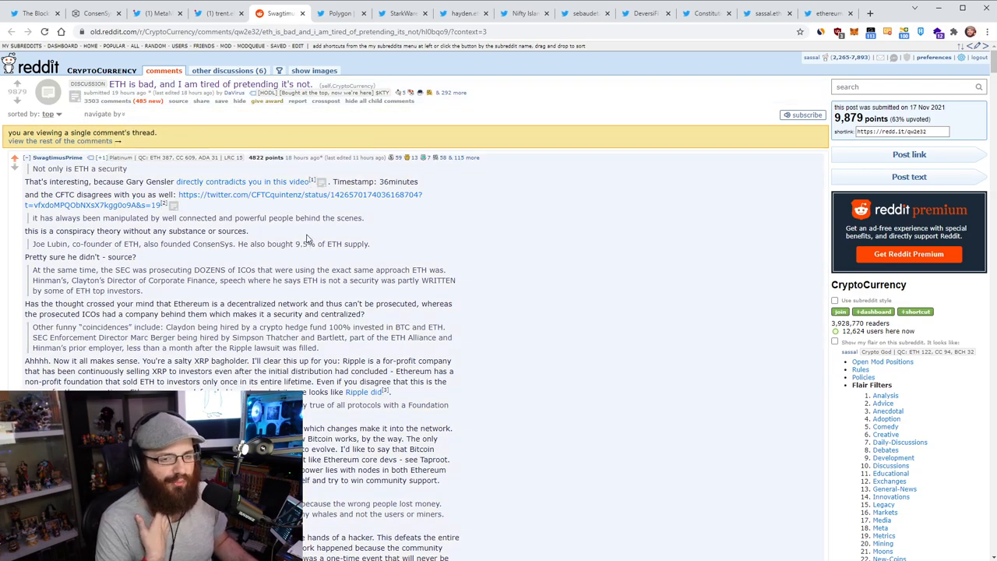
pyautogui.scroll(-3)
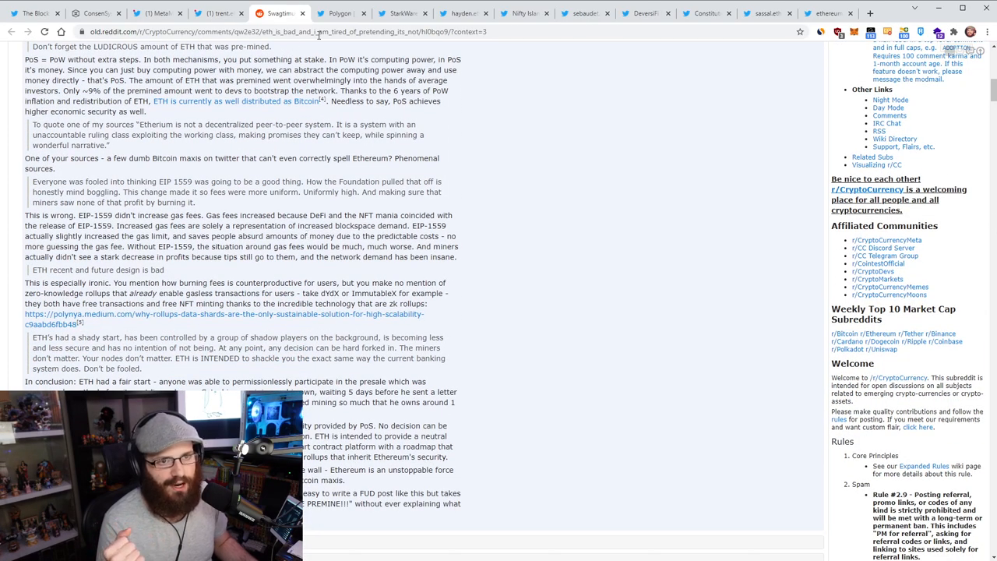
# Open Polygon's $1M Gitcoin donation tweet, then play and pause its video.
pyautogui.click(340, 13)
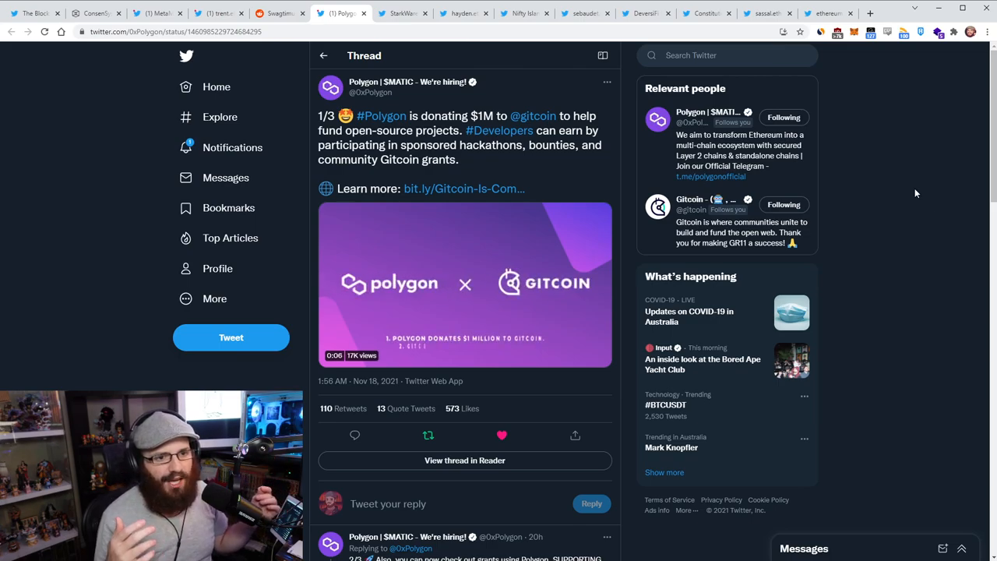
pyautogui.click(464, 284)
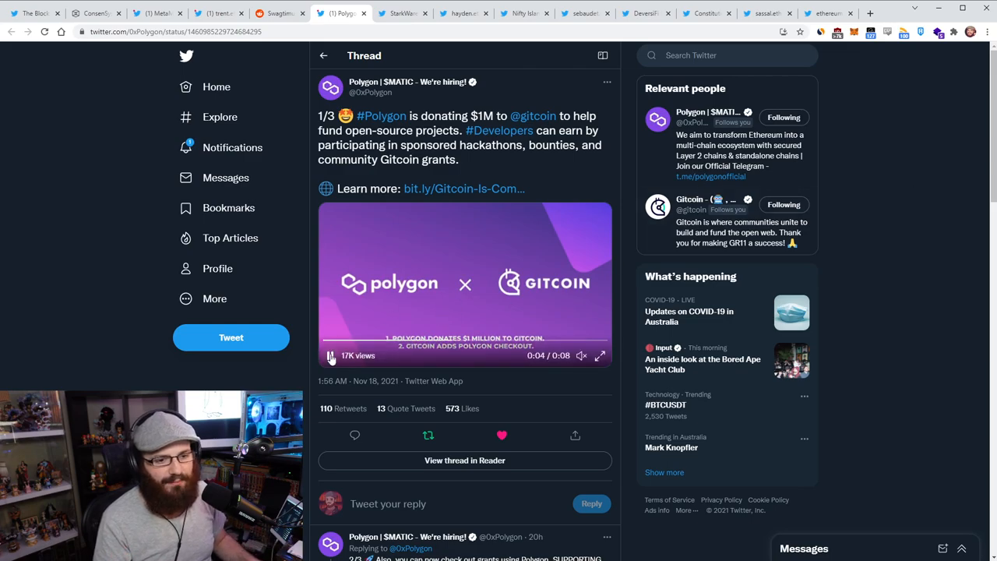
pyautogui.click(330, 355)
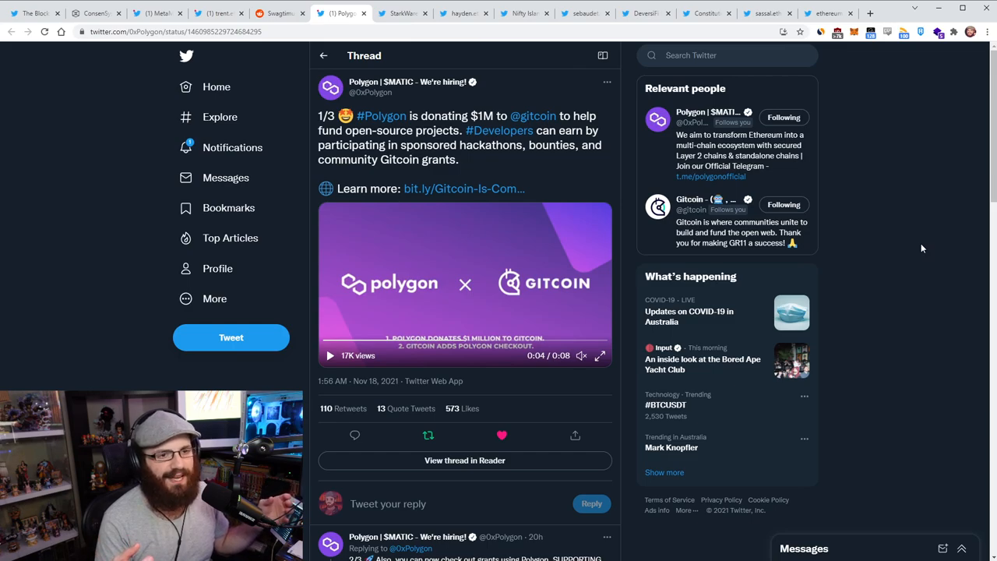
pyautogui.moveTo(839, 395)
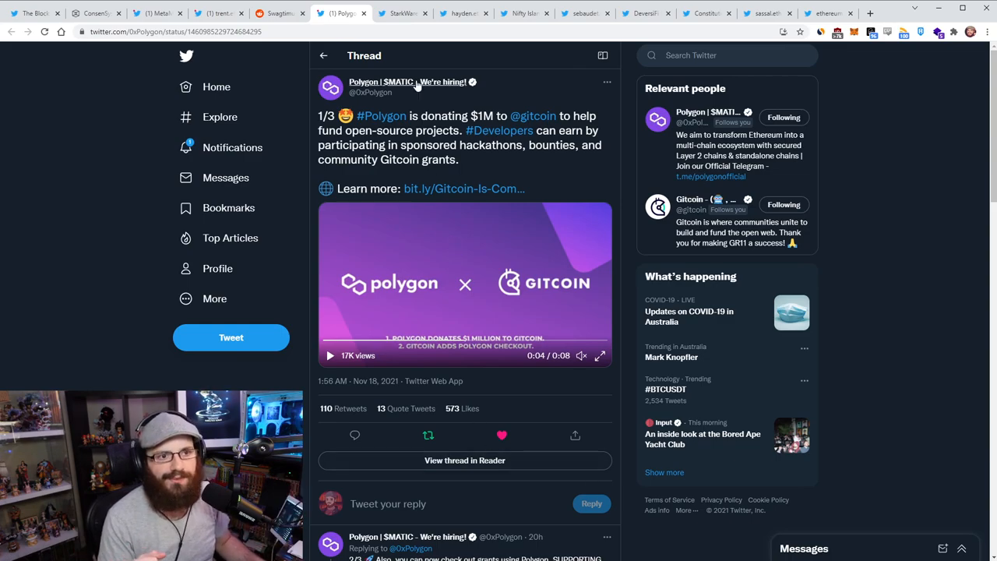
# Bring up StarkWare's StarkNet Alpha 4 tweet and scroll through it.
pyautogui.click(402, 14)
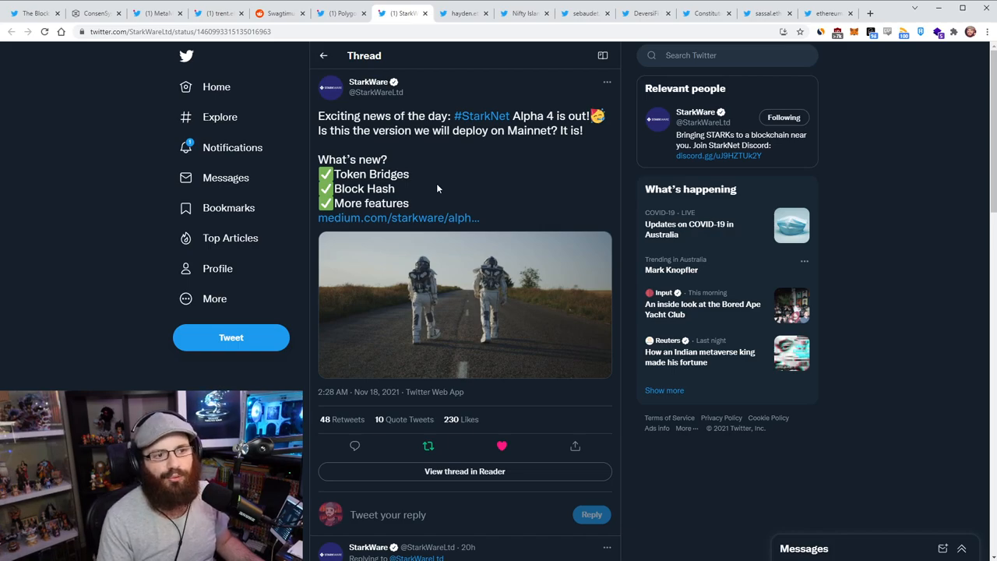
pyautogui.scroll(-3)
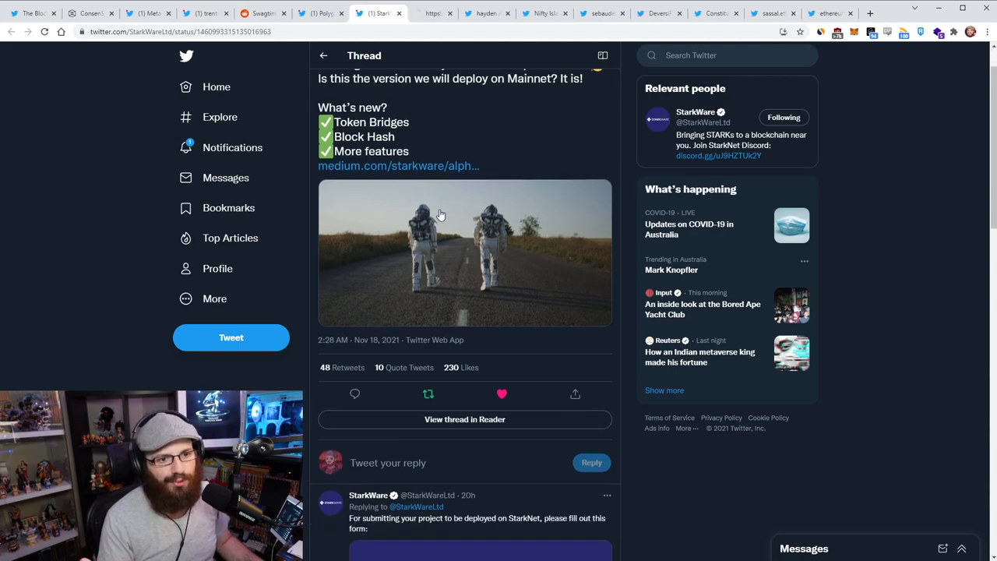
pyautogui.scroll(3)
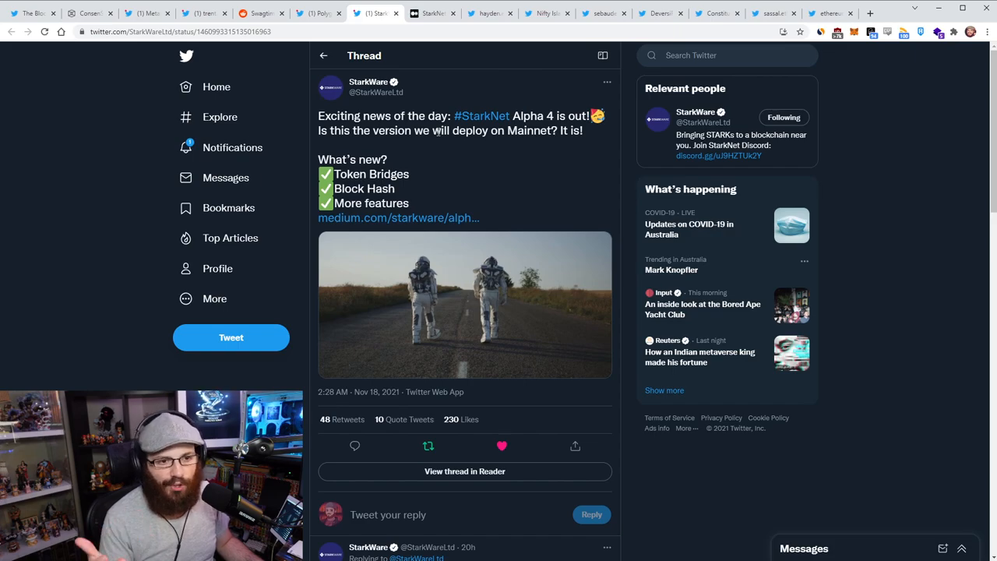
# Open the StarkNet Alpha 4 Release article on Medium and skim its opening.
pyautogui.click(398, 217)
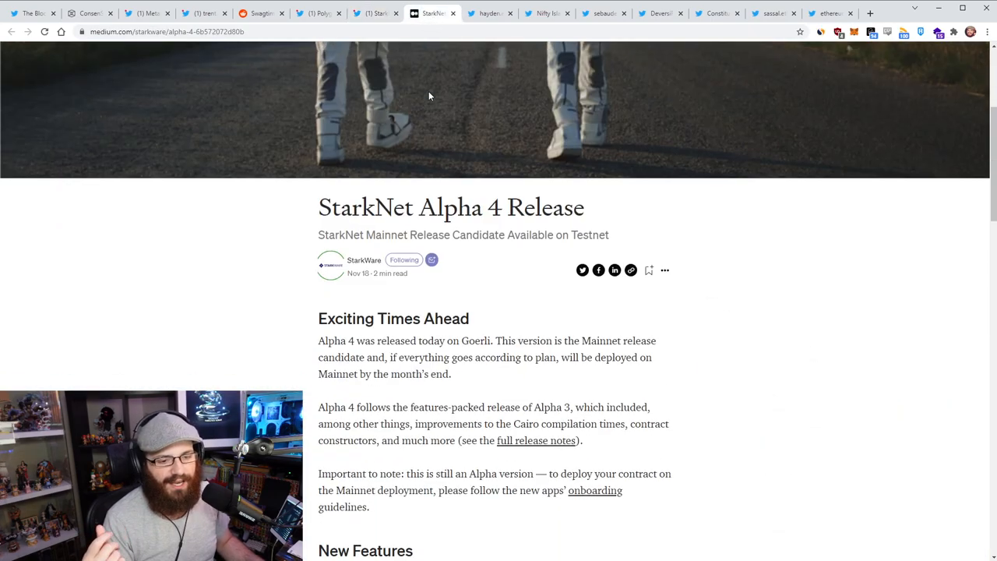
pyautogui.scroll(-3)
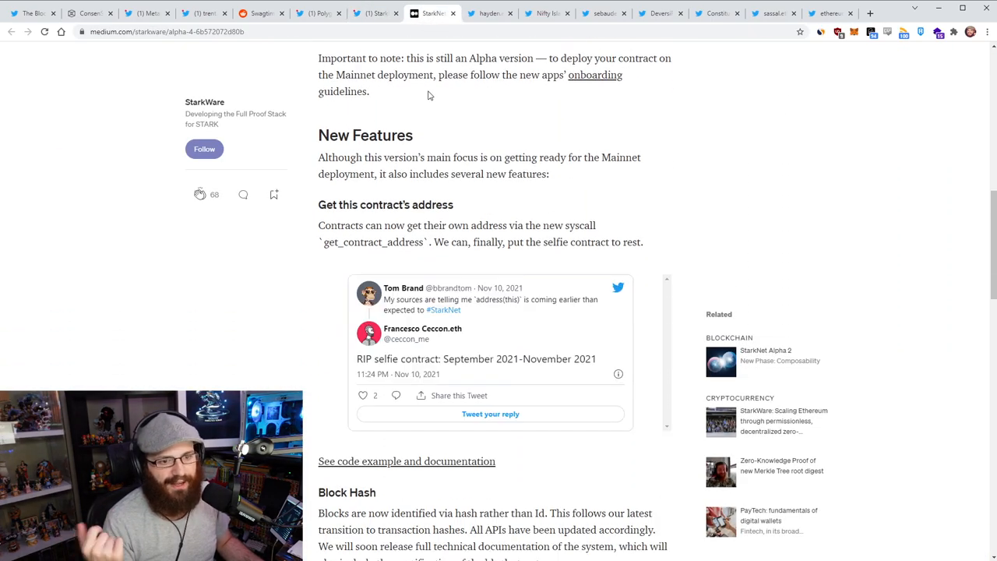
pyautogui.scroll(-3)
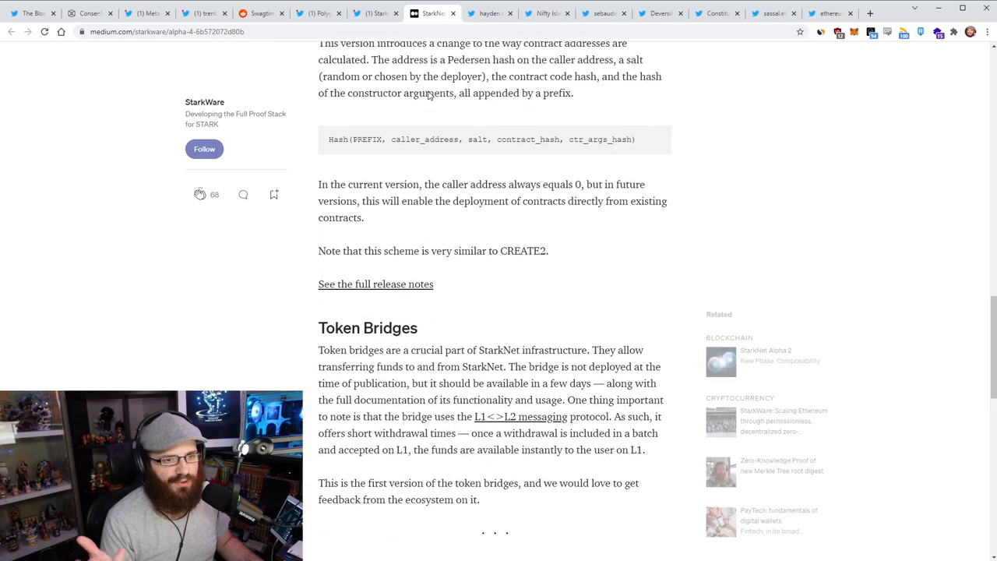
pyautogui.scroll(3)
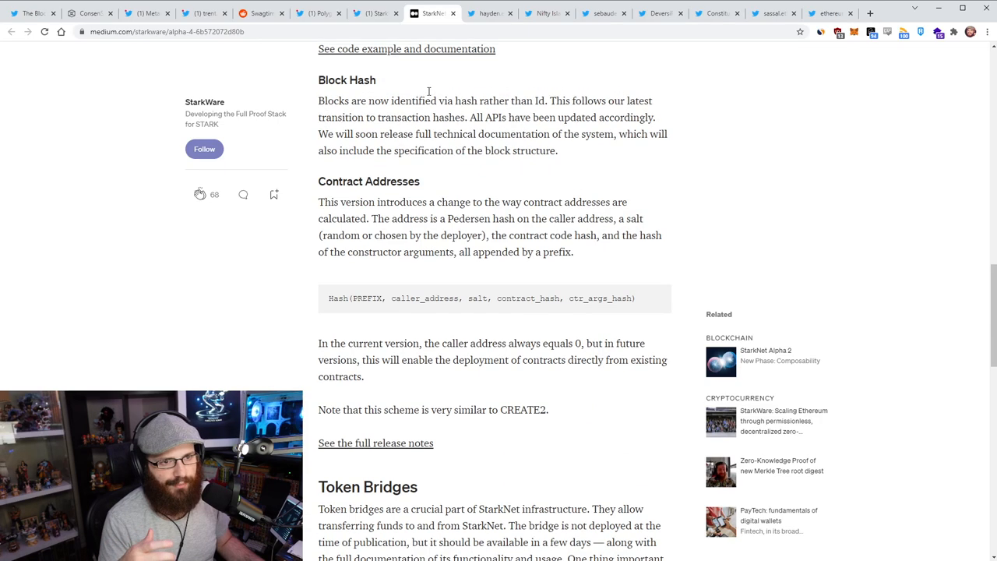
pyautogui.scroll(3)
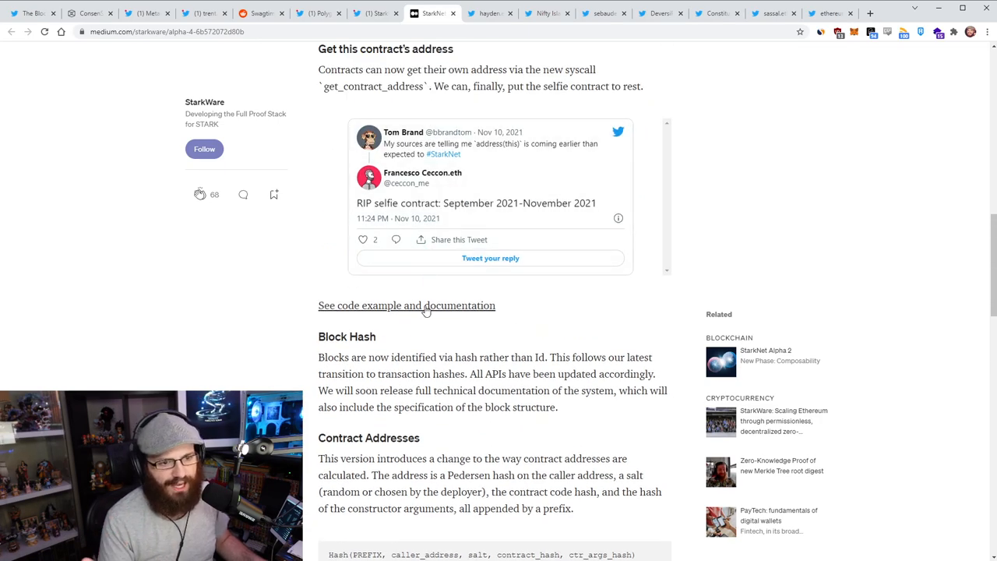
pyautogui.scroll(3)
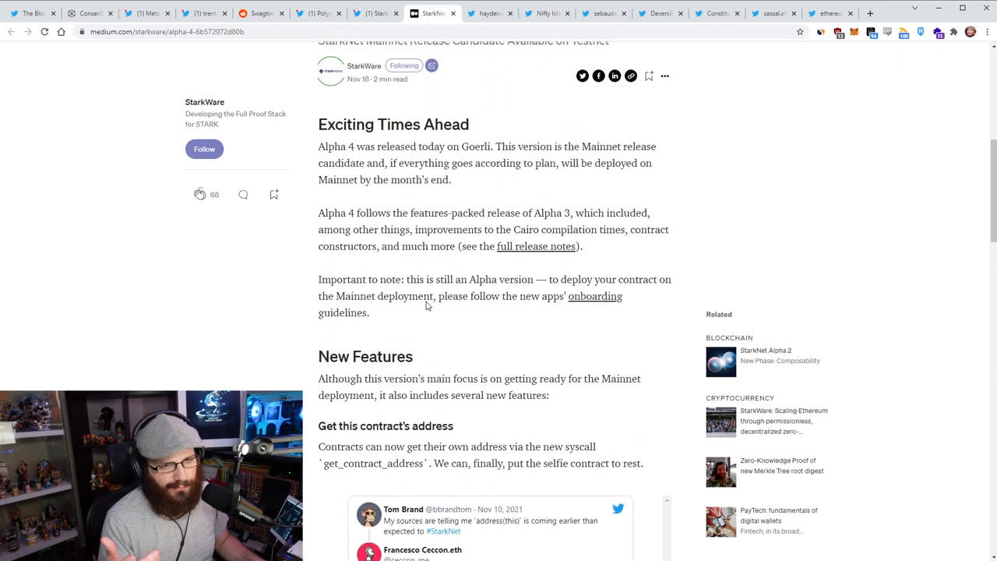
pyautogui.scroll(3)
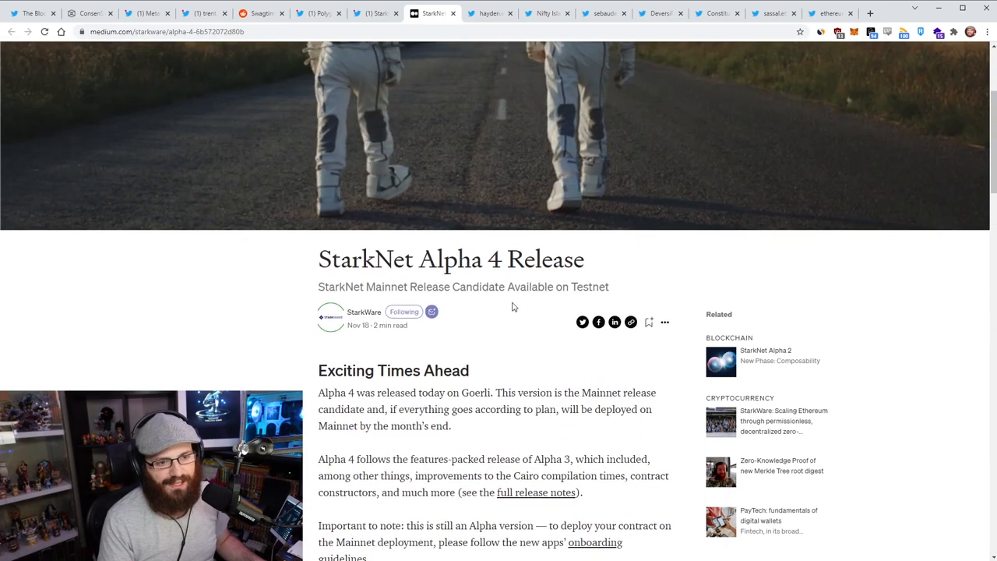
# Read on about the Mainnet release candidate on Testnet, then switch to hayden.eth's tweet.
pyautogui.scroll(-3)
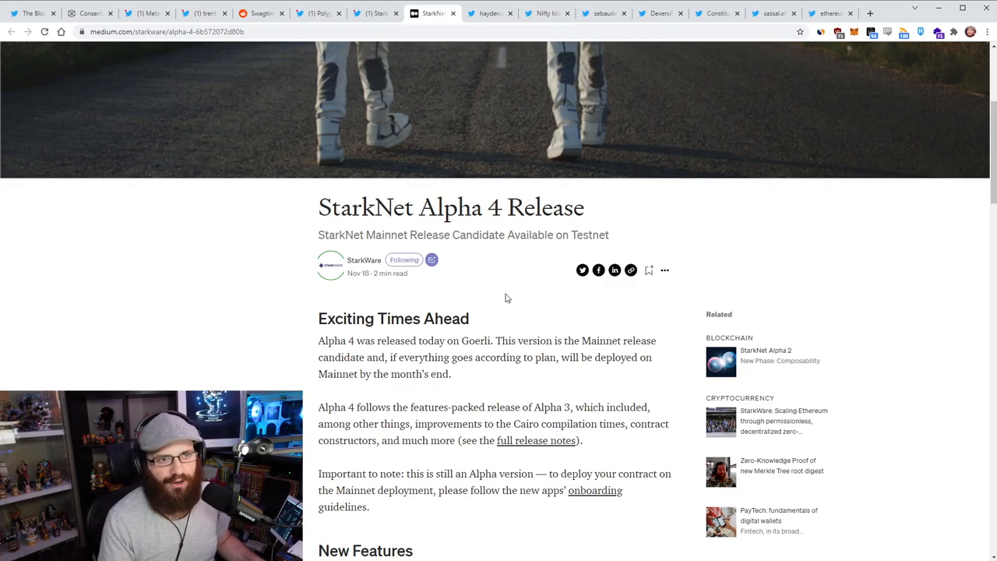
pyautogui.scroll(-3)
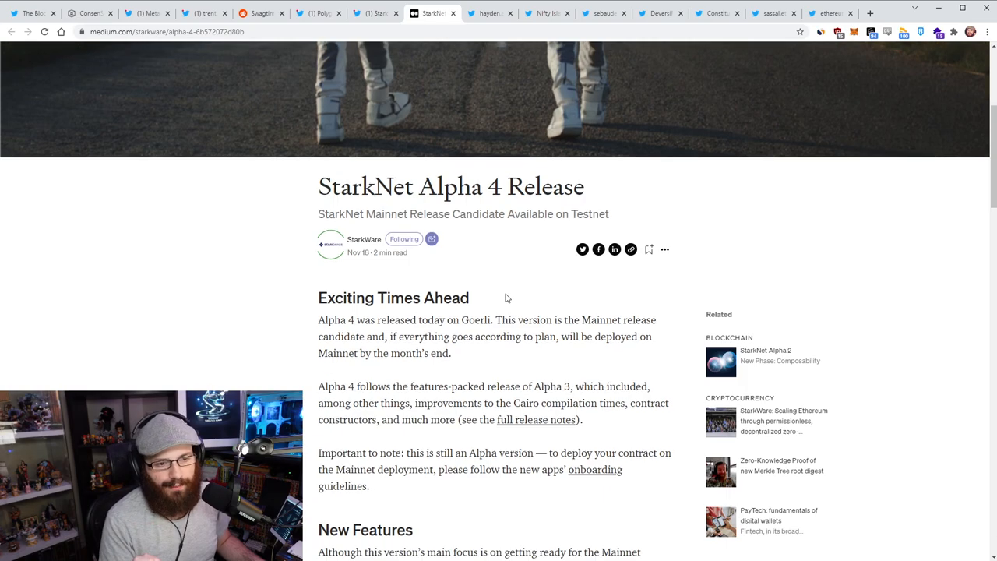
pyautogui.scroll(-3)
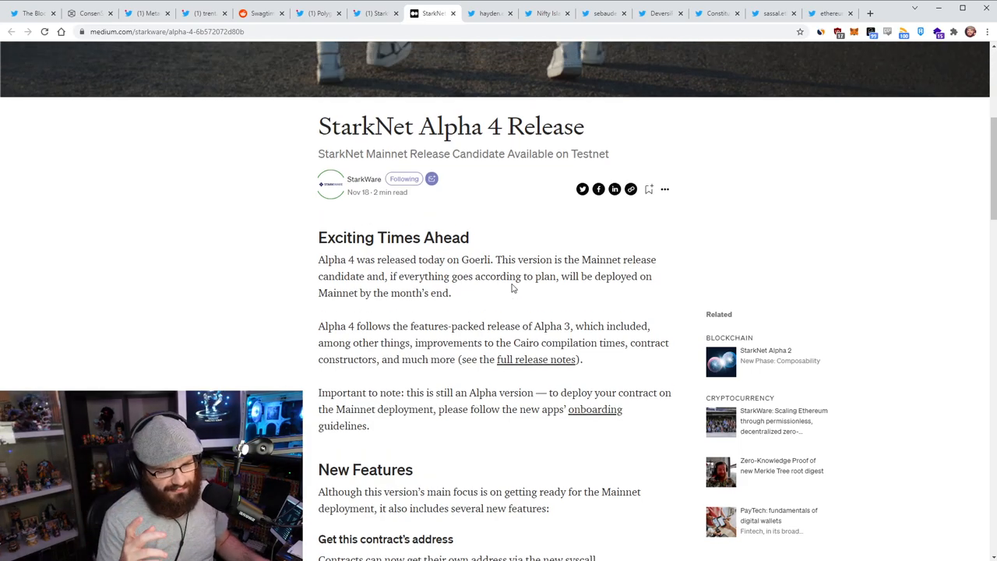
pyautogui.scroll(3)
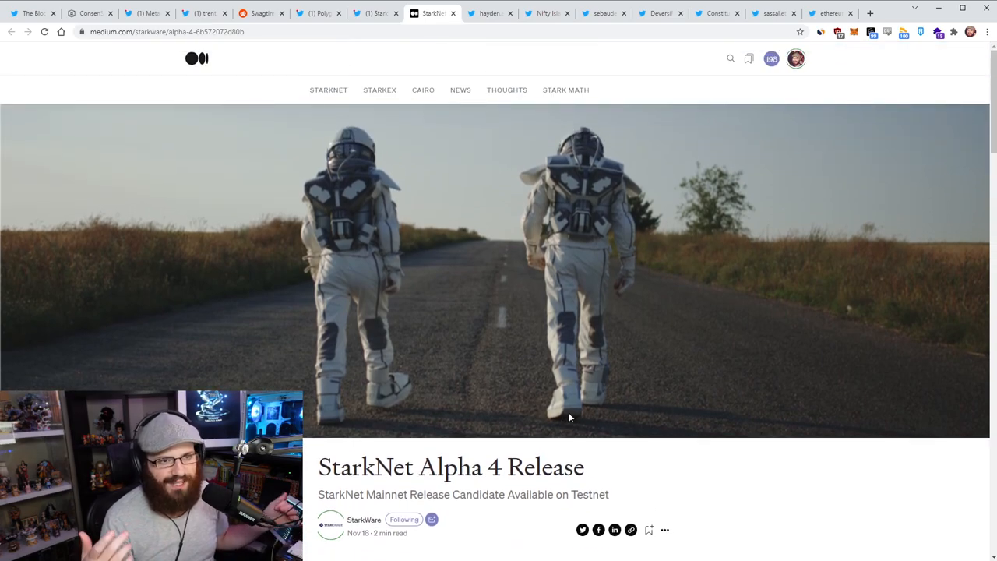
pyautogui.scroll(-3)
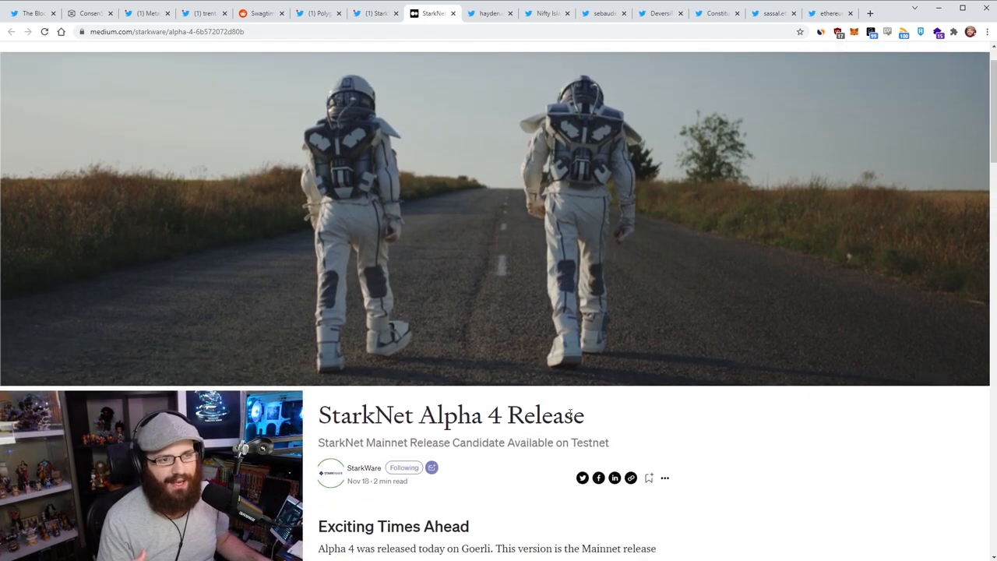
pyautogui.scroll(3)
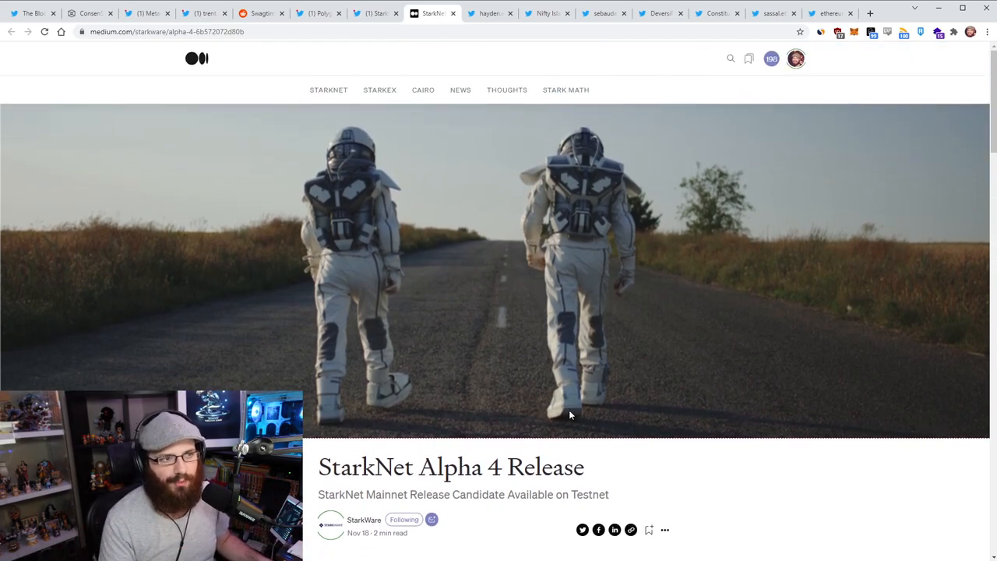
pyautogui.scroll(-3)
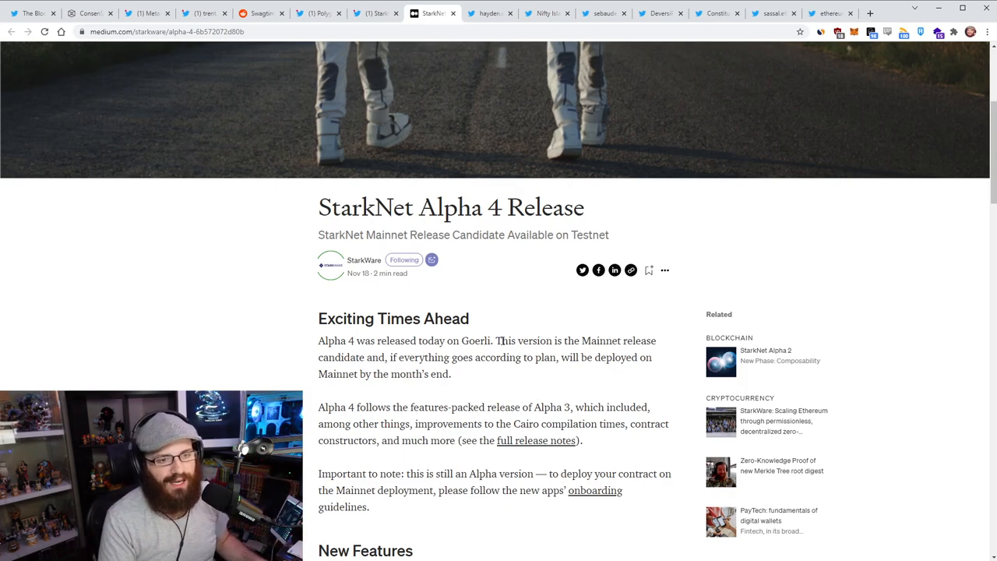
pyautogui.moveTo(498, 337)
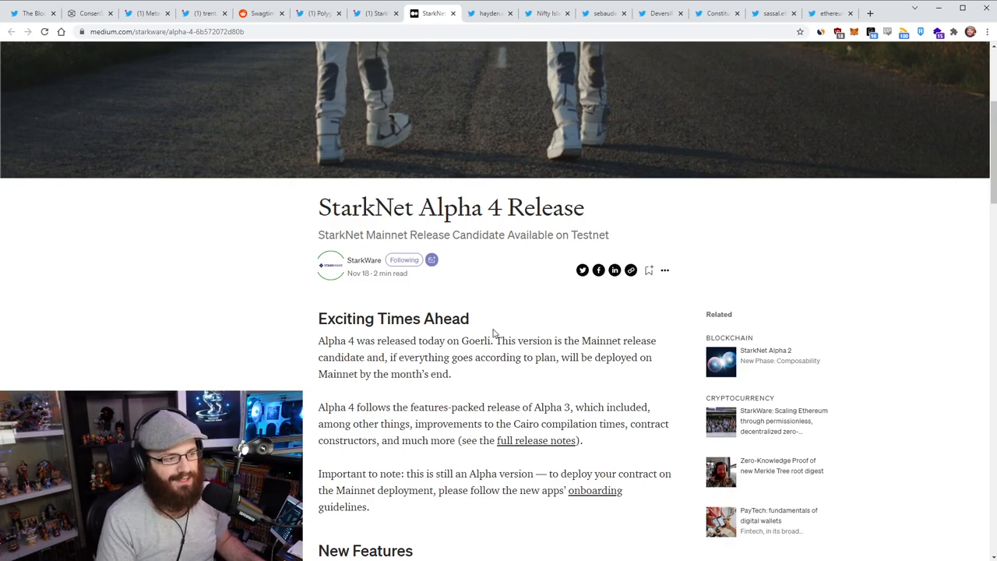
pyautogui.click(489, 13)
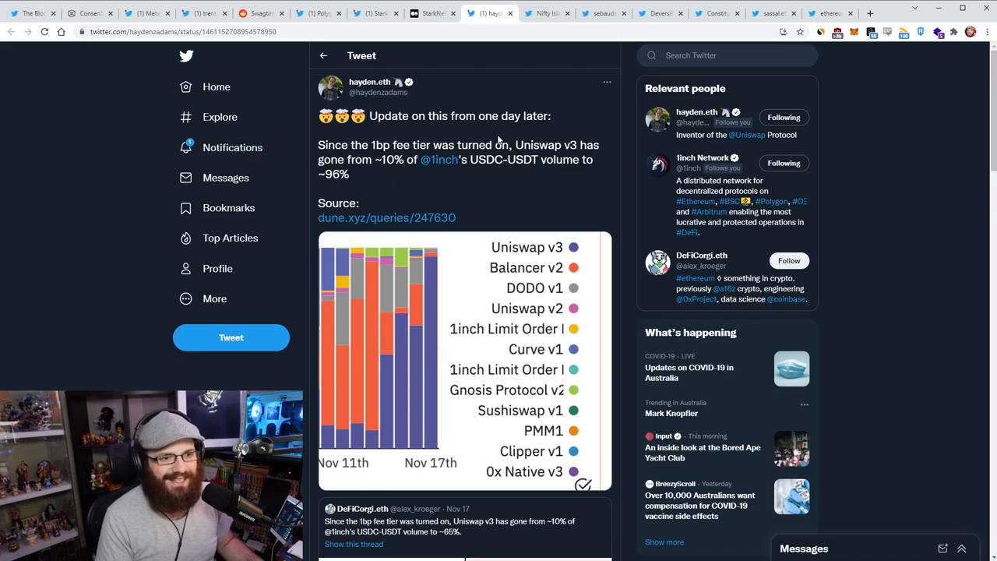
# Scroll hayden.eth's Uniswap v3 ~96% volume tweet and enlarge its chart.
pyautogui.scroll(-3)
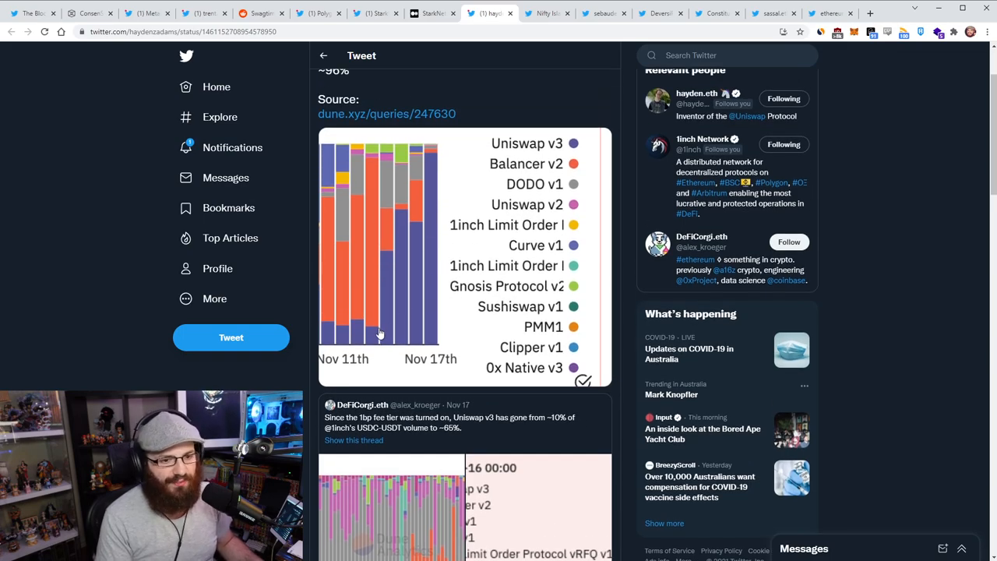
pyautogui.moveTo(374, 336)
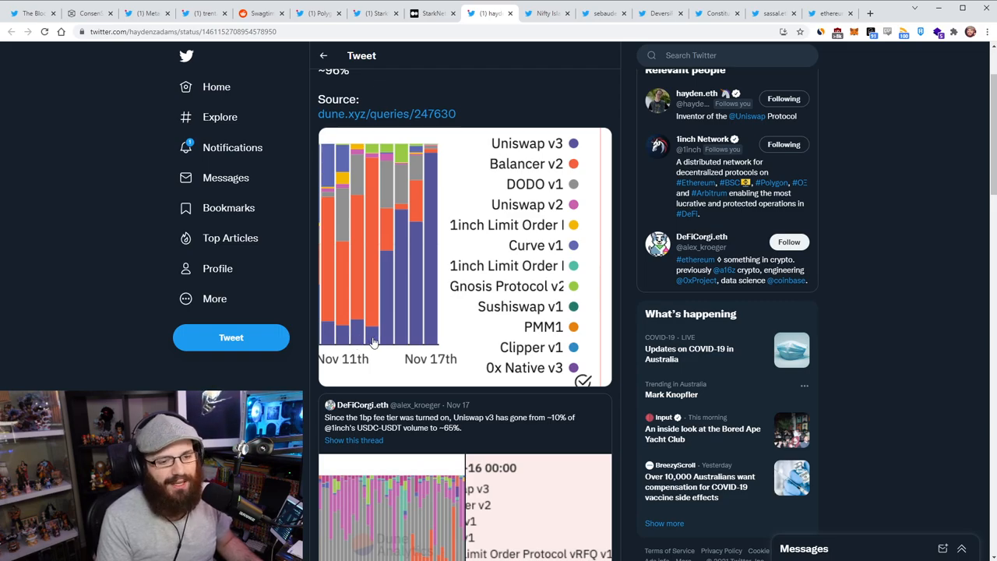
pyautogui.moveTo(381, 327)
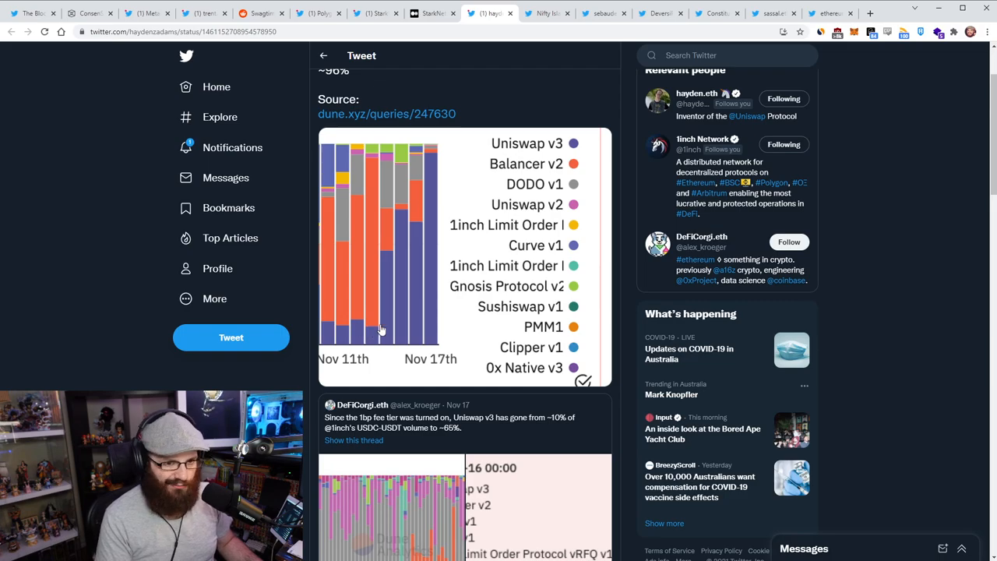
pyautogui.scroll(3)
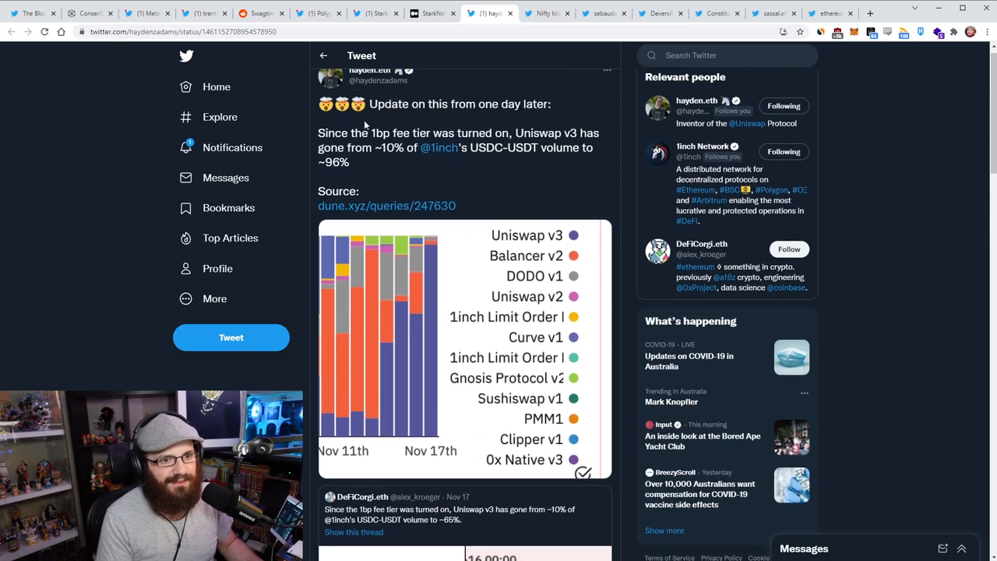
pyautogui.scroll(-3)
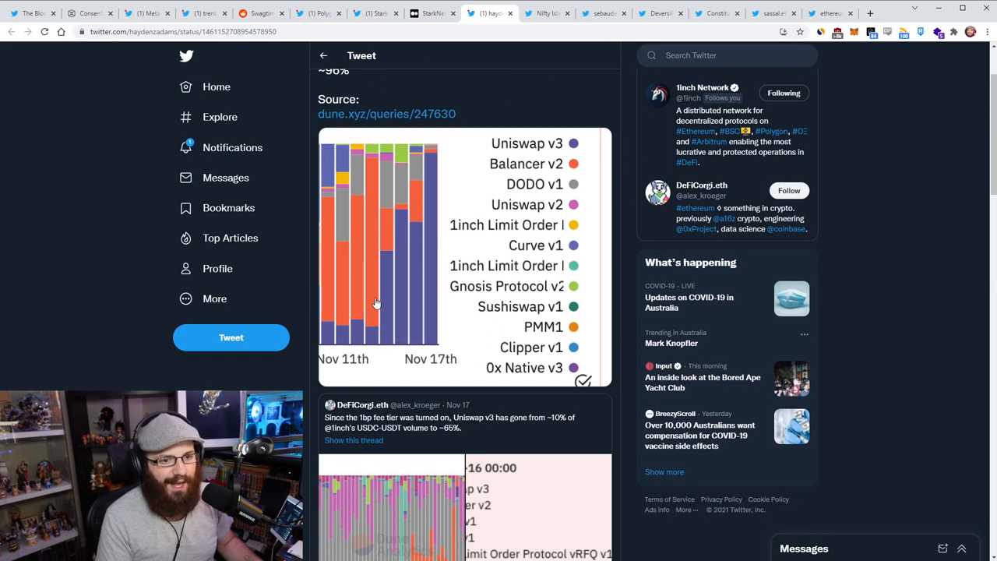
pyautogui.moveTo(404, 296)
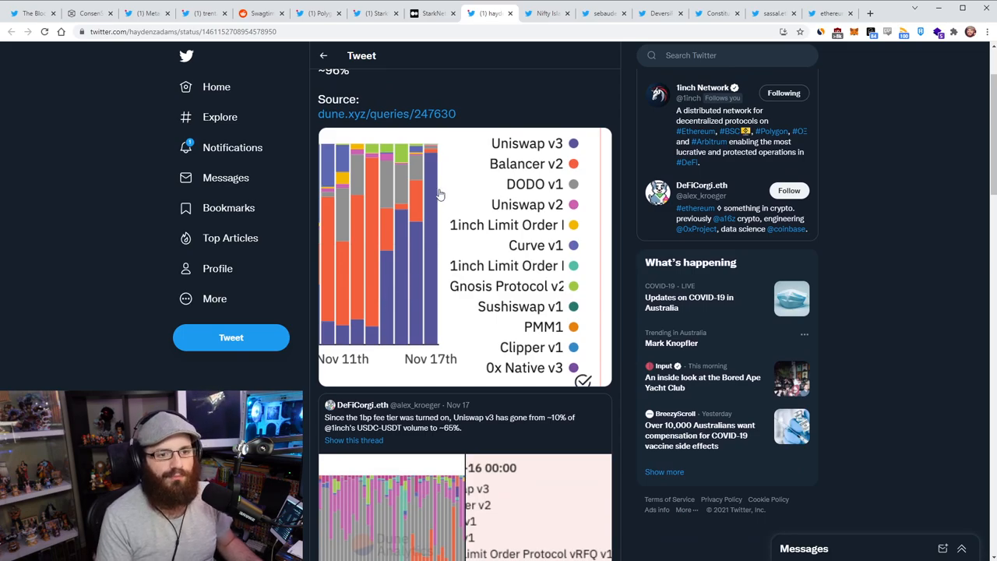
pyautogui.moveTo(437, 198)
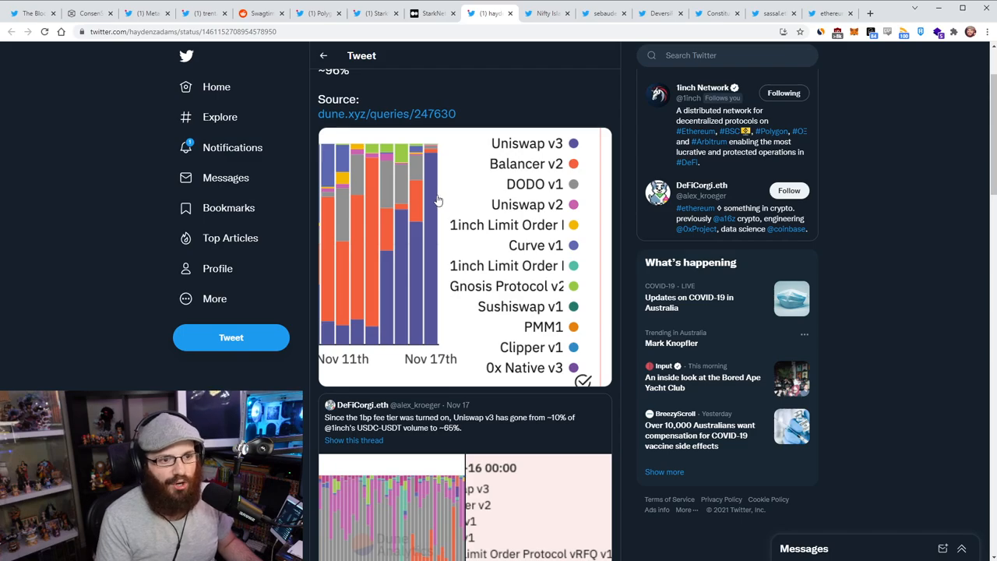
pyautogui.moveTo(433, 200)
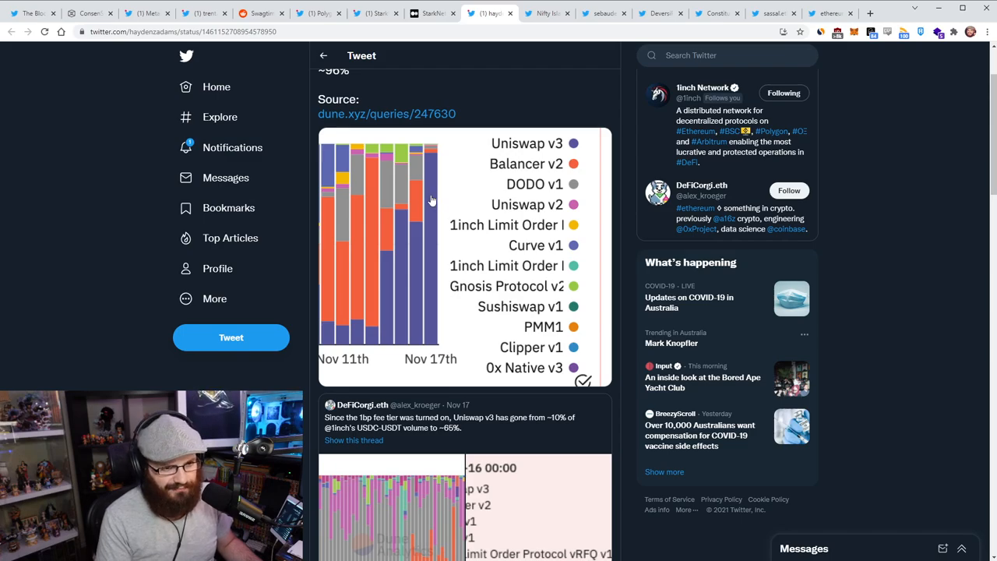
pyautogui.click(428, 241)
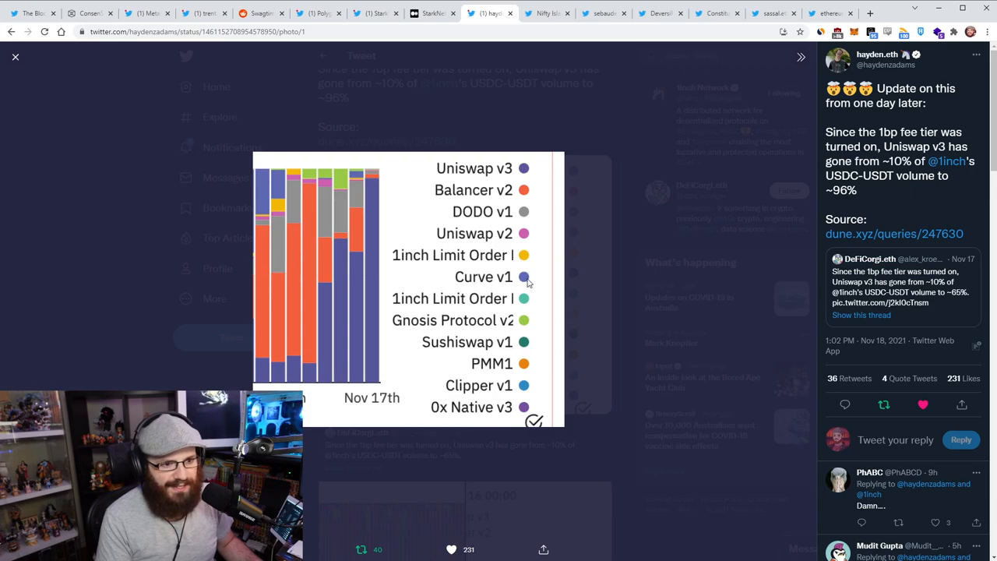
pyautogui.moveTo(531, 283)
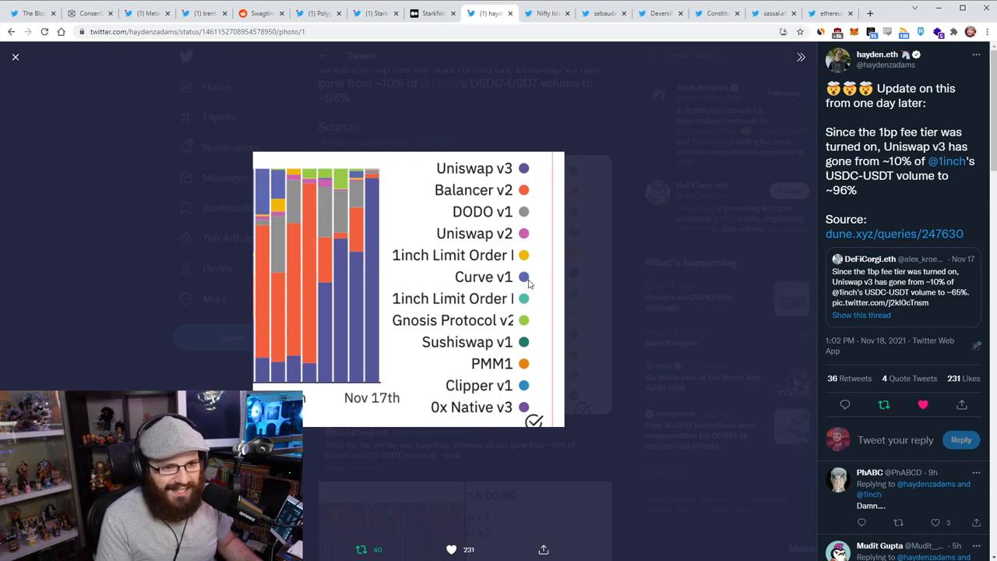
pyautogui.moveTo(375, 257)
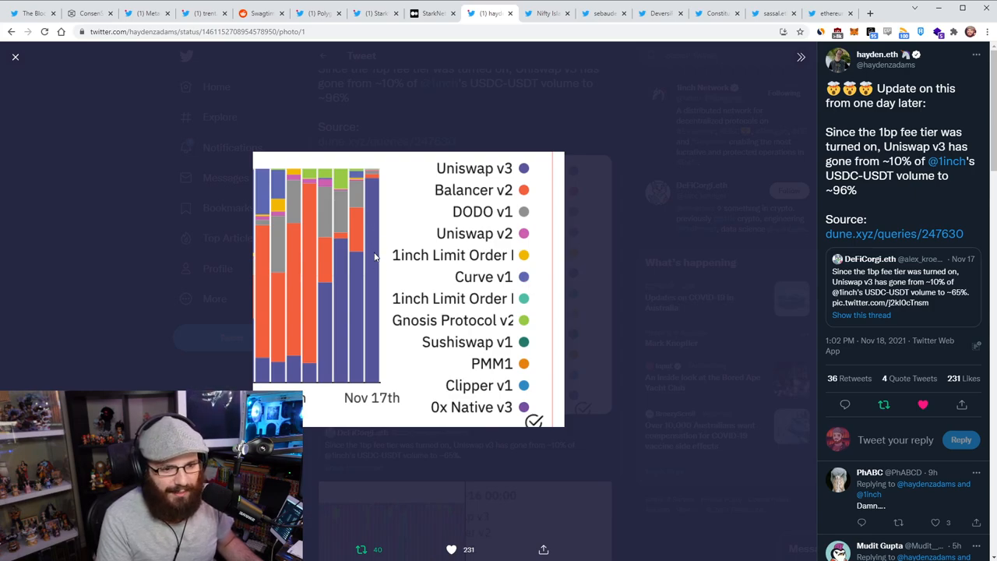
pyautogui.moveTo(522, 286)
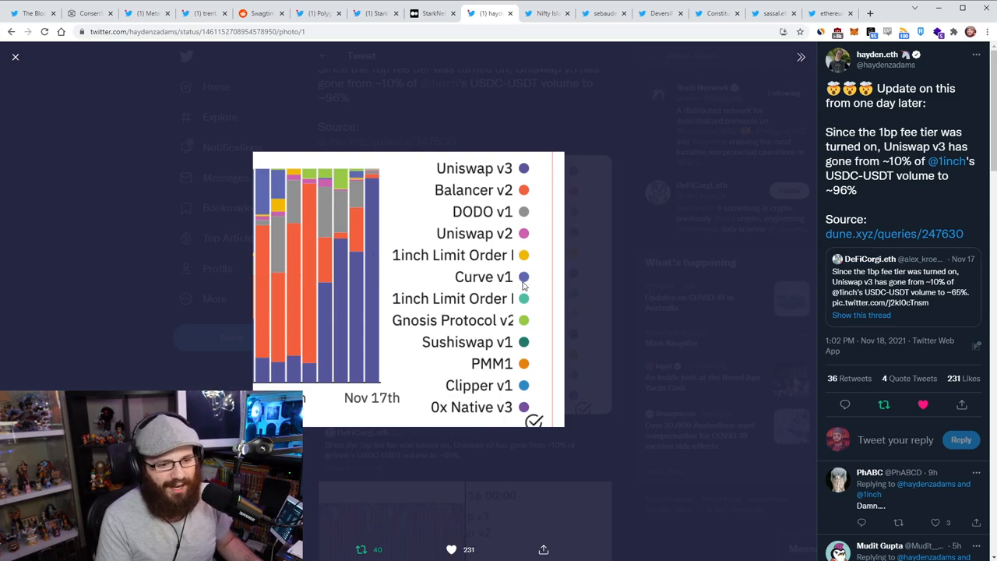
# Close the enlarged chart and scroll down to the quoted DeFiCorgi chart.
pyautogui.click(15, 56)
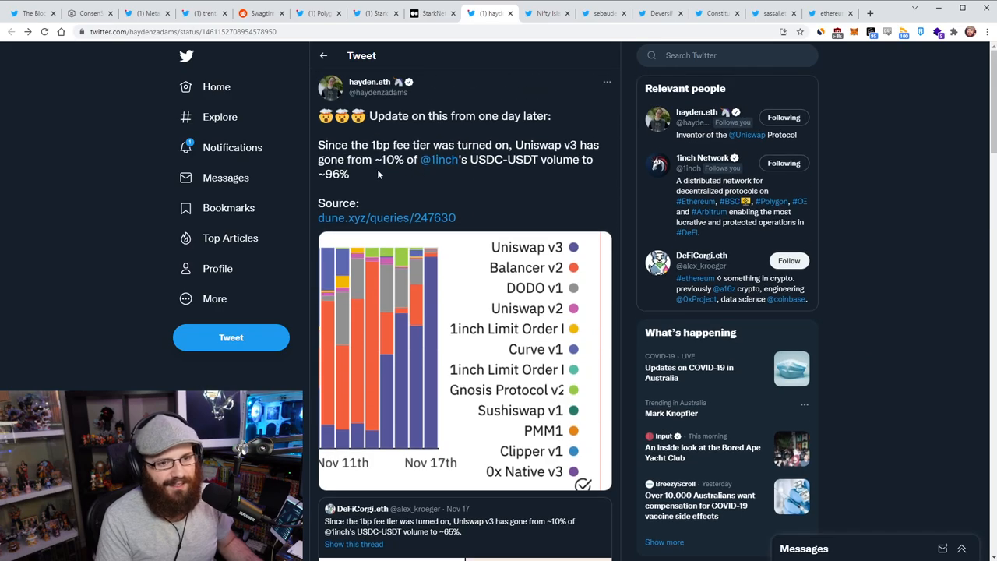
pyautogui.scroll(-3)
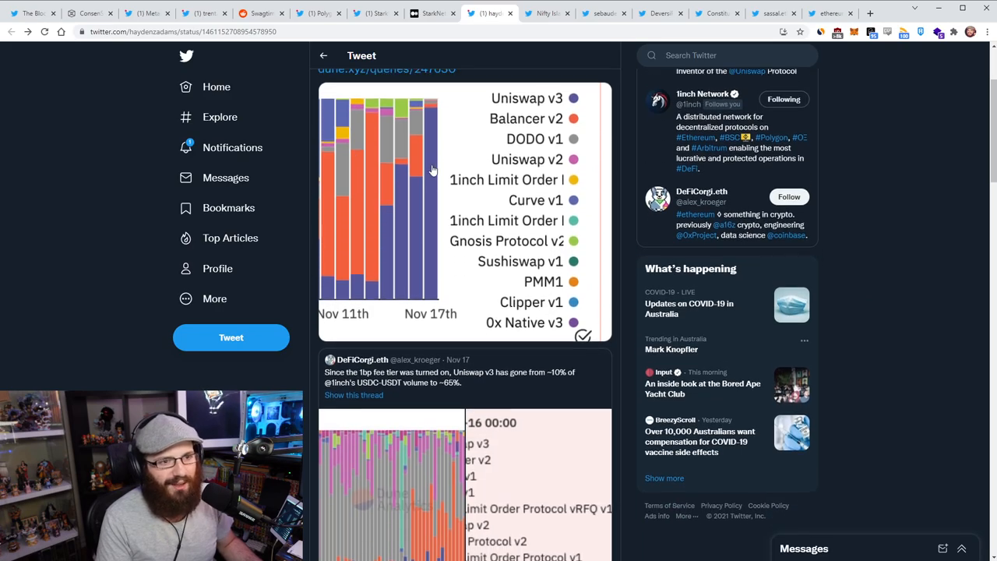
pyautogui.scroll(-3)
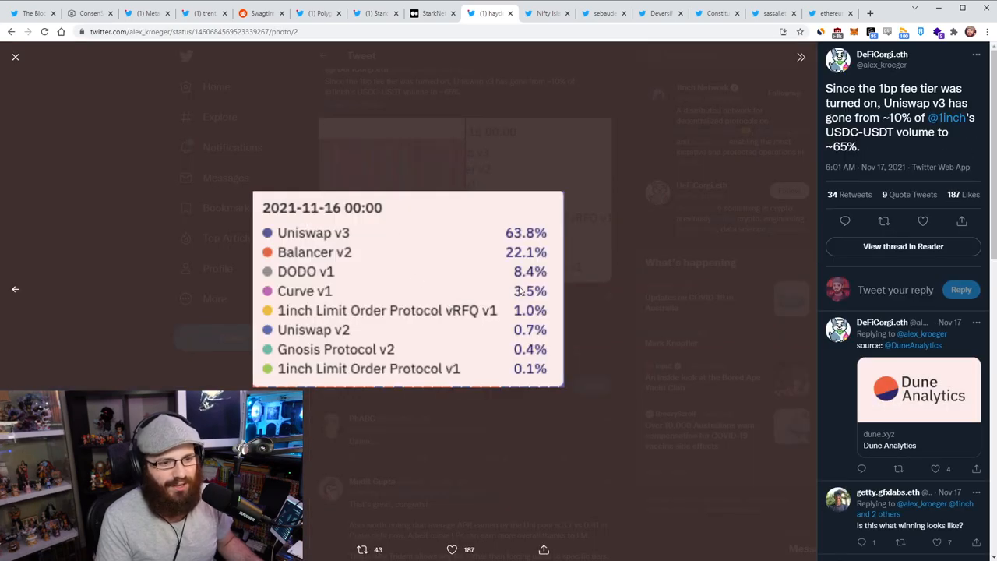
pyautogui.moveTo(529, 163)
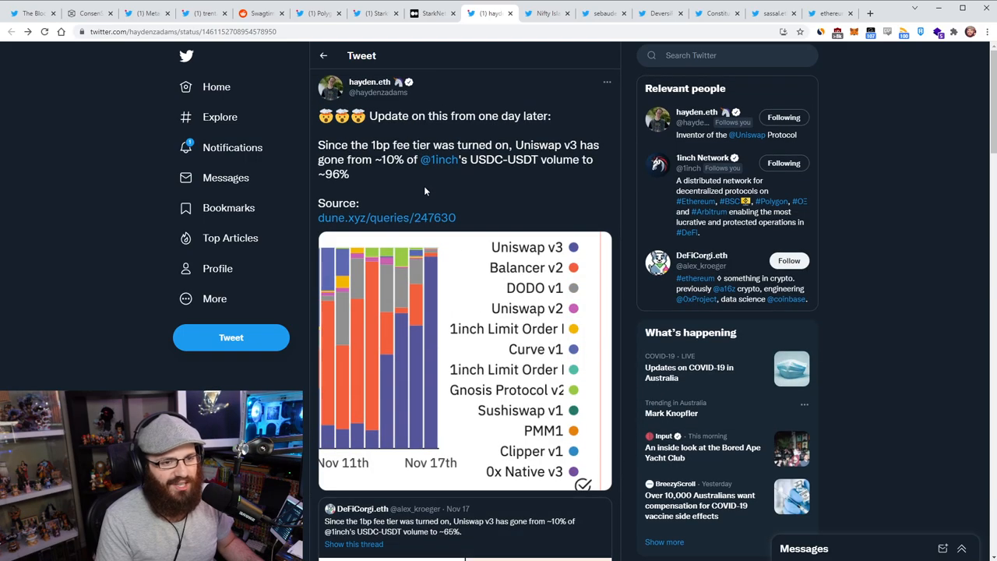
pyautogui.moveTo(418, 184)
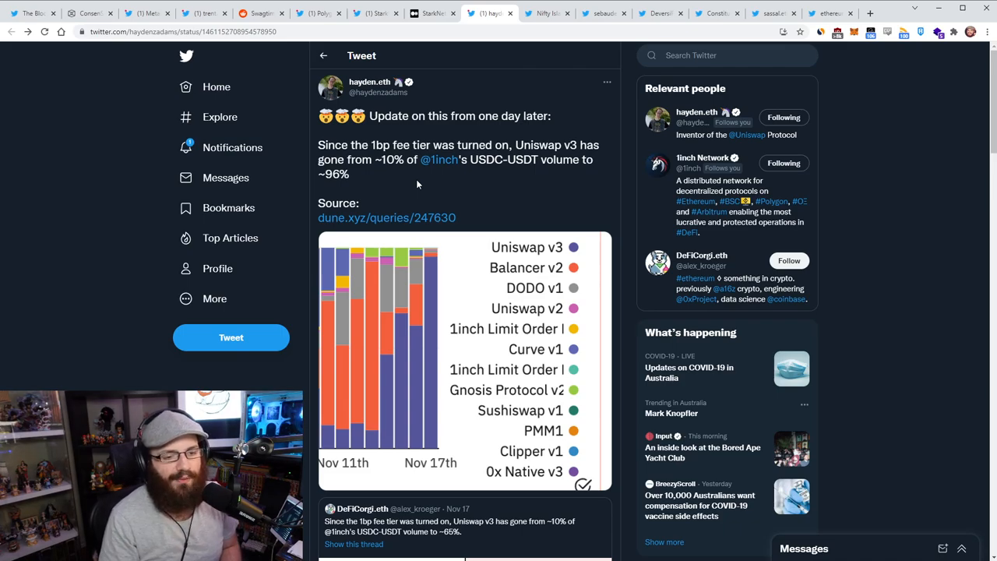
pyautogui.moveTo(524, 33)
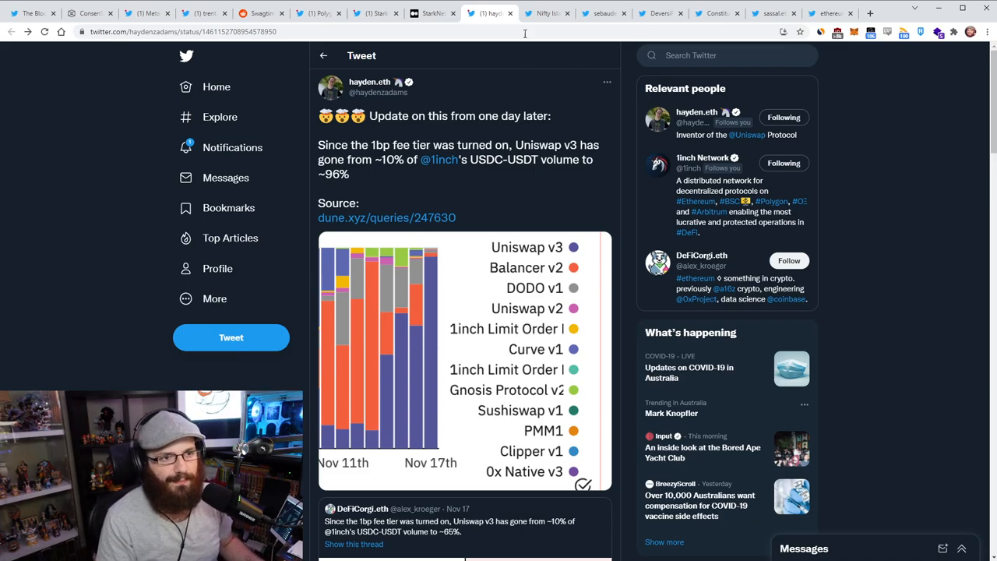
pyautogui.click(545, 13)
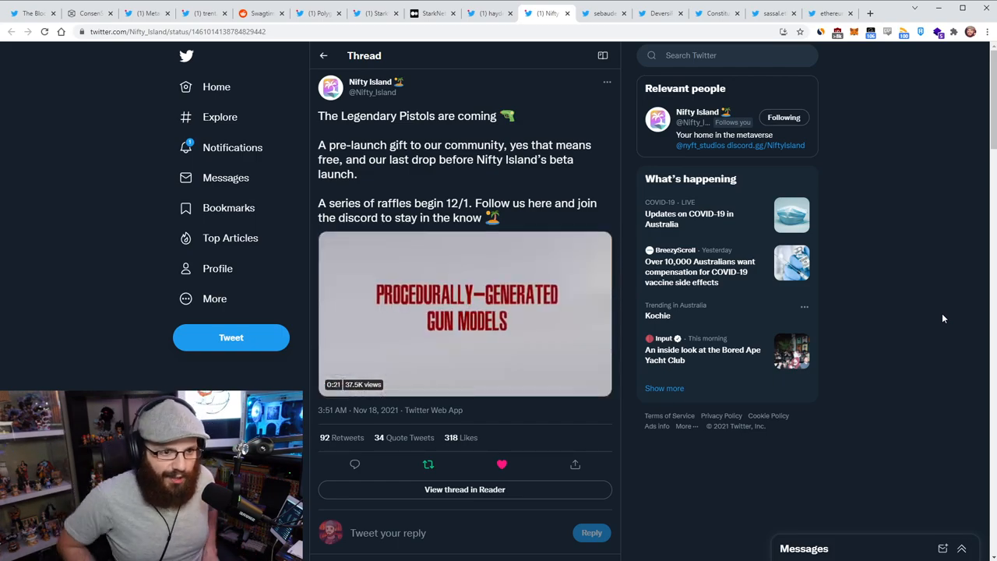
# Play Nifty Island's Legendary Pistols announcement video and scroll through the thread replies and back.
pyautogui.click(465, 314)
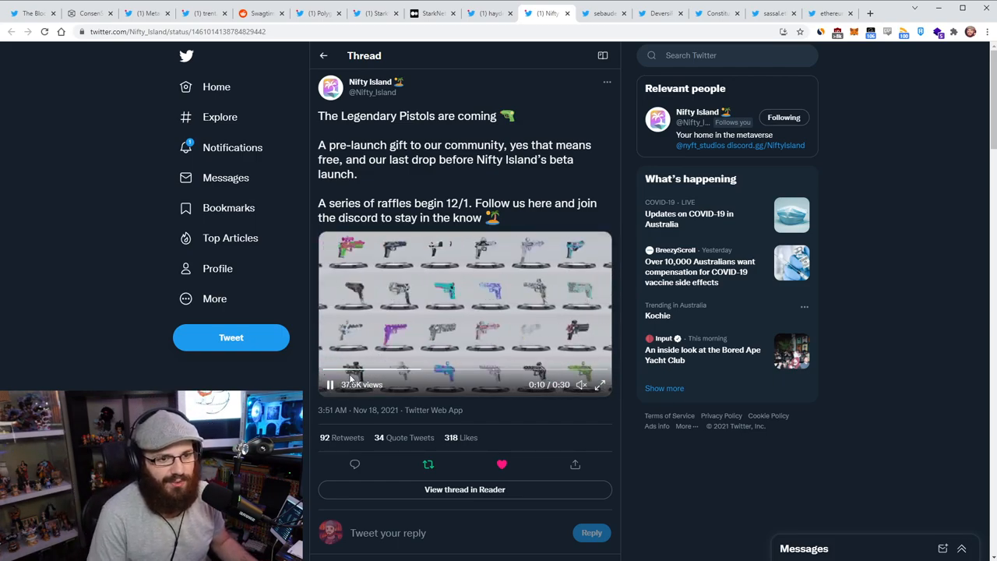
pyautogui.scroll(-3)
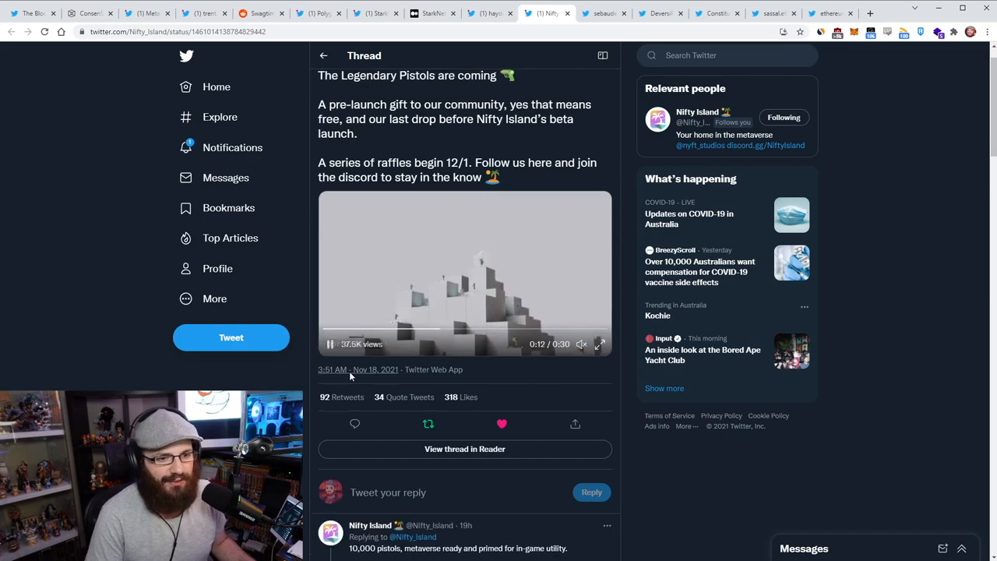
pyautogui.scroll(-3)
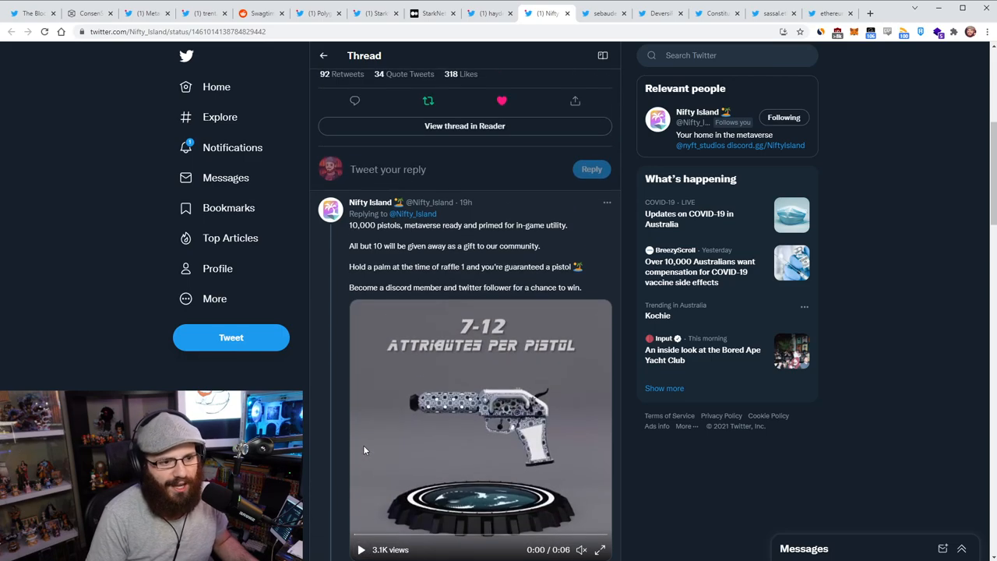
pyautogui.moveTo(491, 261)
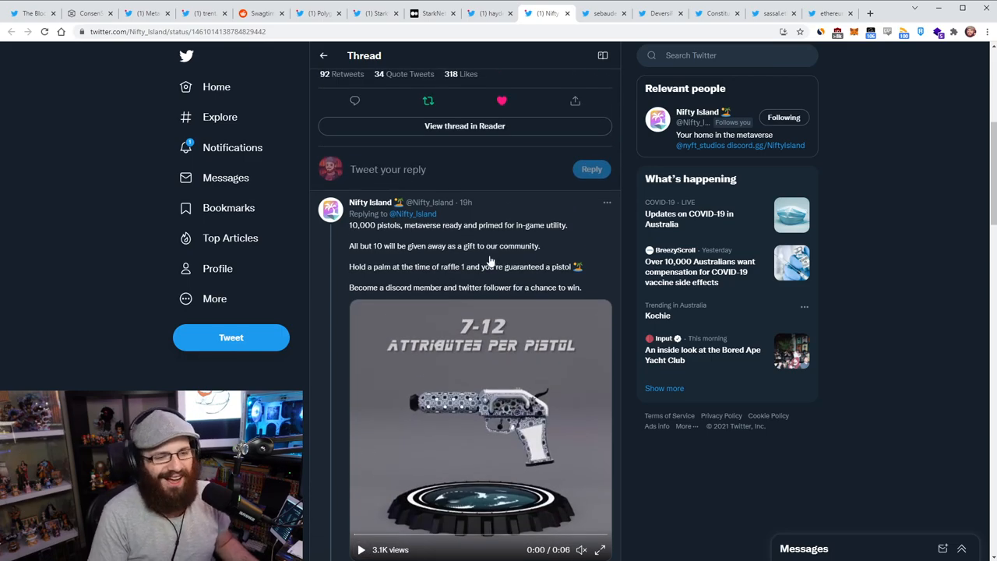
pyautogui.moveTo(477, 283)
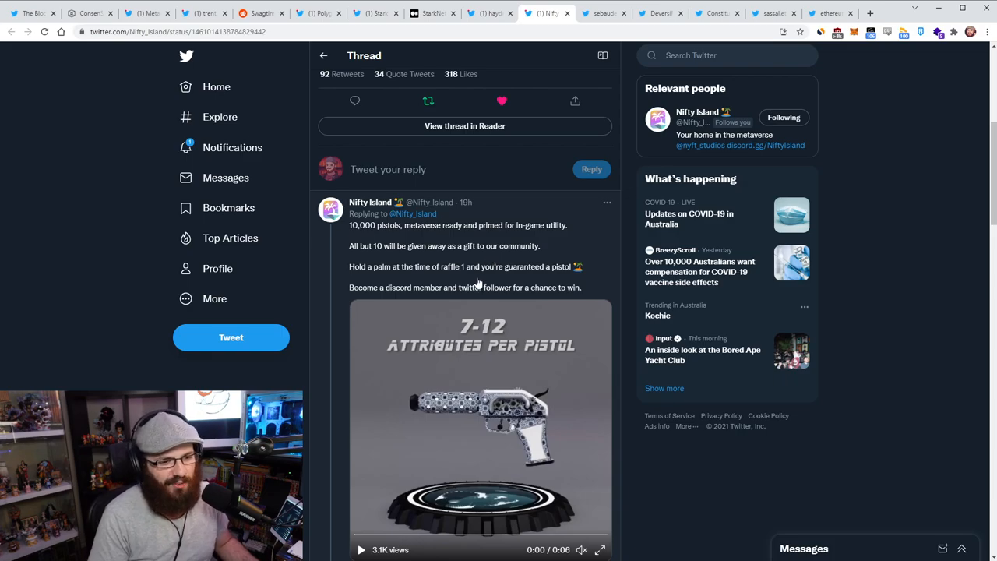
pyautogui.scroll(-3)
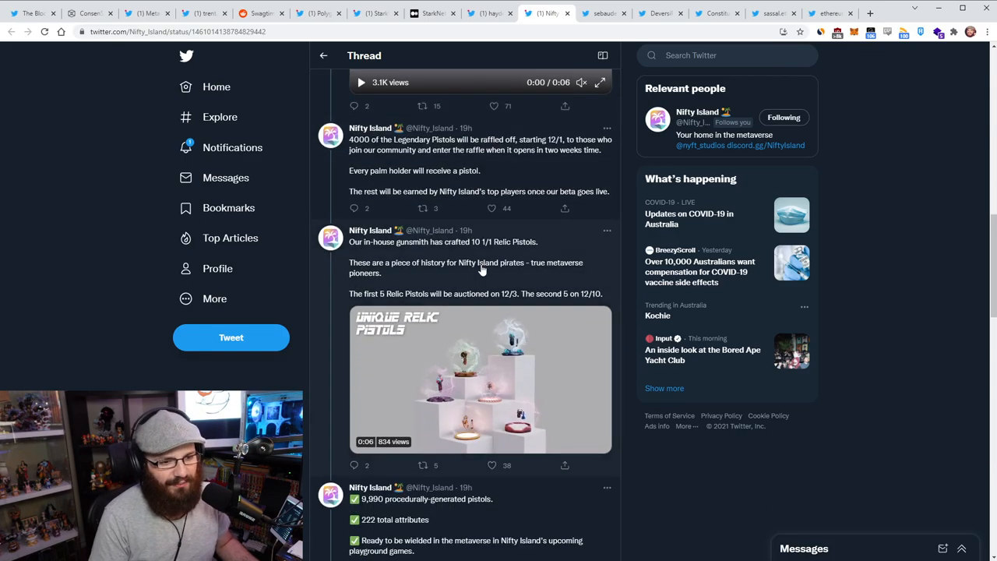
pyautogui.scroll(-3)
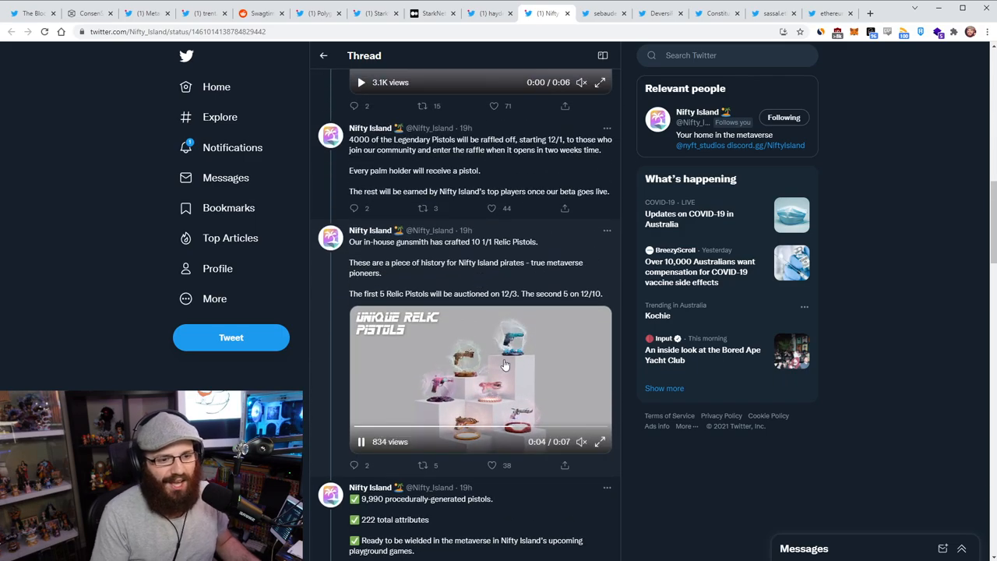
pyautogui.scroll(3)
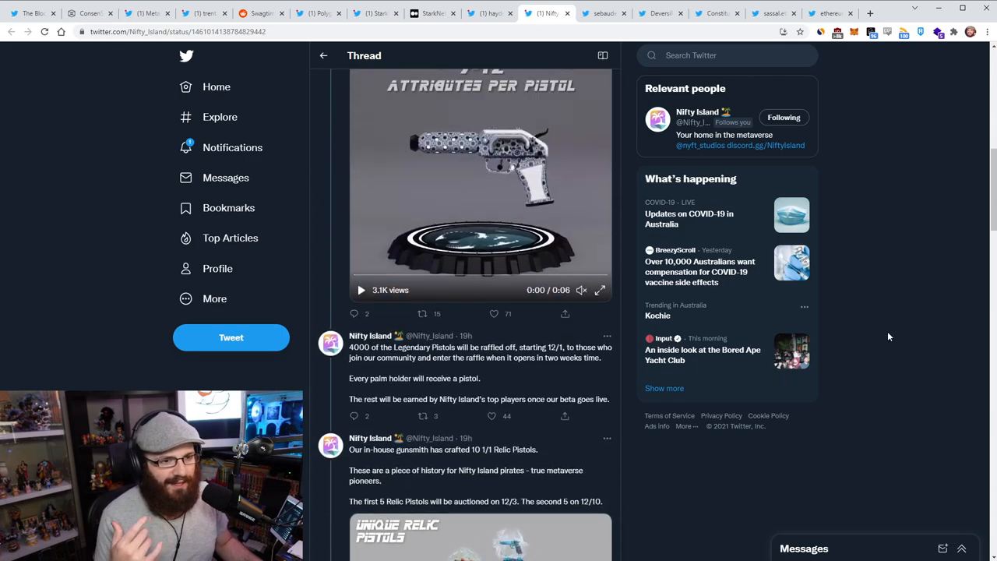
pyautogui.scroll(3)
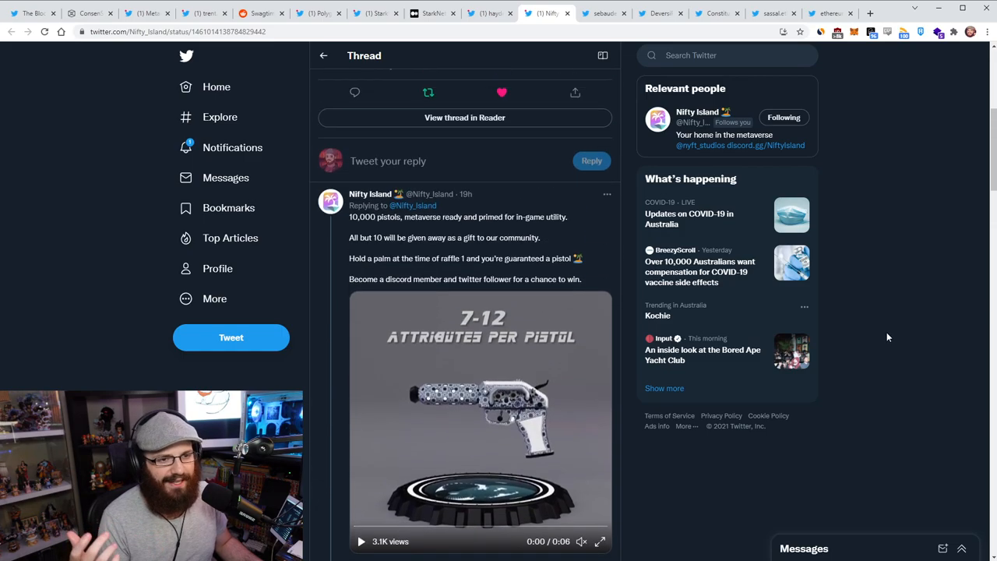
pyautogui.scroll(3)
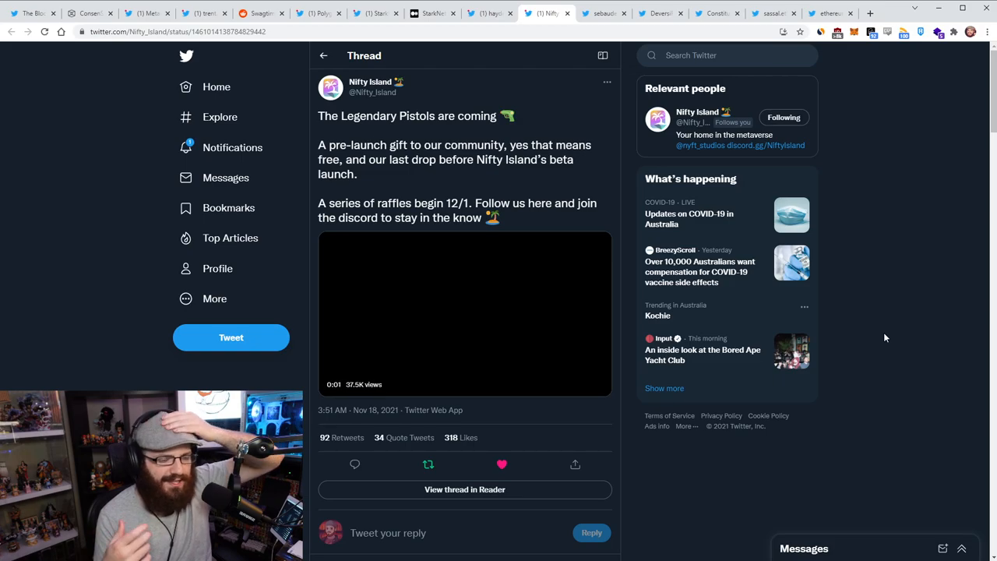
# Replay the announcement video, reread the thread, highlight the 12/1 raffle date, then open the next tweet.
pyautogui.click(465, 311)
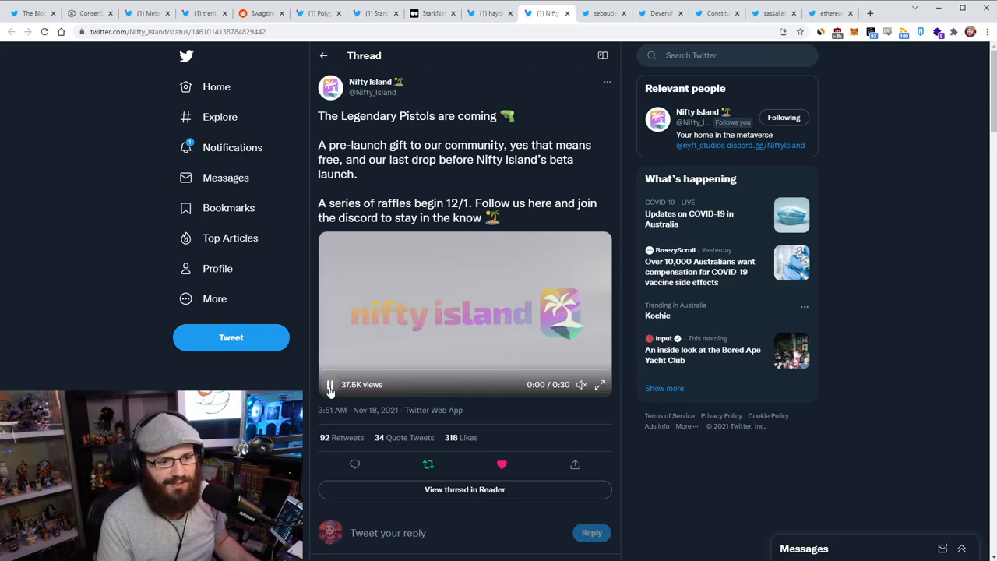
pyautogui.scroll(-3)
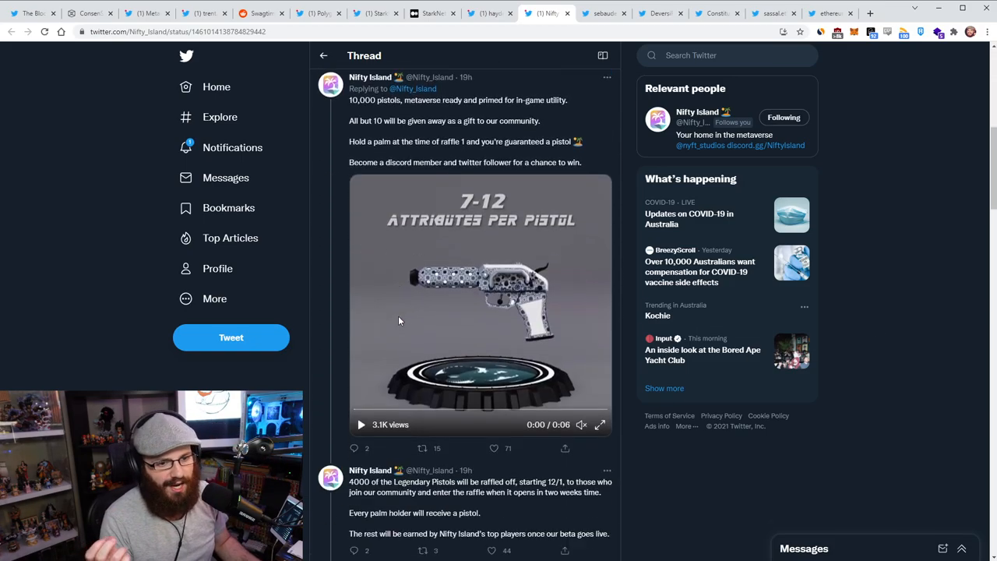
pyautogui.scroll(-3)
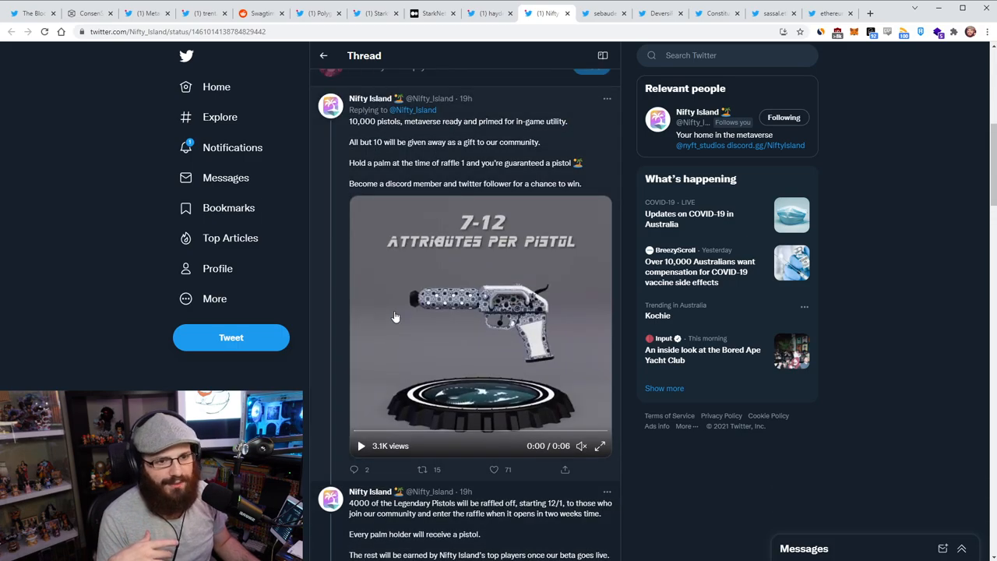
pyautogui.scroll(-3)
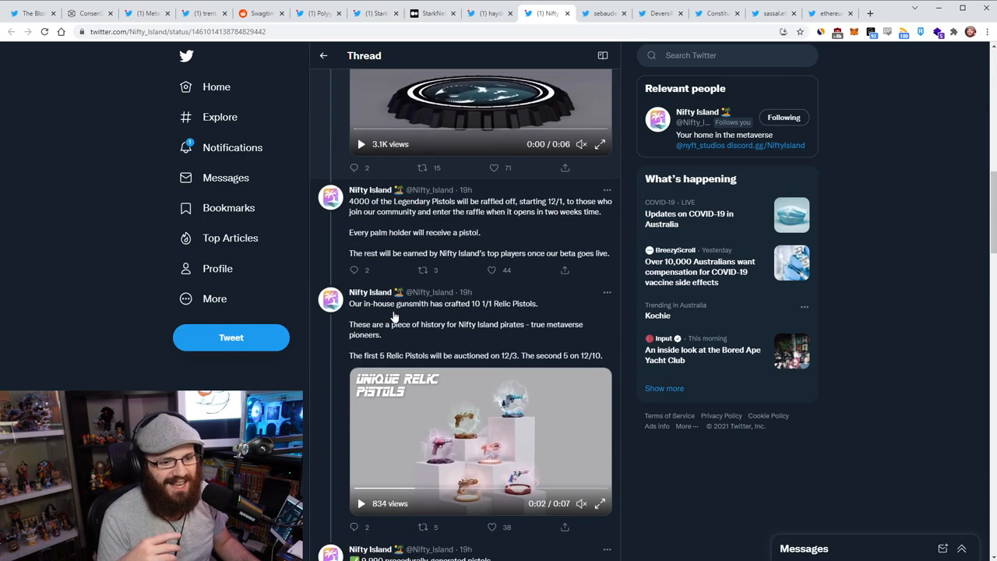
pyautogui.scroll(-3)
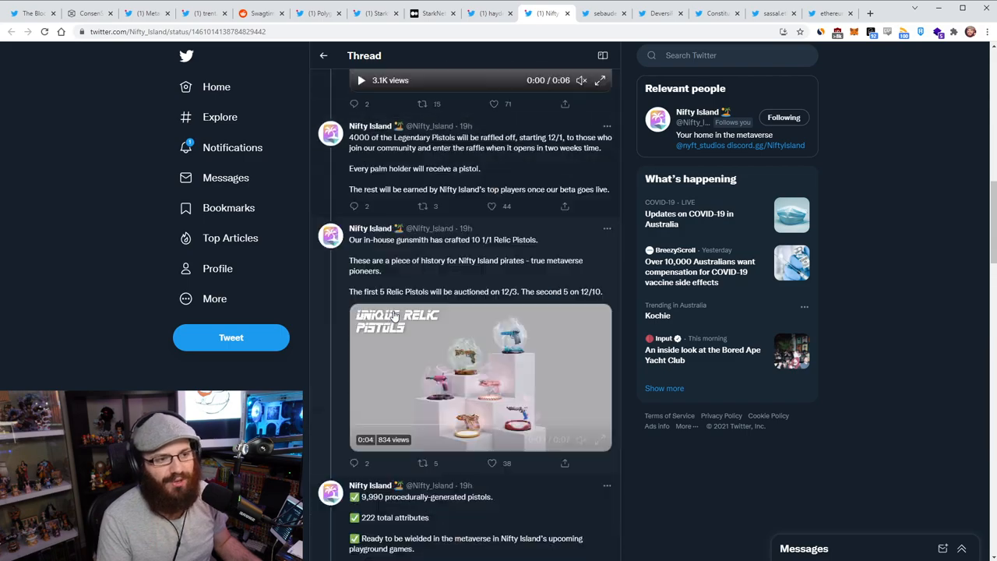
pyautogui.scroll(3)
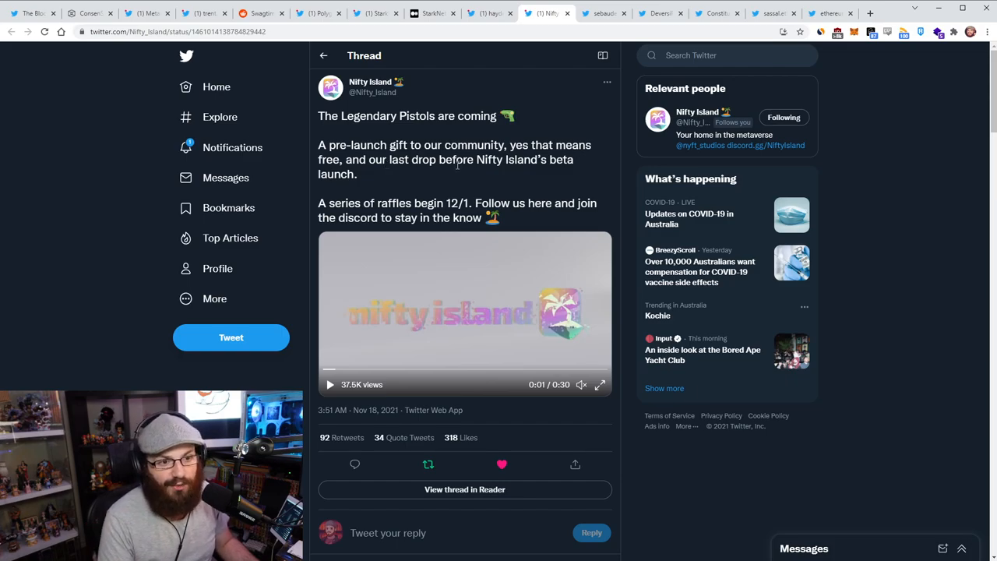
pyautogui.doubleClick(462, 204)
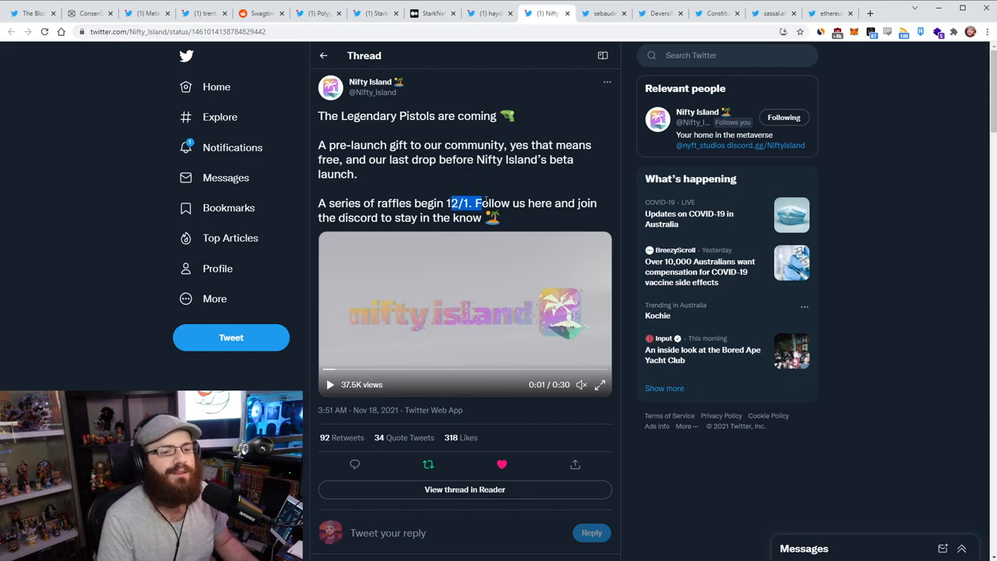
pyautogui.click(466, 203)
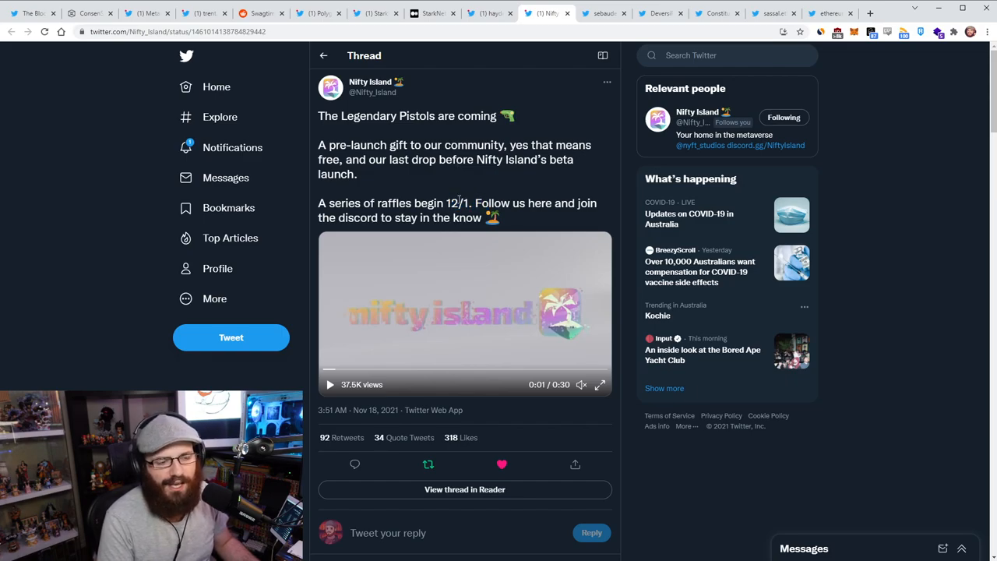
pyautogui.moveTo(431, 201)
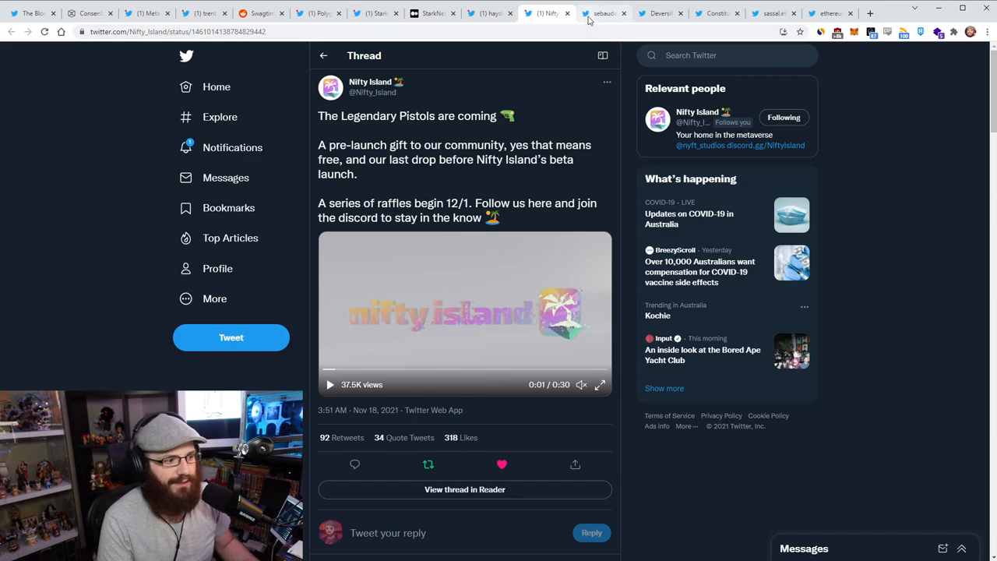
pyautogui.click(603, 13)
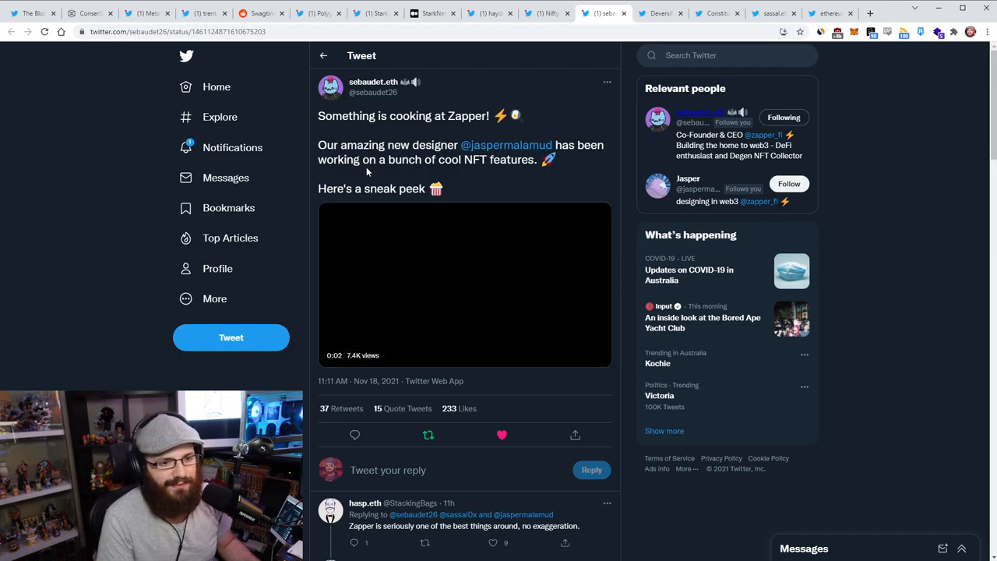
# Play the Zapper NFT sneak-peek video, skip ahead, then switch to the DeversiFi tweet.
pyautogui.click(464, 284)
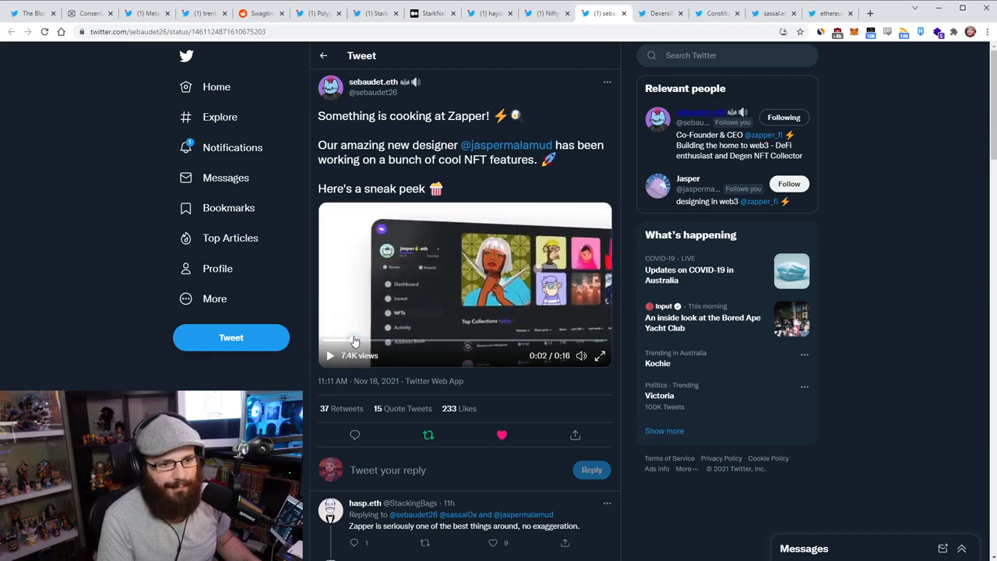
pyautogui.moveTo(946, 311)
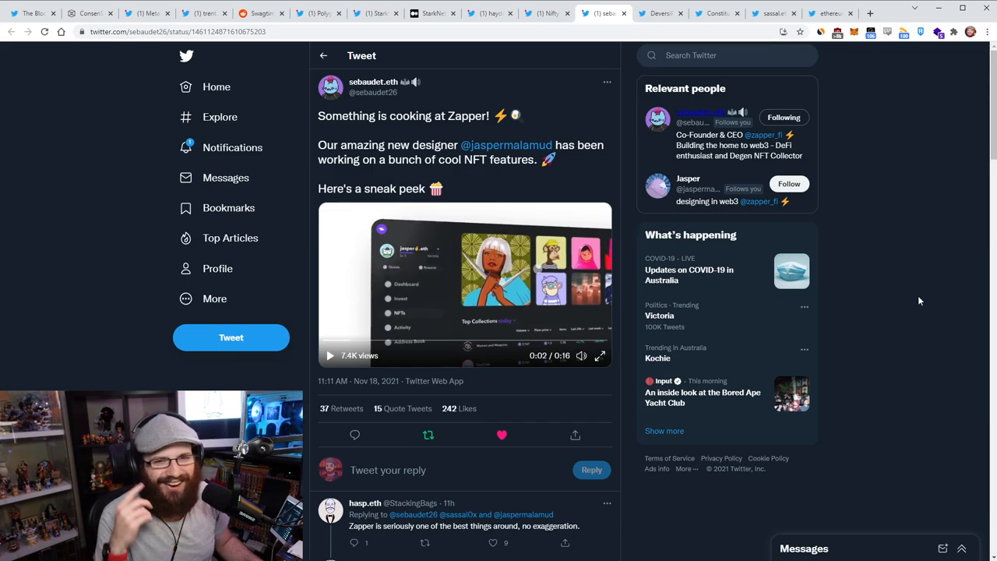
pyautogui.moveTo(911, 290)
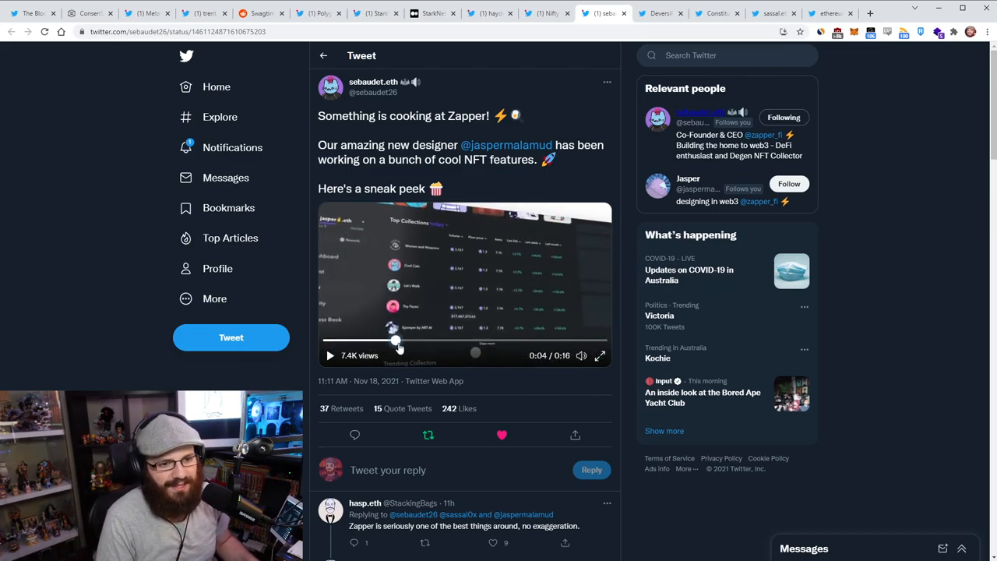
pyautogui.moveTo(397, 341); pyautogui.dragTo(520, 341)
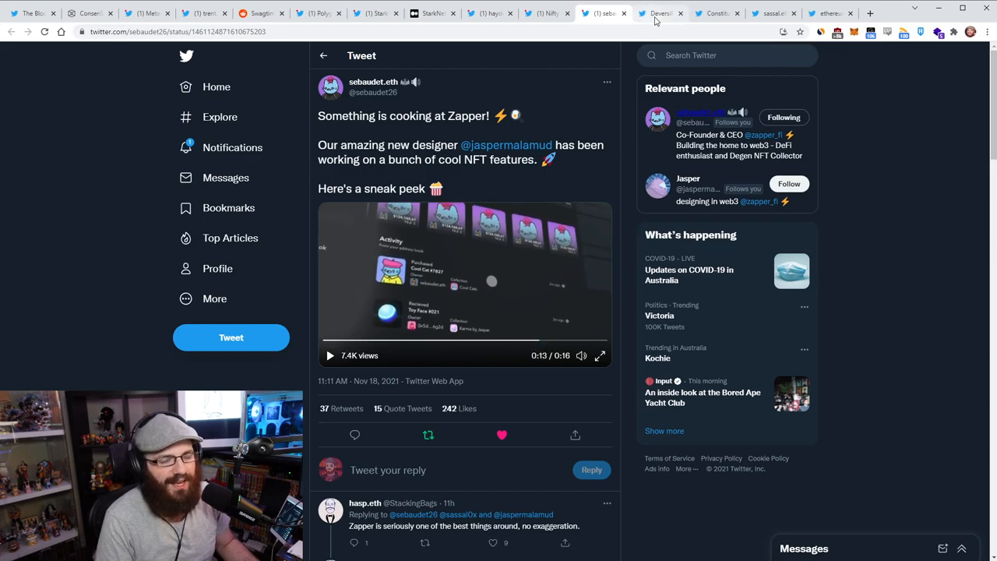
pyautogui.click(659, 13)
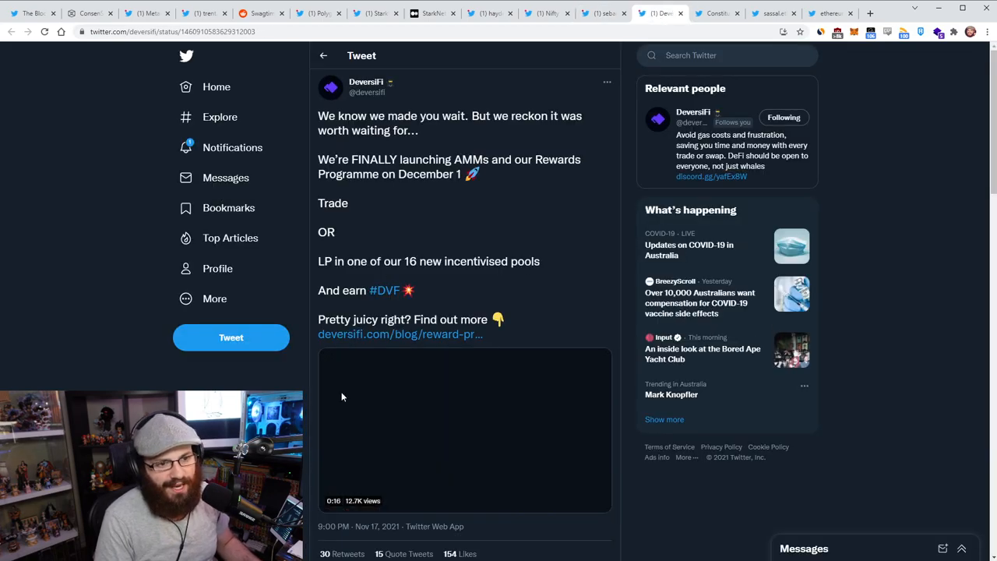
# Play DeversiFi's AMM launch video from the start, then move to the ConstitutionDAO tweet.
pyautogui.click(464, 428)
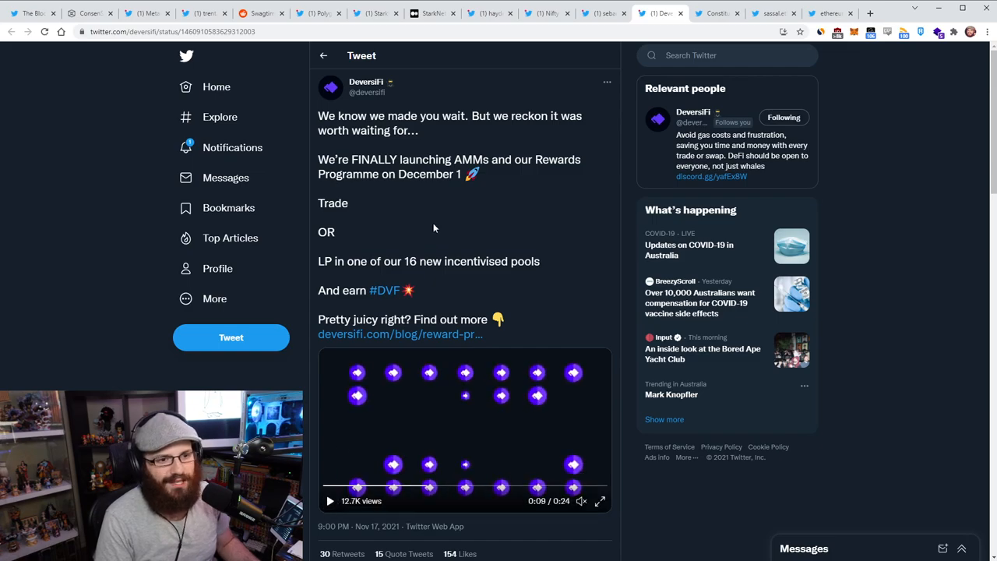
pyautogui.moveTo(430, 216)
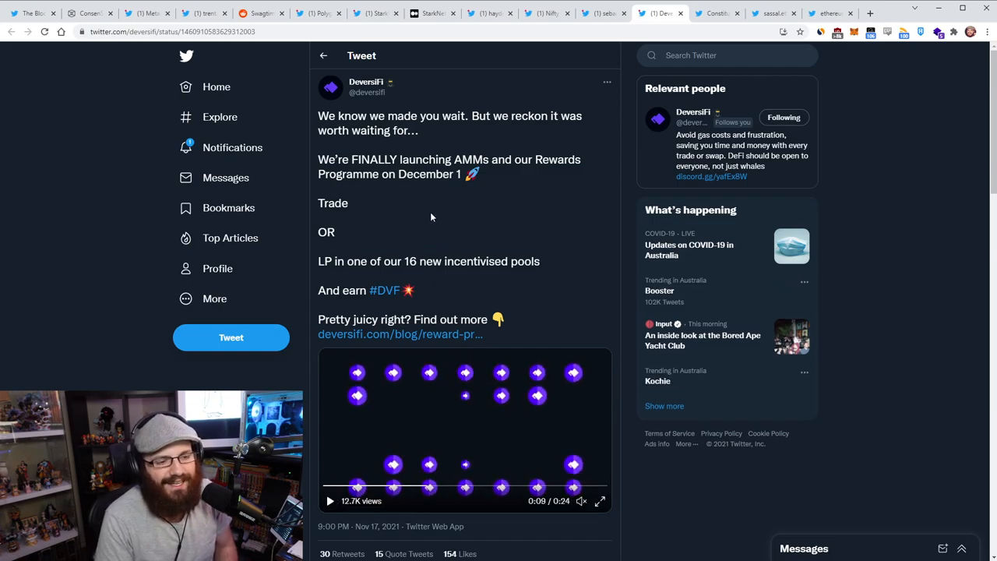
pyautogui.moveTo(436, 203)
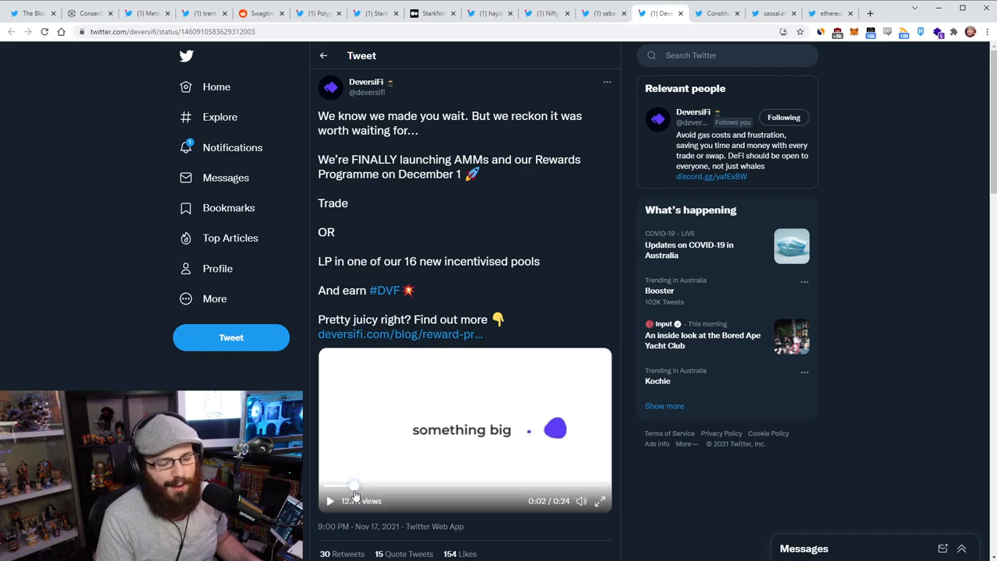
pyautogui.moveTo(354, 486); pyautogui.dragTo(463, 485)
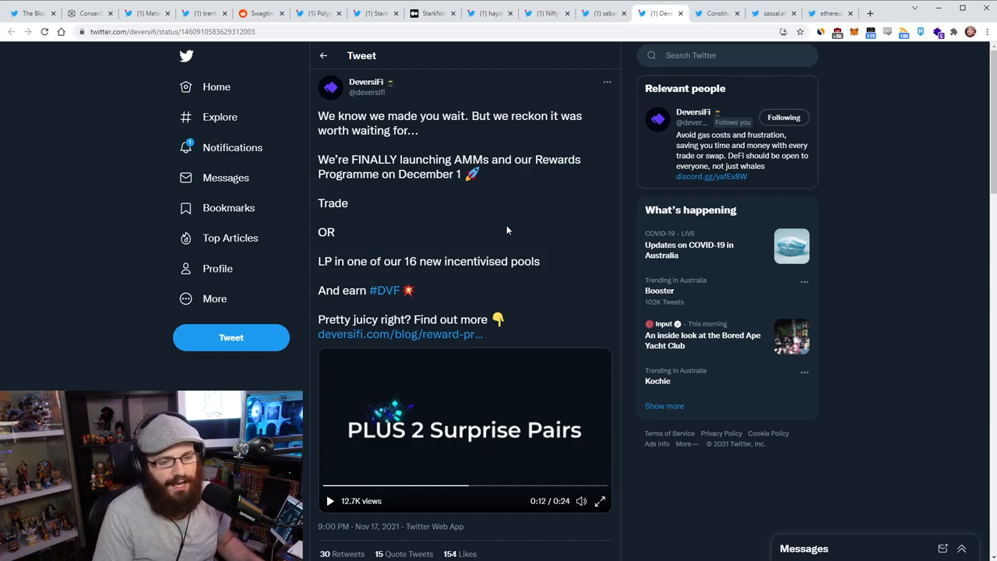
pyautogui.moveTo(465, 261)
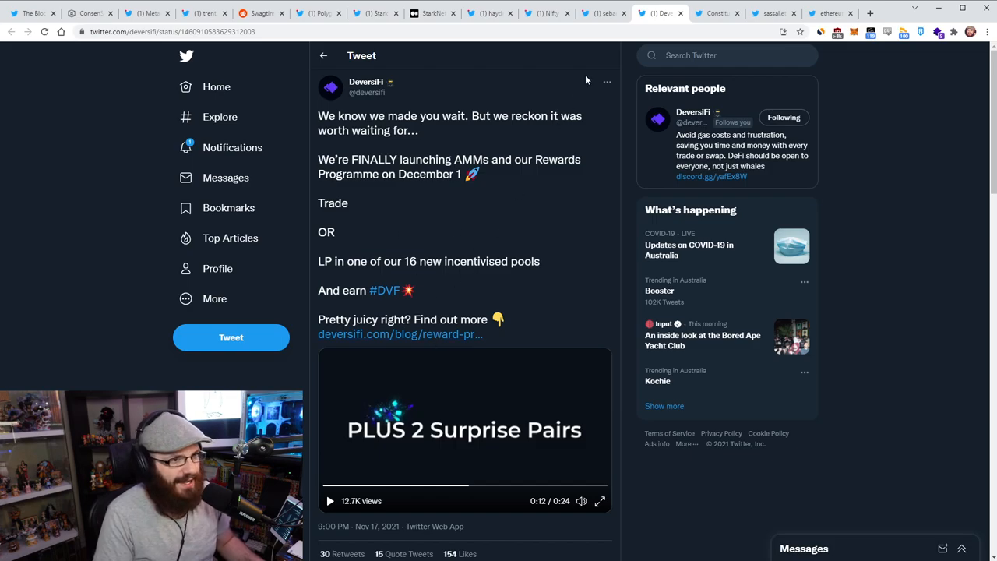
pyautogui.click(715, 13)
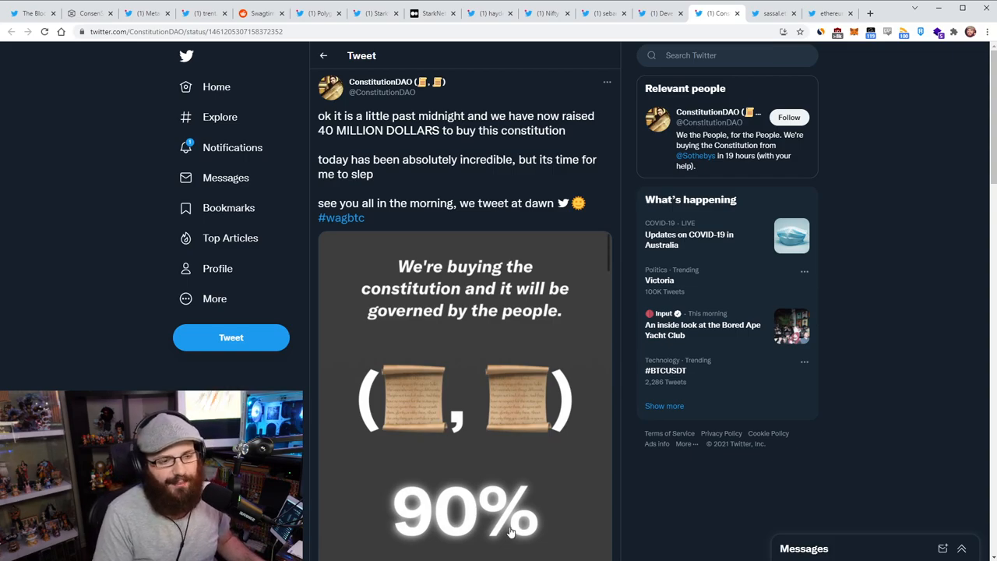
pyautogui.moveTo(861, 329)
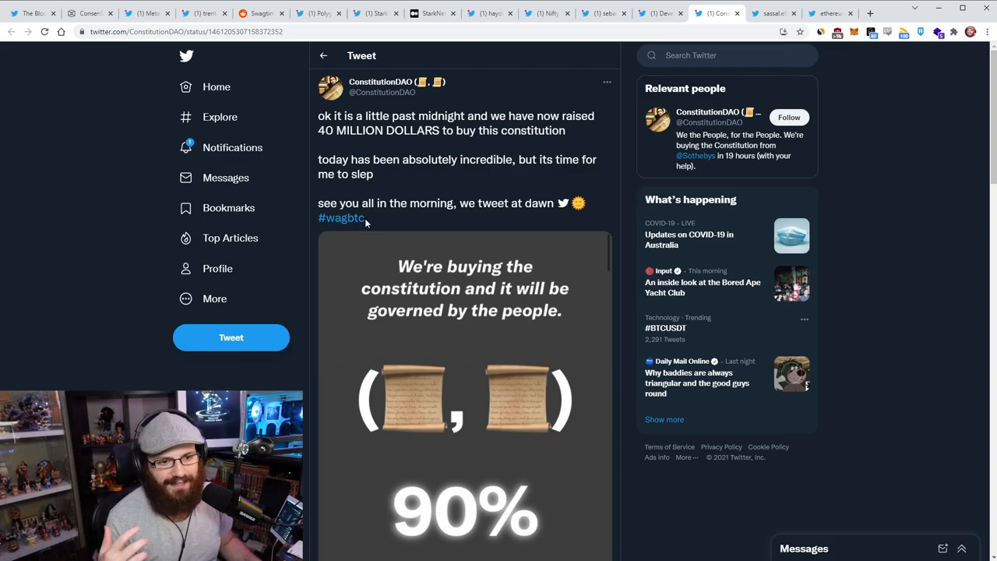
pyautogui.moveTo(438, 223)
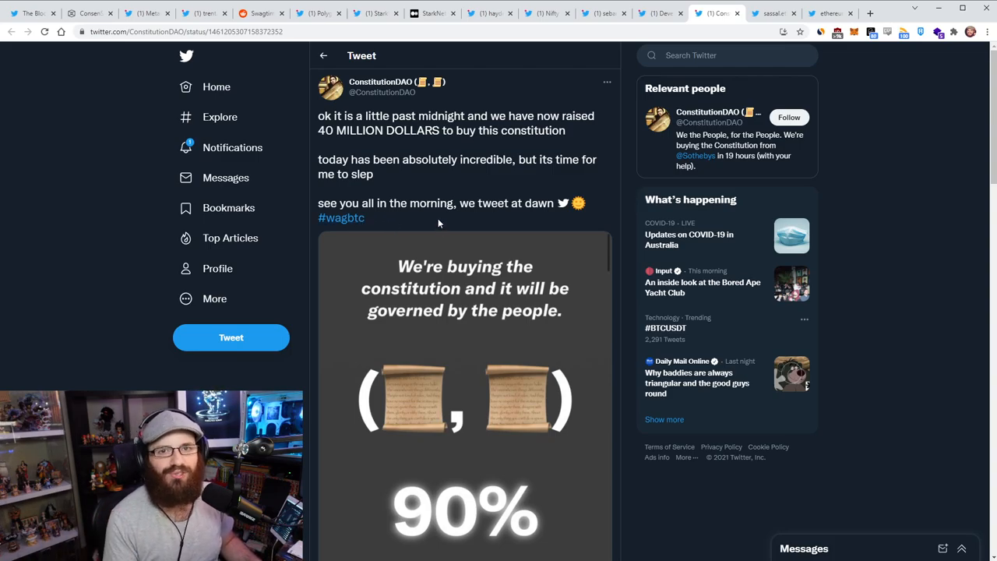
pyautogui.moveTo(341, 223)
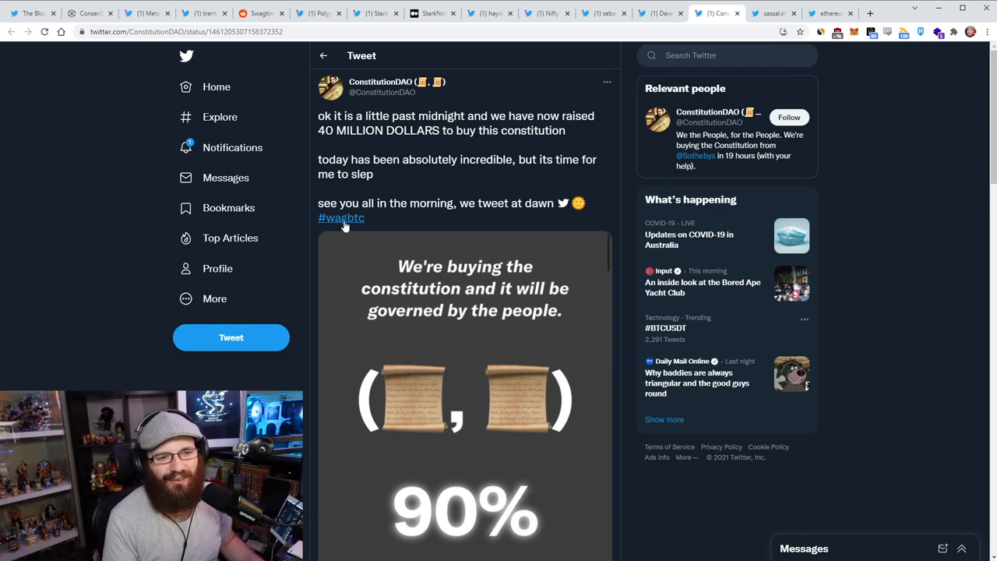
pyautogui.moveTo(456, 216)
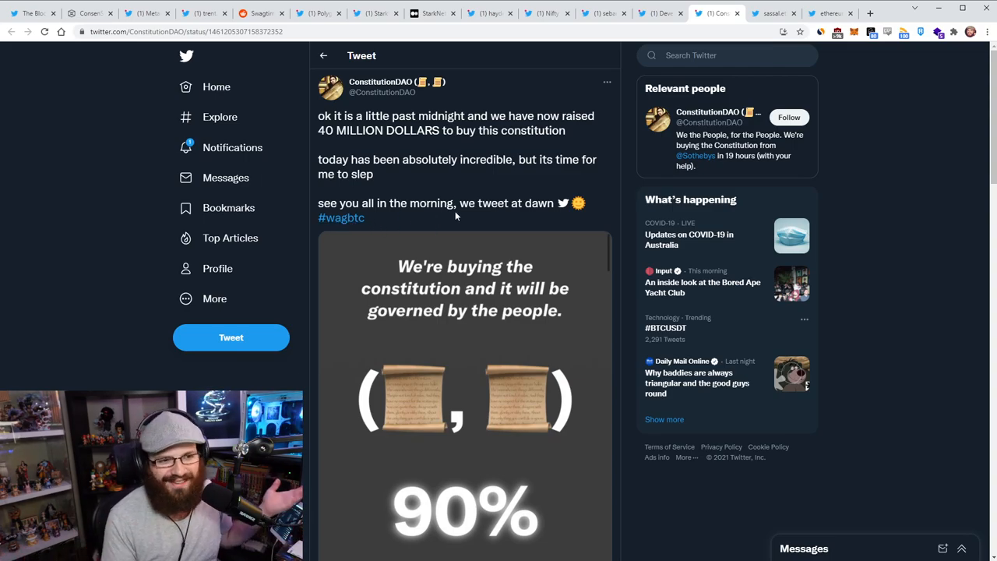
pyautogui.moveTo(455, 357)
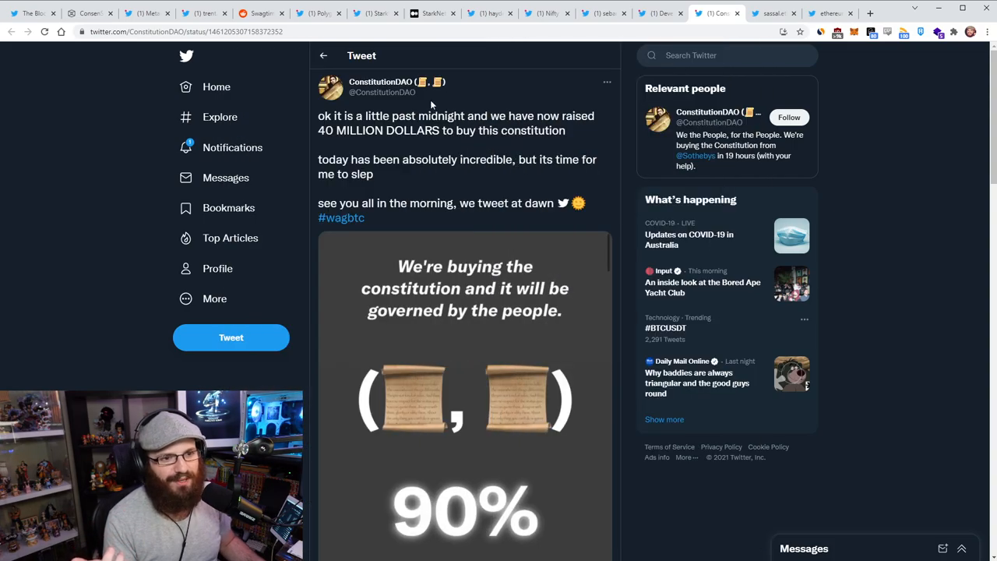
pyautogui.moveTo(380, 81)
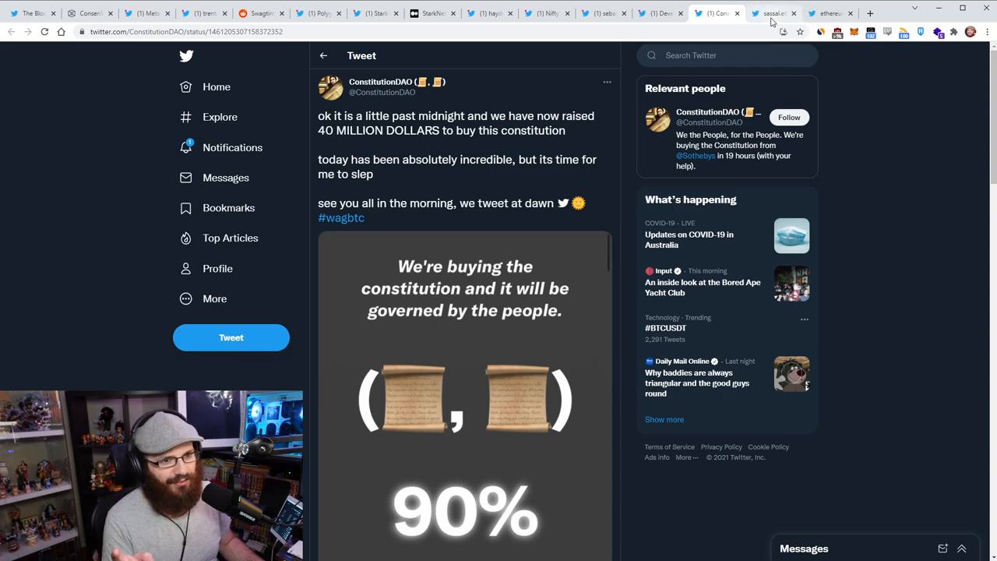
# Switch to the tab showing adidas Originals' 'Looks rare' POAP tweet.
pyautogui.click(771, 13)
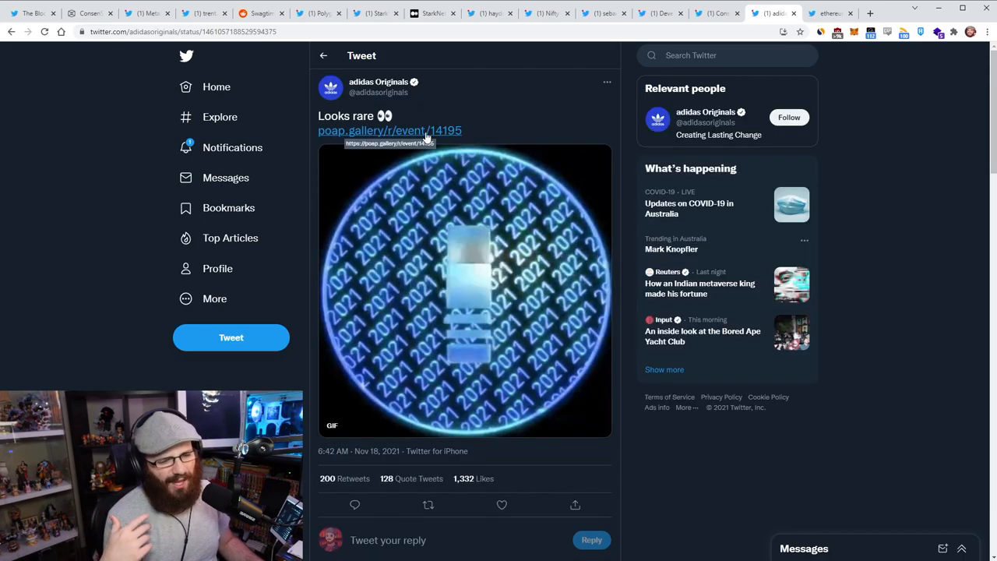
pyautogui.moveTo(487, 126)
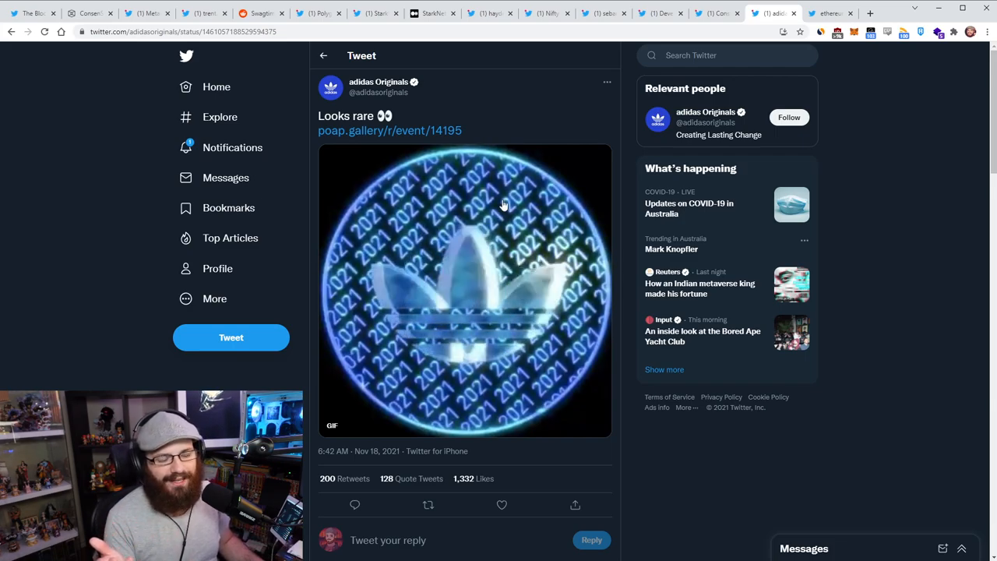
pyautogui.moveTo(939, 263)
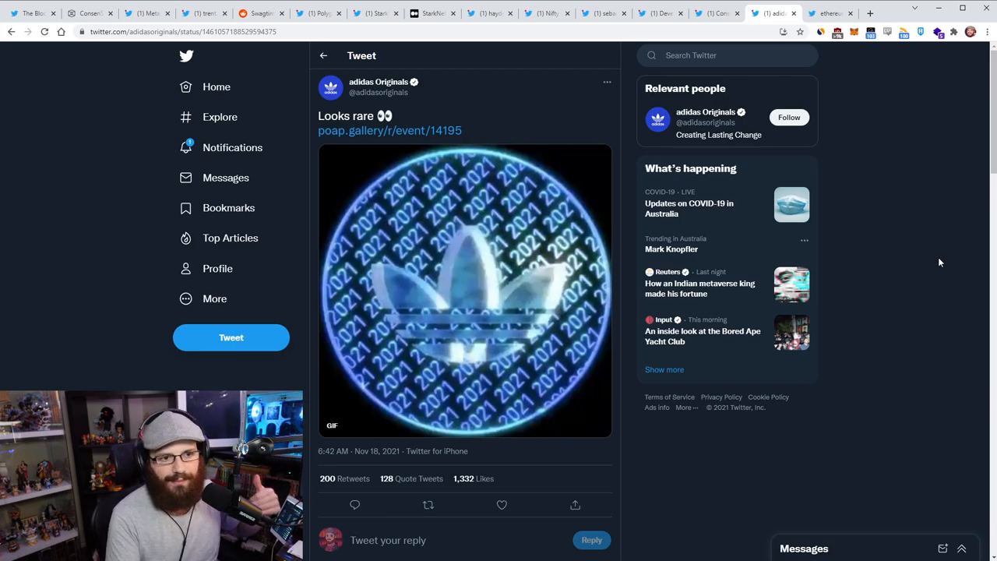
pyautogui.moveTo(930, 255)
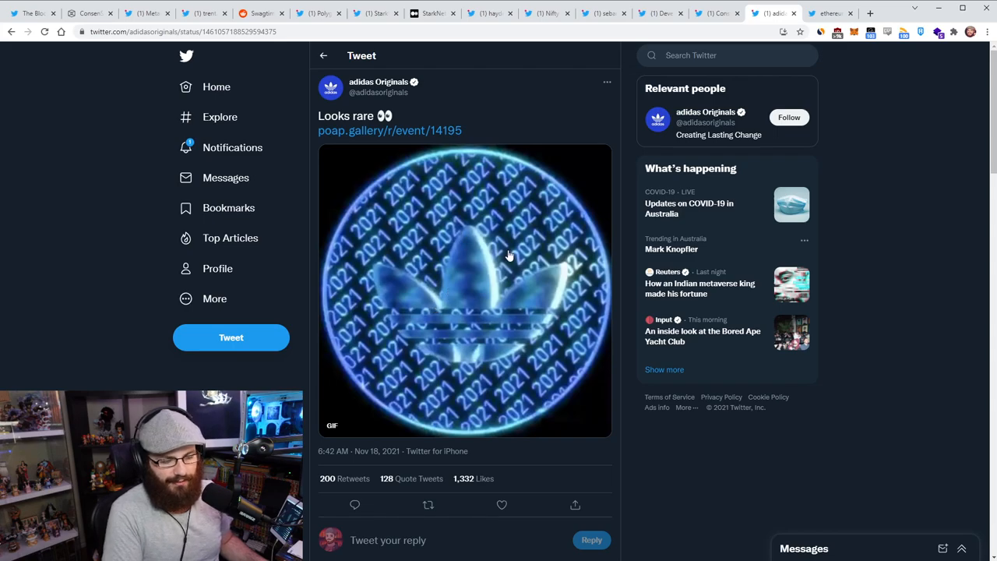
pyautogui.moveTo(503, 273)
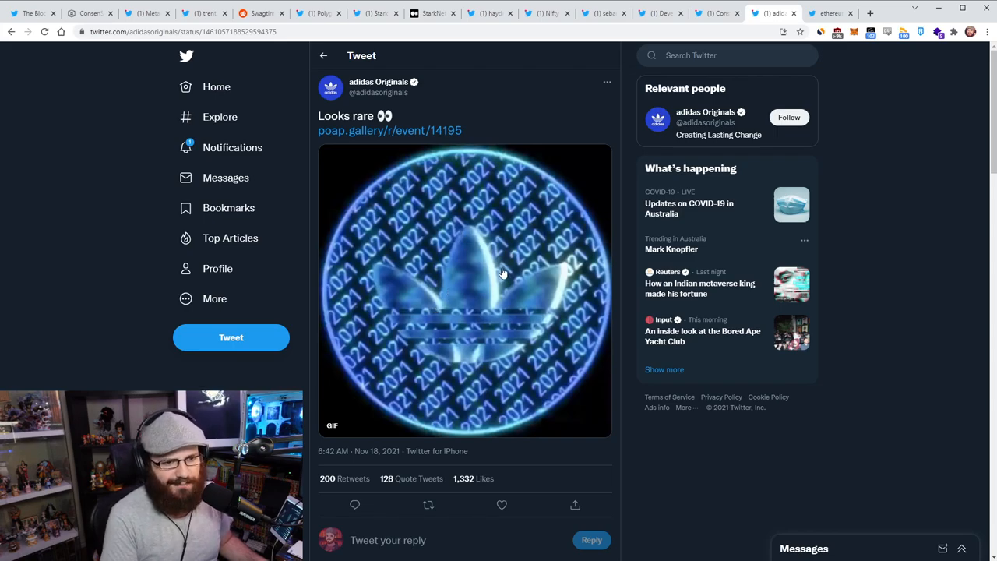
pyautogui.moveTo(499, 282)
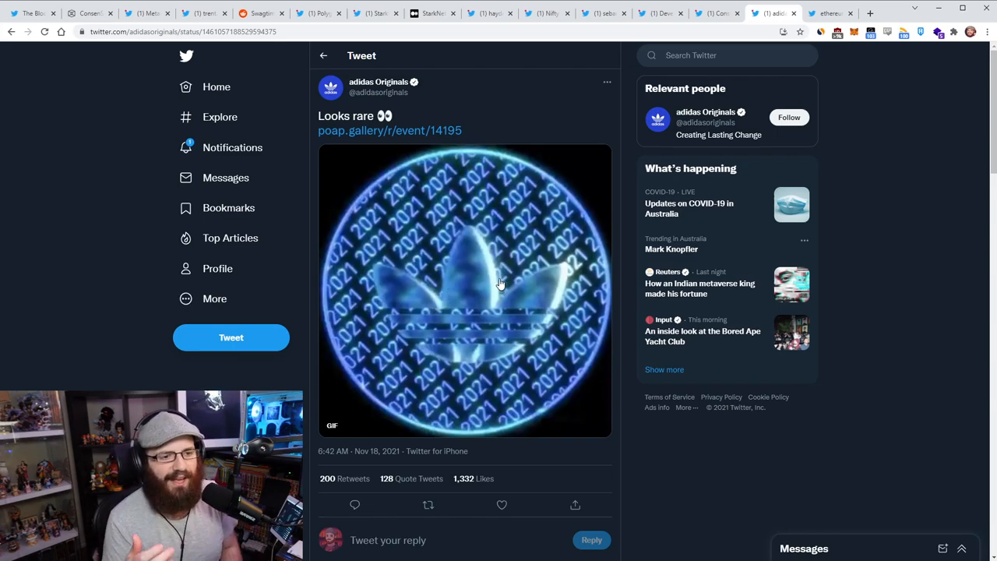
pyautogui.moveTo(440, 198)
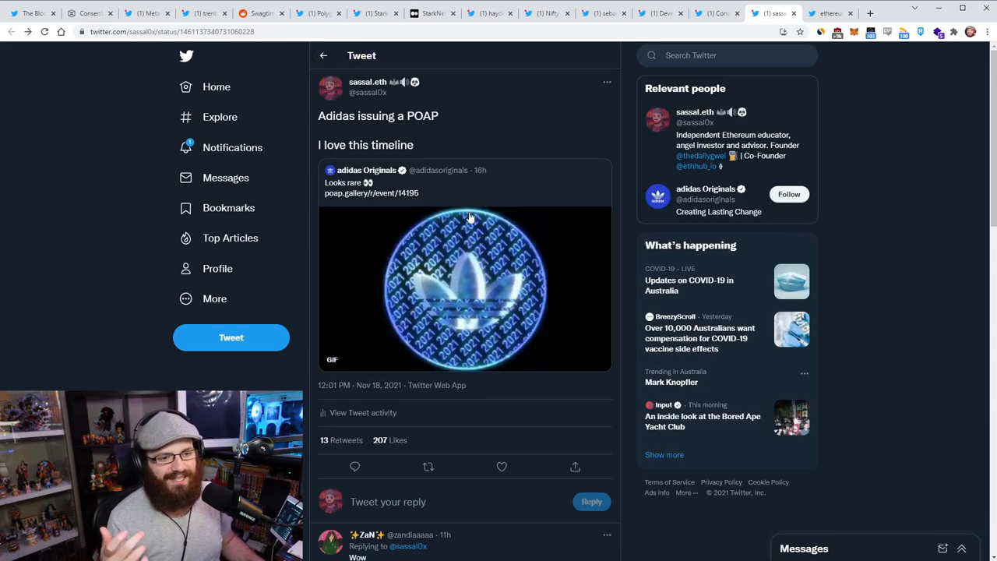
pyautogui.moveTo(529, 138)
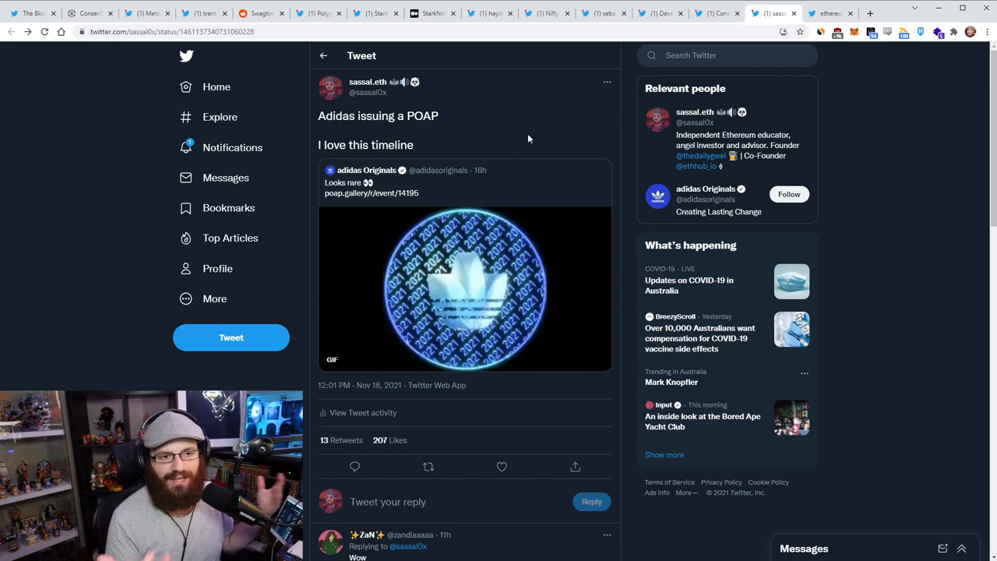
pyautogui.moveTo(533, 276)
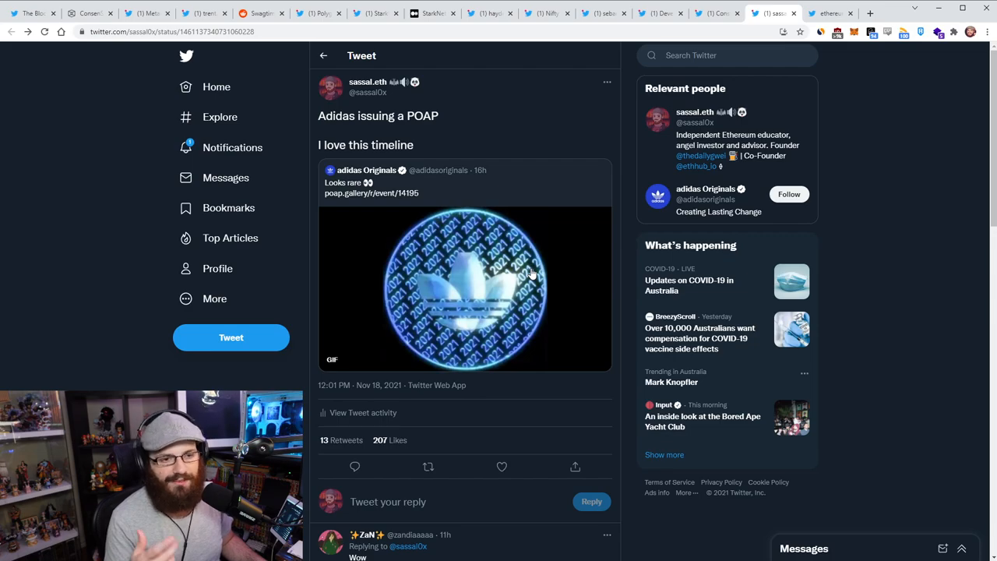
# Switch to the tab with ethereum.org's Product Designer hiring tweet.
pyautogui.click(830, 13)
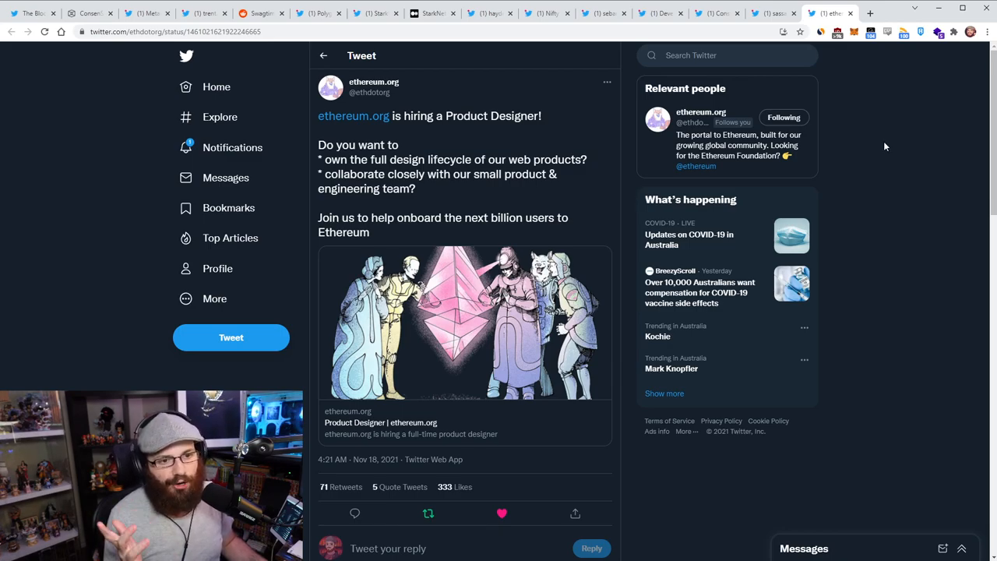
pyautogui.moveTo(879, 149)
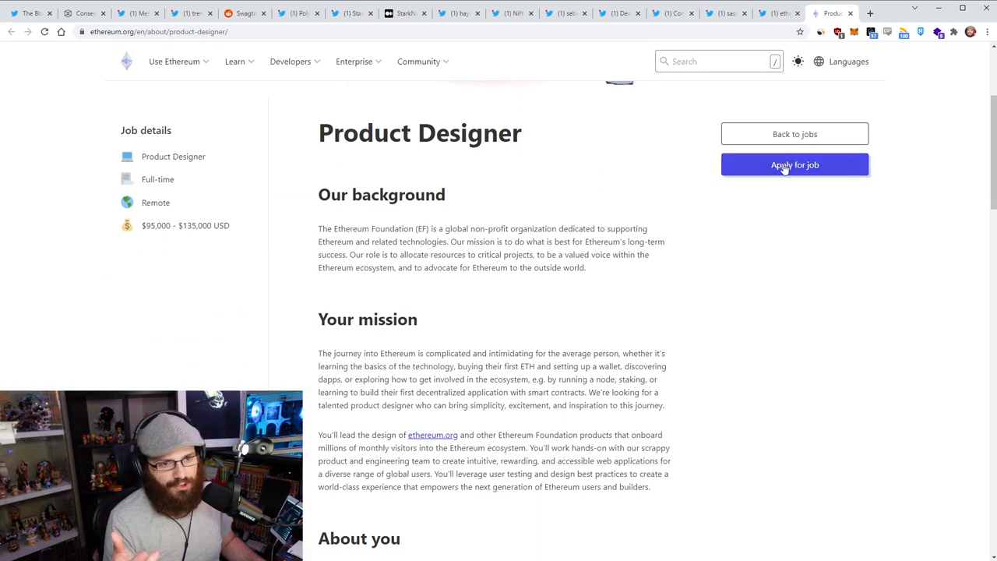
# Read the Product Designer posting's responsibilities, skills and contract details, then go to the ethereum.org homepage.
pyautogui.scroll(-3)
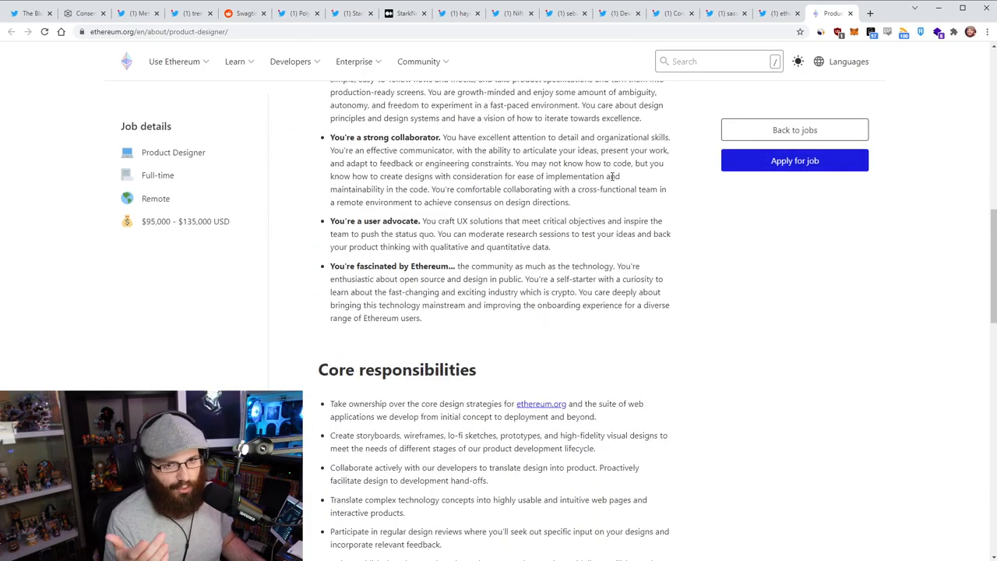
pyautogui.scroll(3)
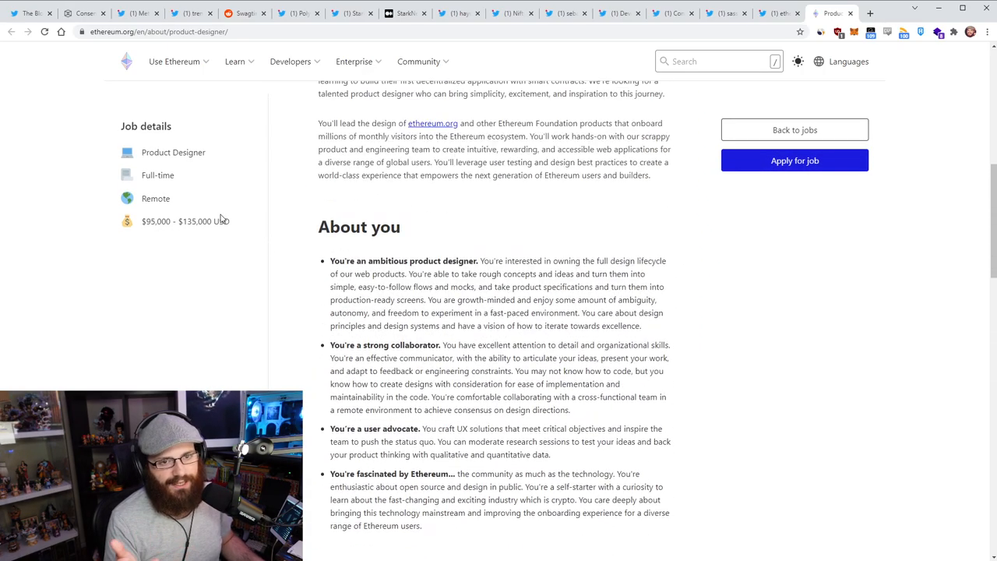
pyautogui.scroll(3)
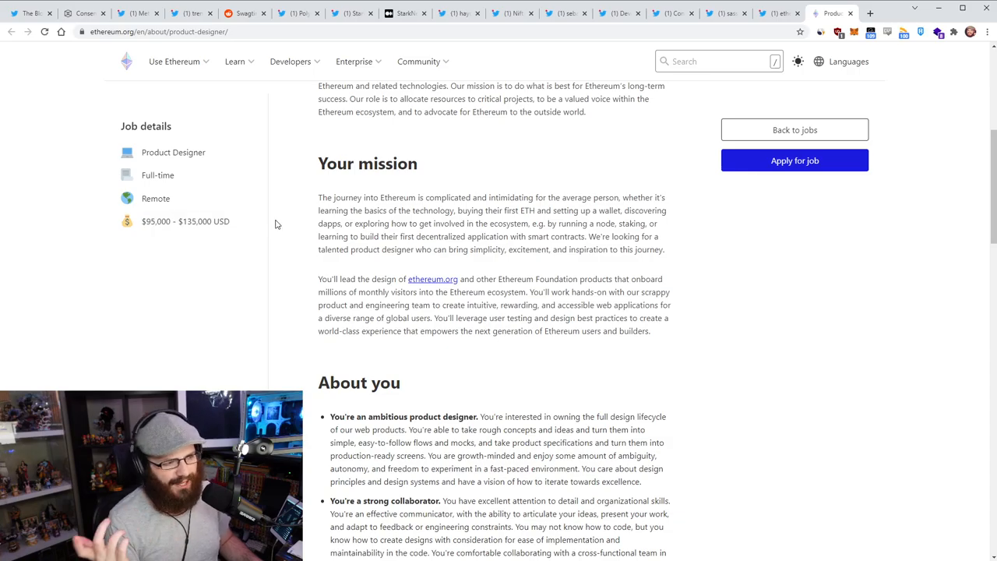
pyautogui.scroll(-3)
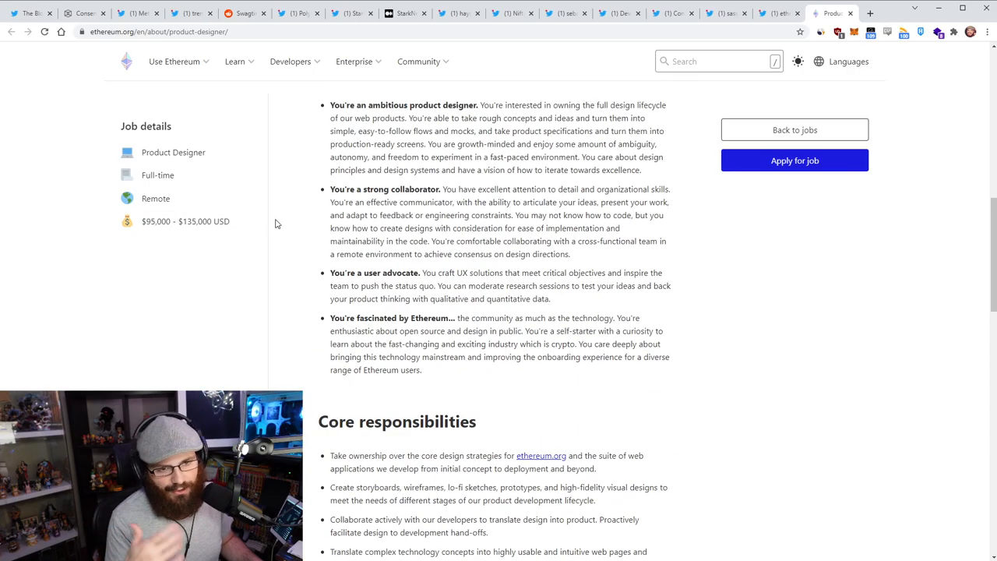
pyautogui.scroll(3)
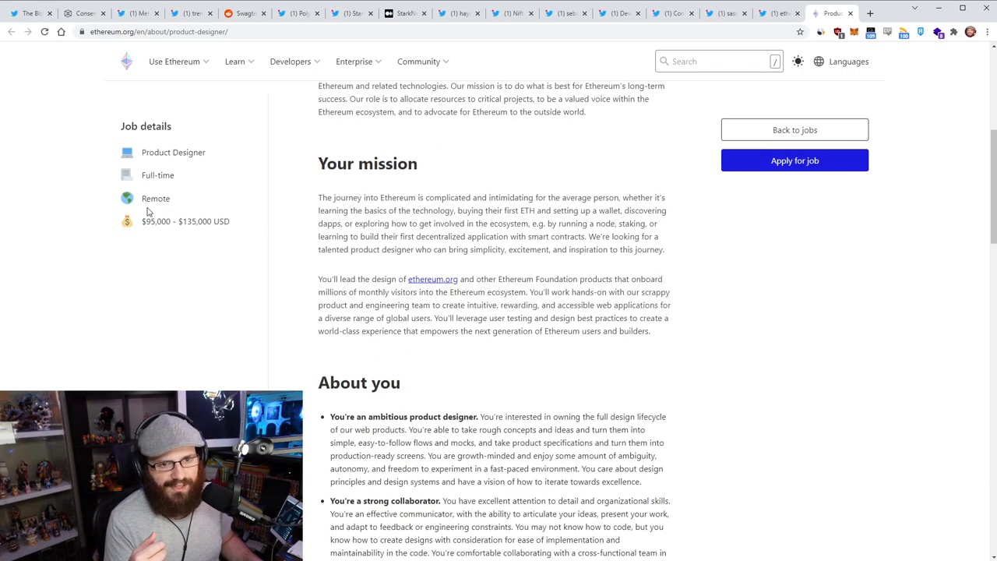
pyautogui.scroll(-3)
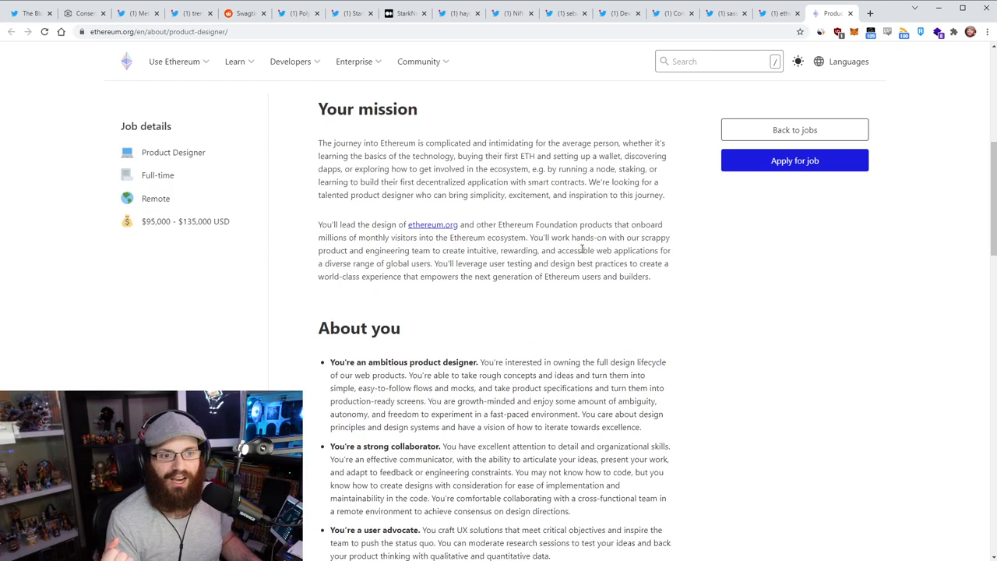
pyautogui.scroll(-3)
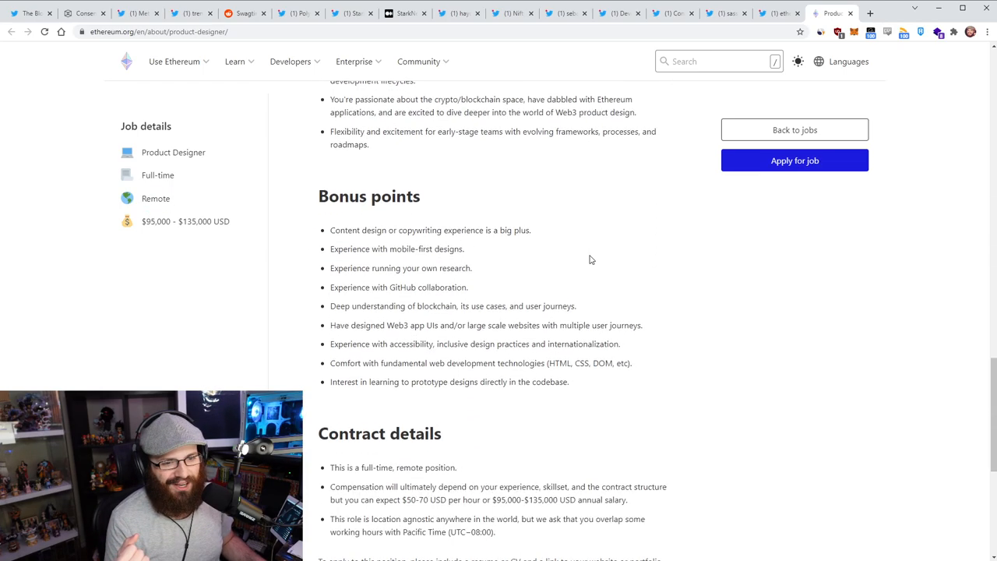
pyautogui.scroll(-3)
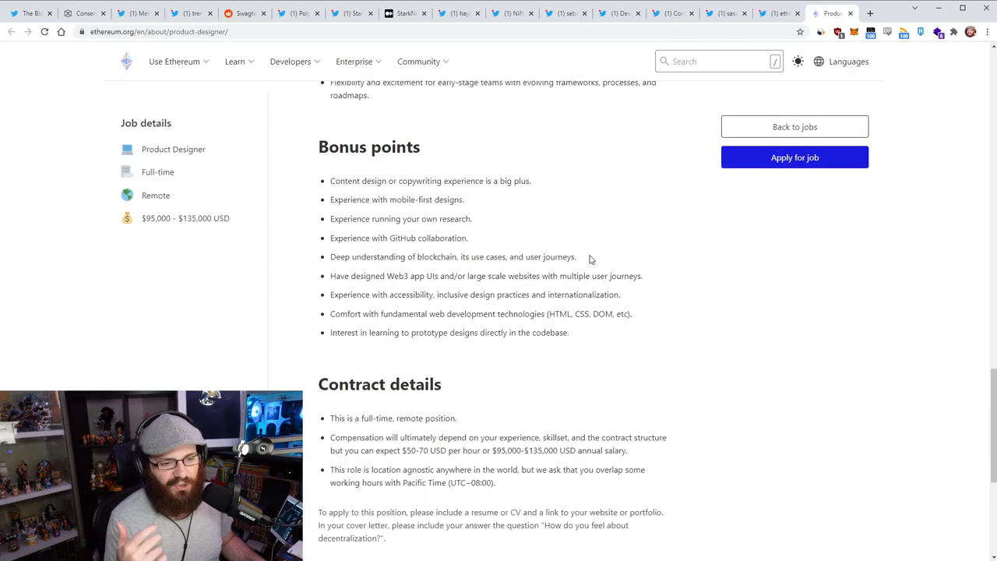
pyautogui.scroll(3)
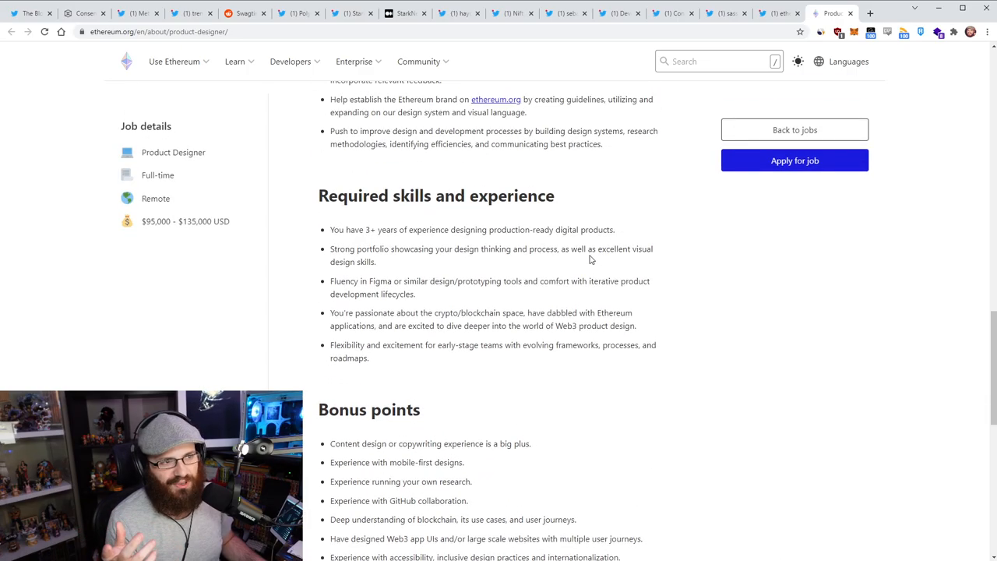
pyautogui.scroll(3)
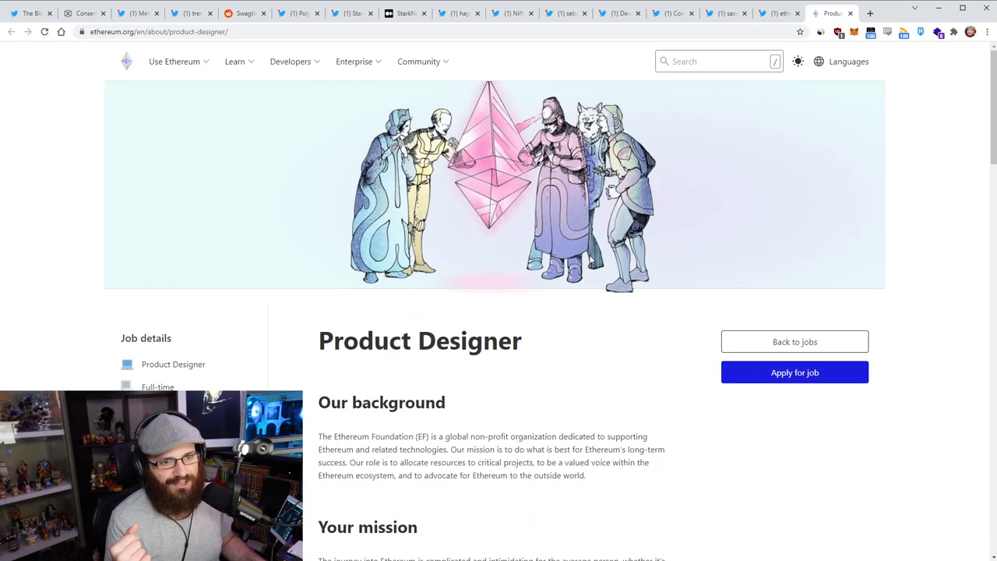
pyautogui.click(493, 185)
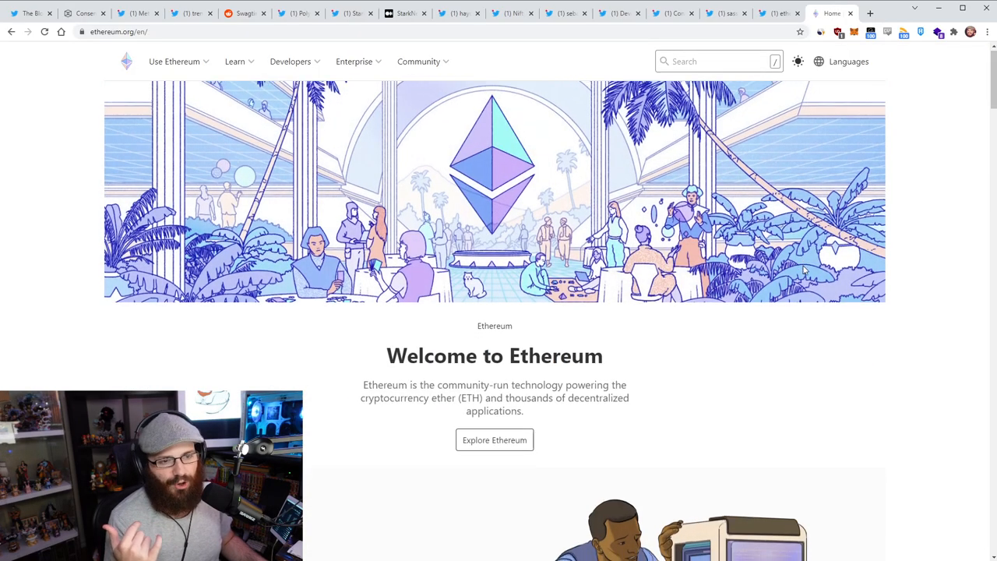
# Scroll the ethereum.org homepage down to the 'What is Ethereum?' section.
pyautogui.scroll(-3)
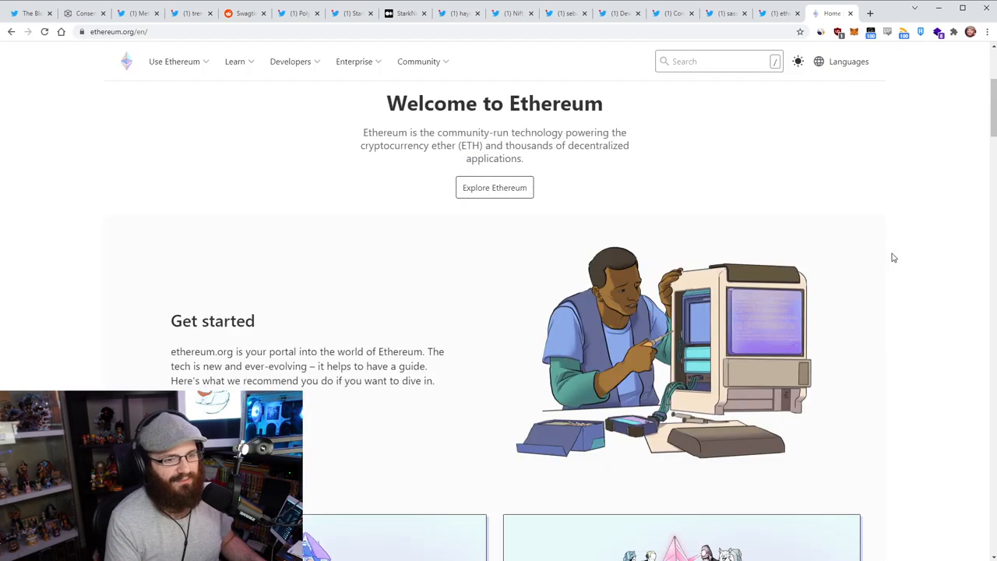
pyautogui.scroll(-3)
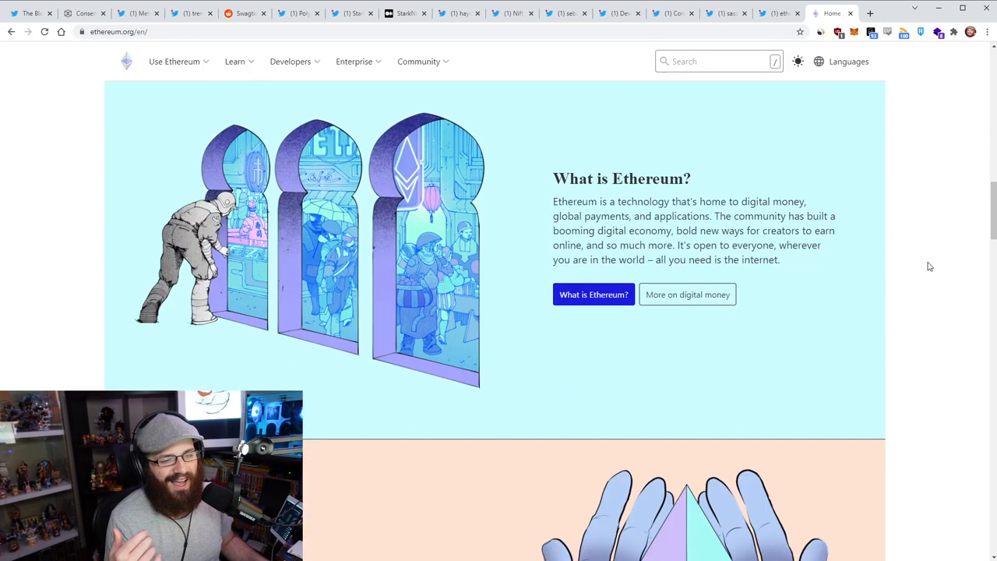
pyautogui.scroll(-3)
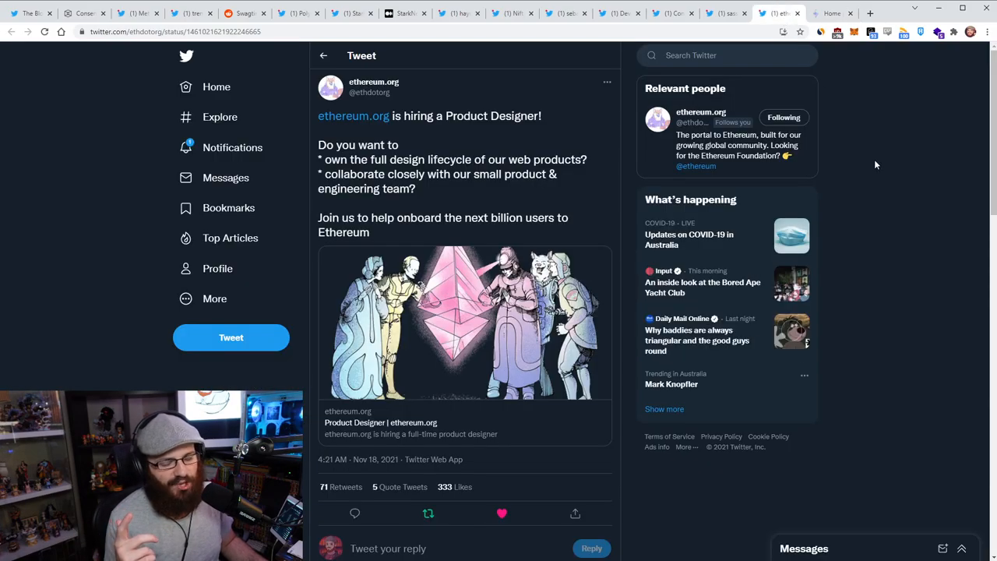
pyautogui.moveTo(871, 161)
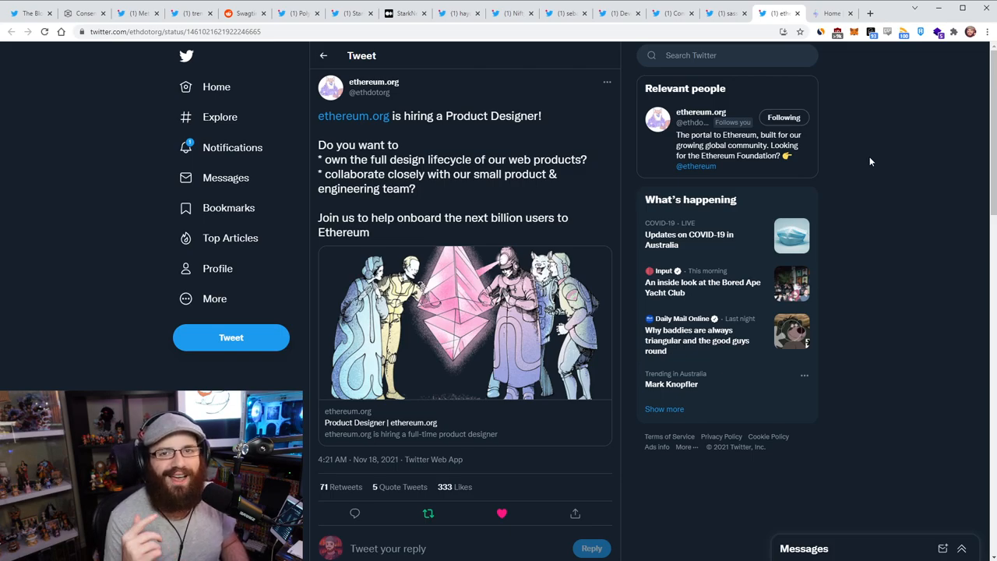
pyautogui.moveTo(868, 251)
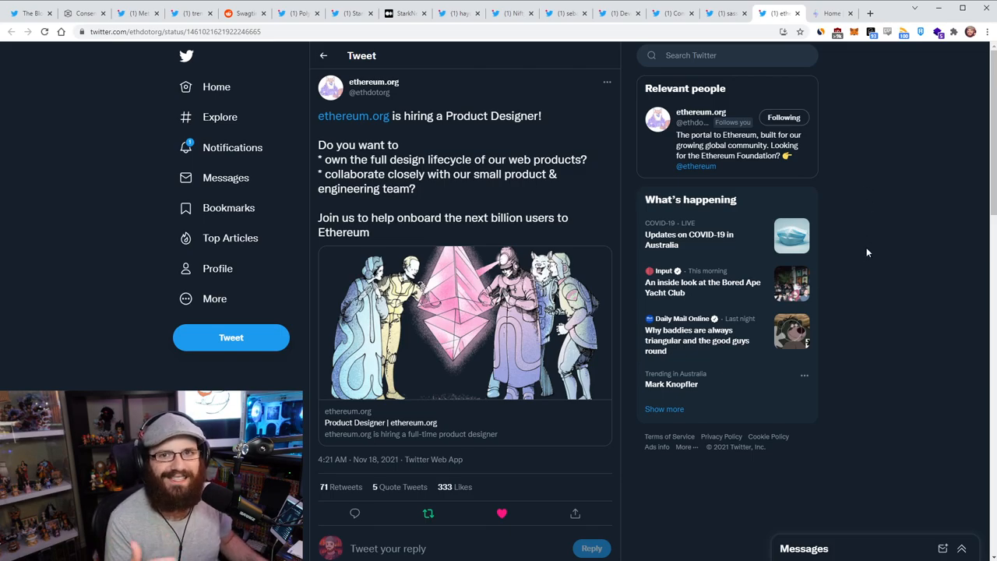